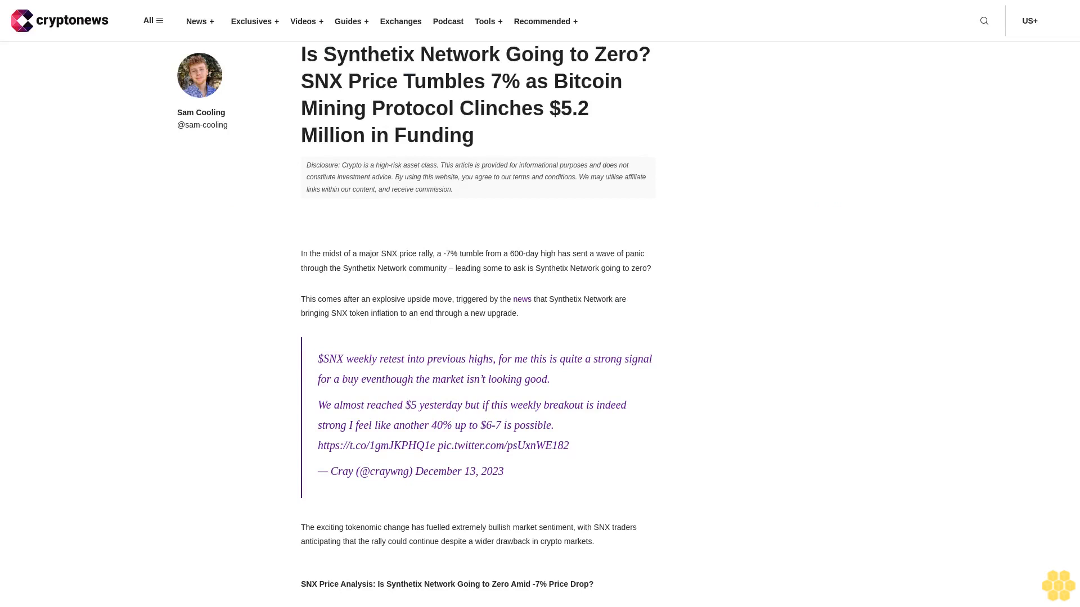
scroll(down, 3)
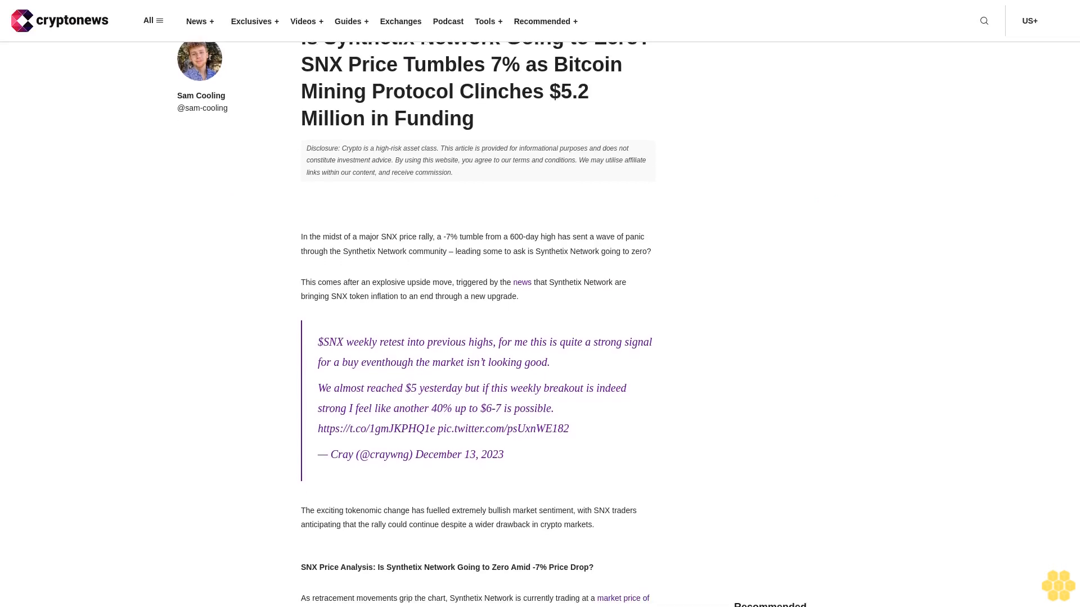
scroll(down, 3)
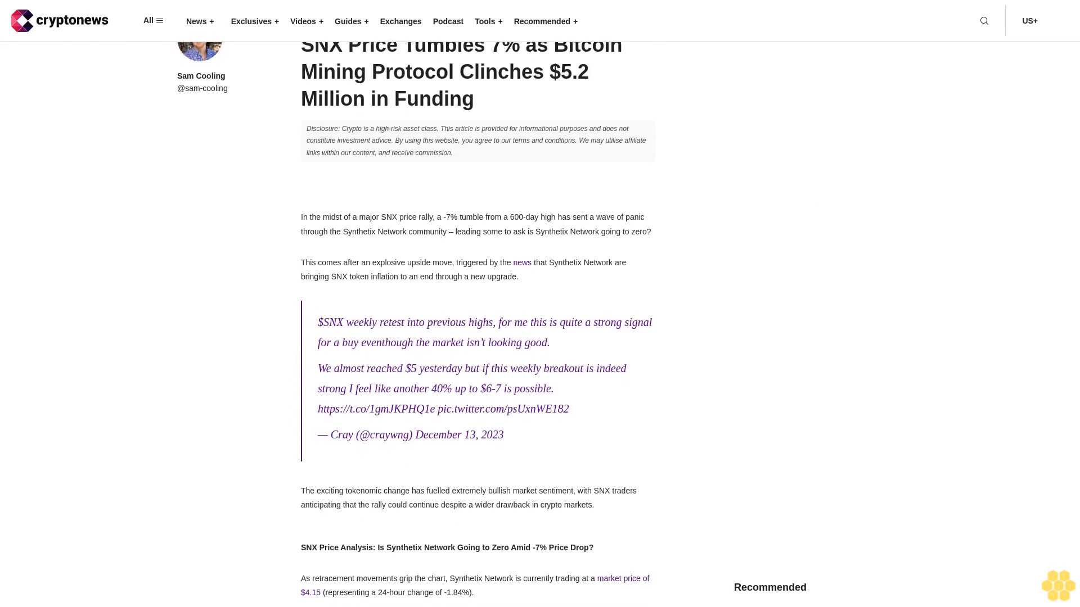
scroll(down, 3)
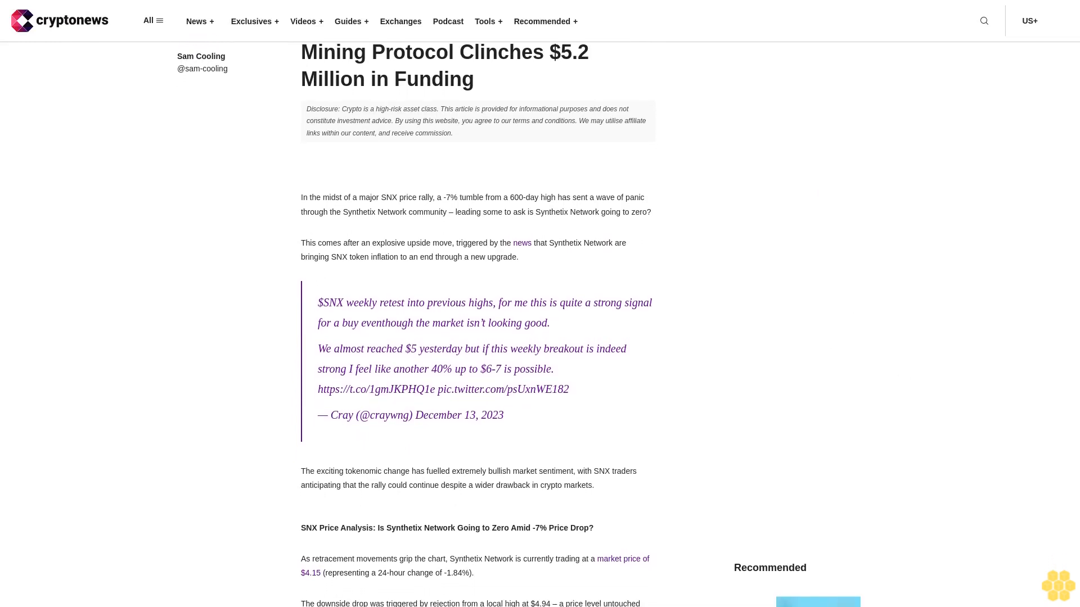
scroll(down, 3)
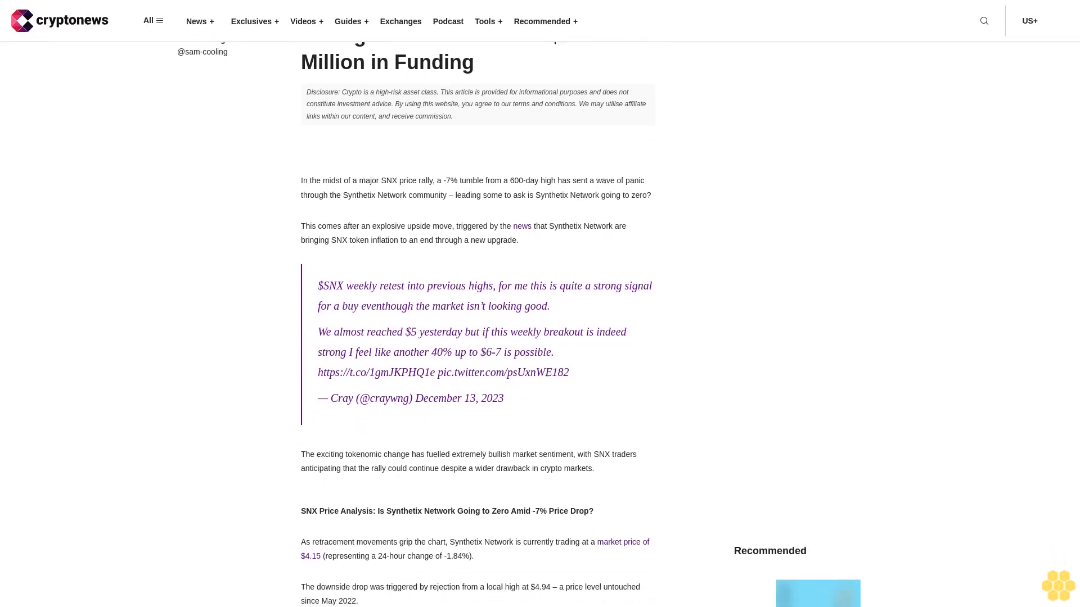
scroll(down, 3)
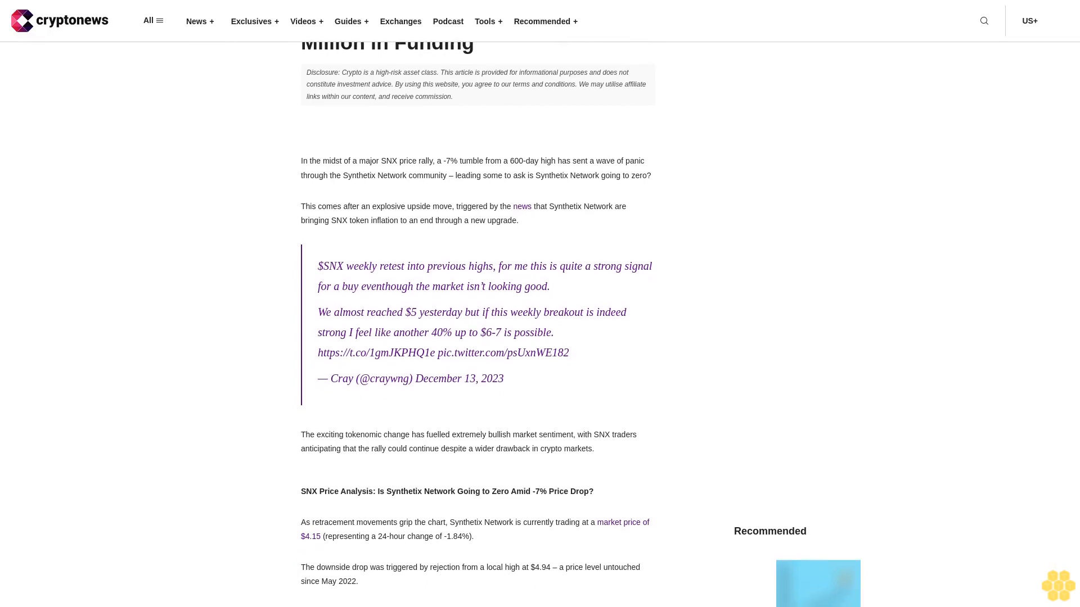
scroll(down, 3)
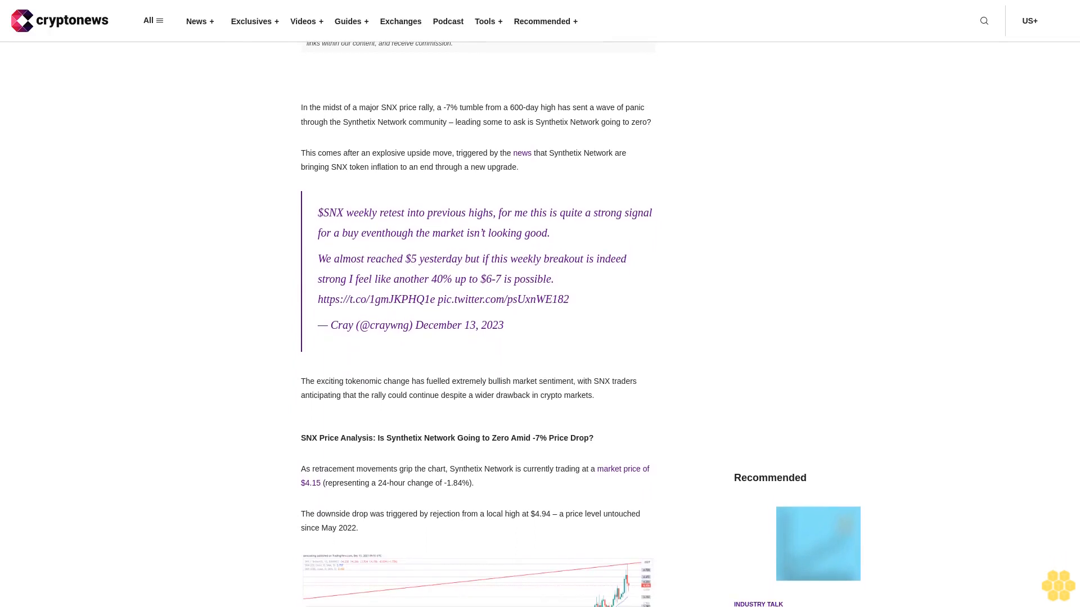
scroll(down, 3)
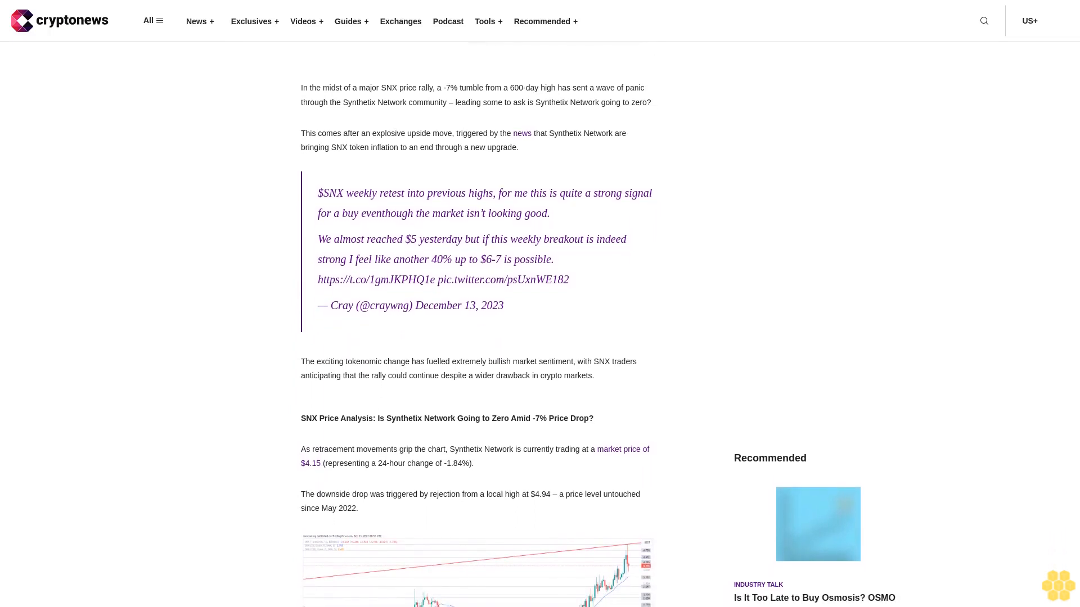
scroll(down, 3)
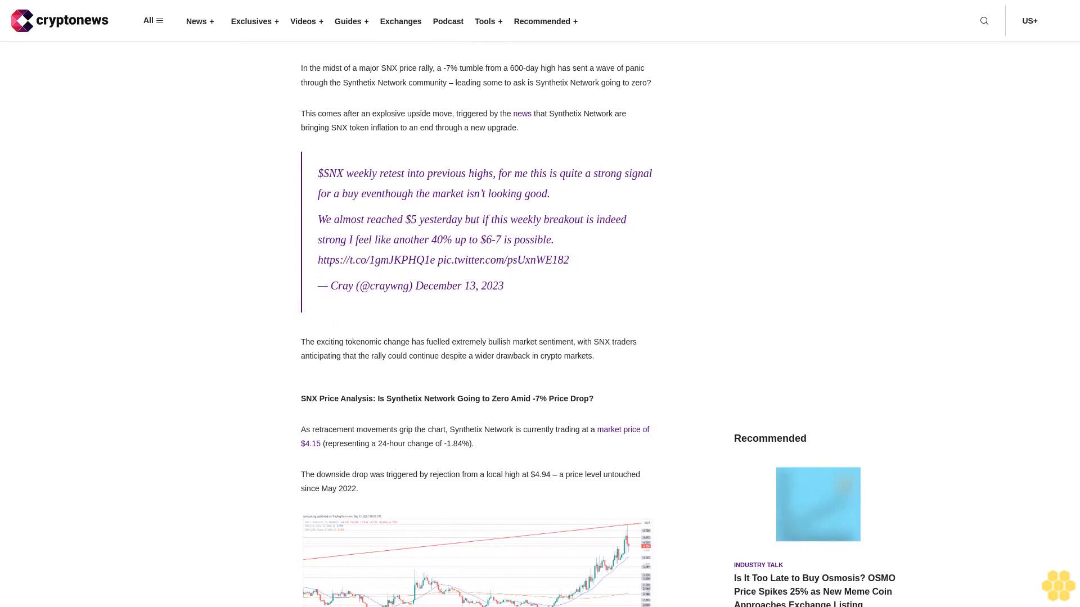
scroll(down, 3)
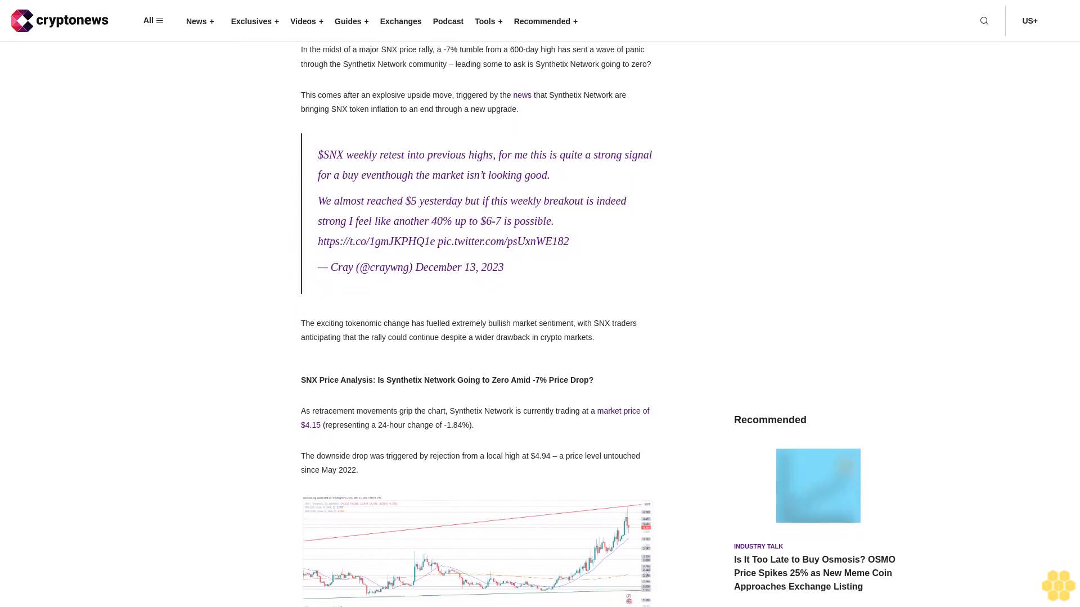
scroll(down, 3)
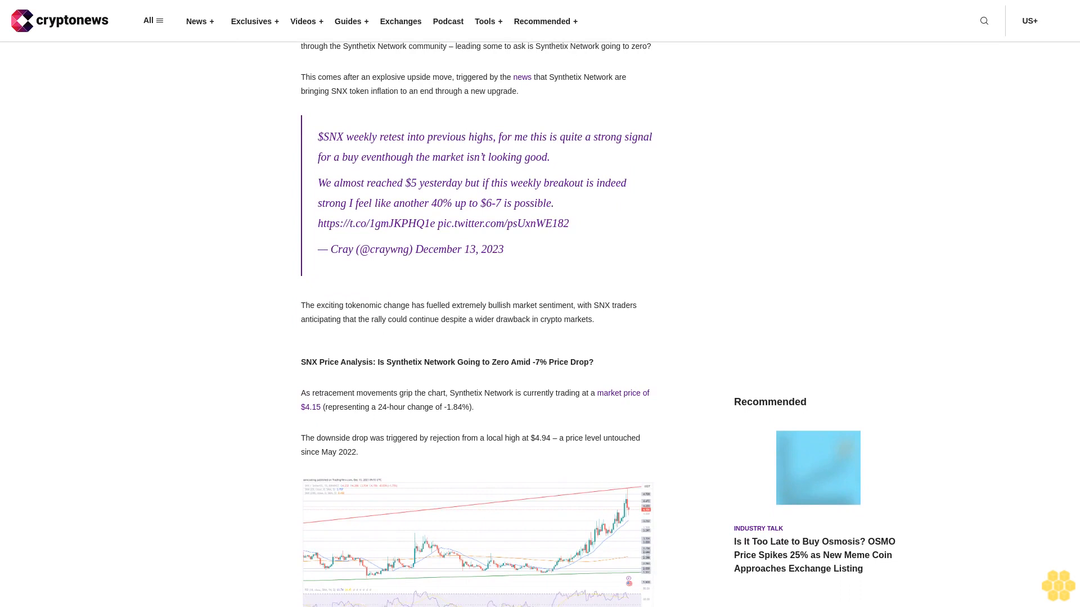
scroll(down, 3)
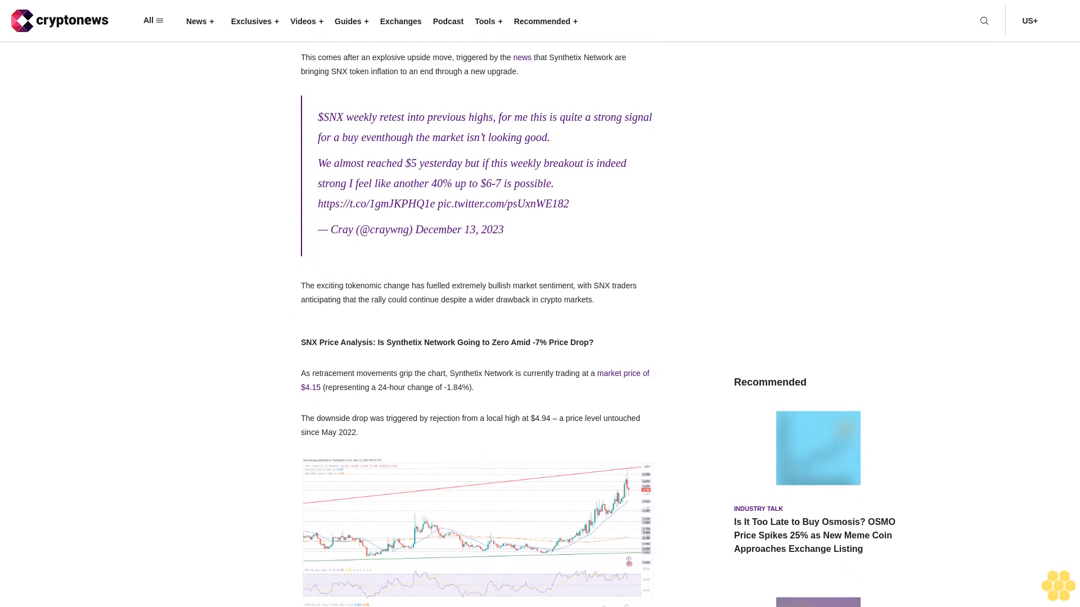
scroll(down, 3)
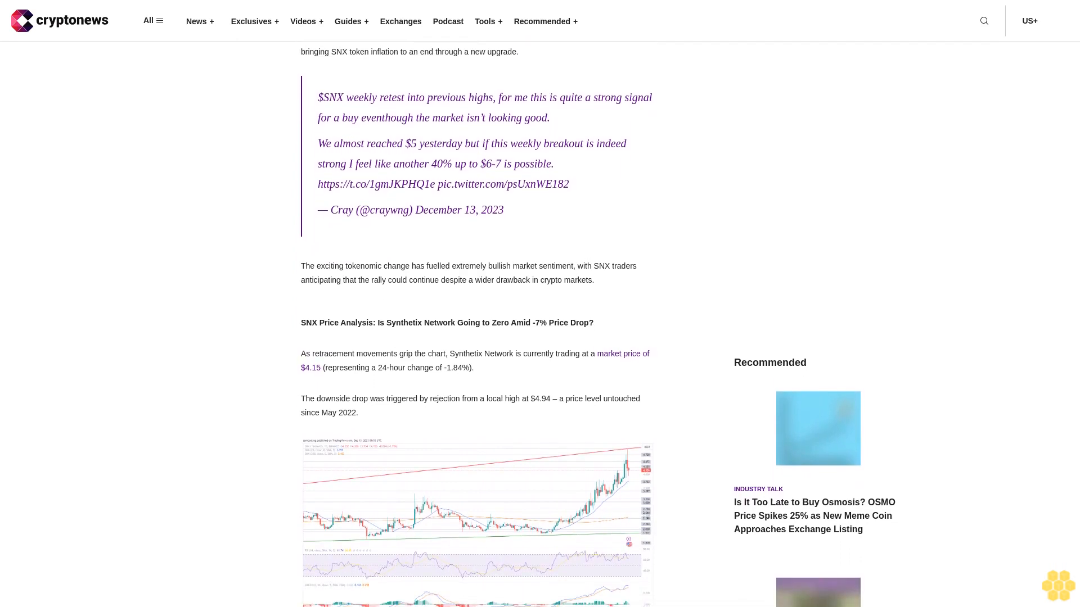
scroll(down, 3)
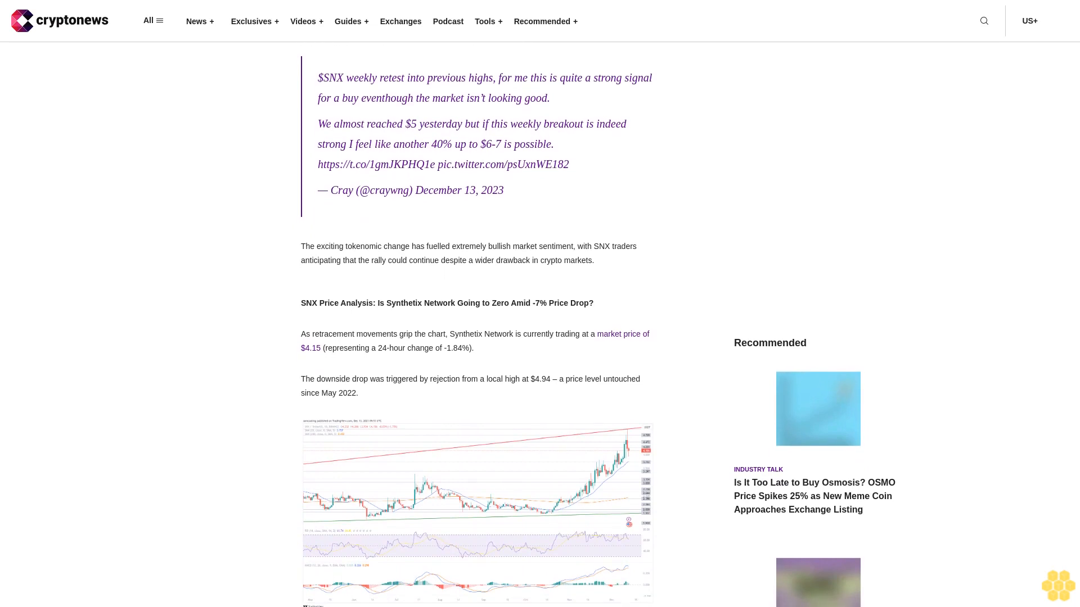
scroll(down, 3)
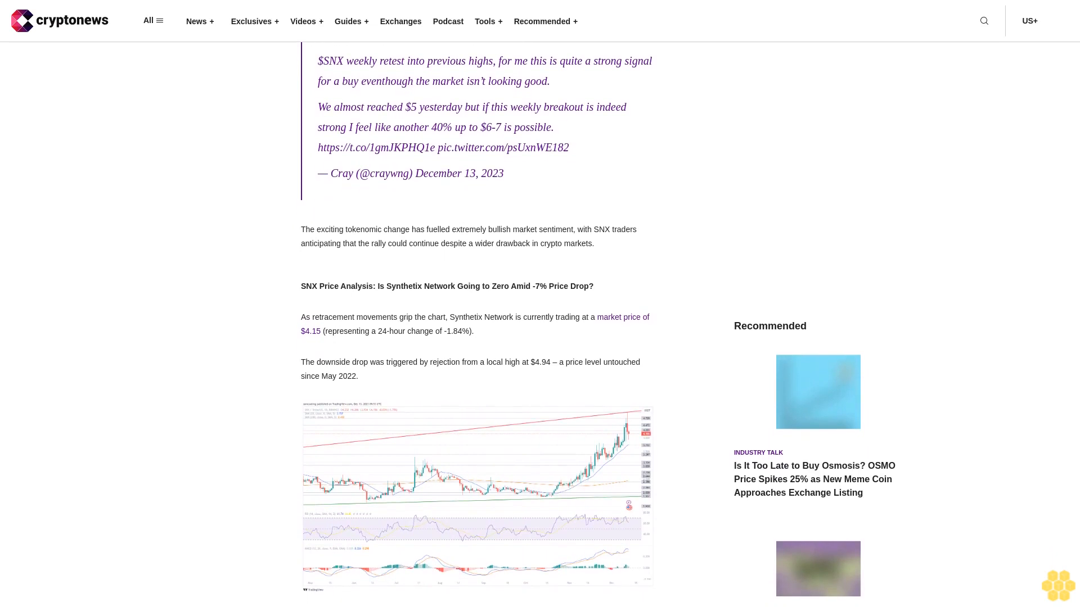
scroll(down, 3)
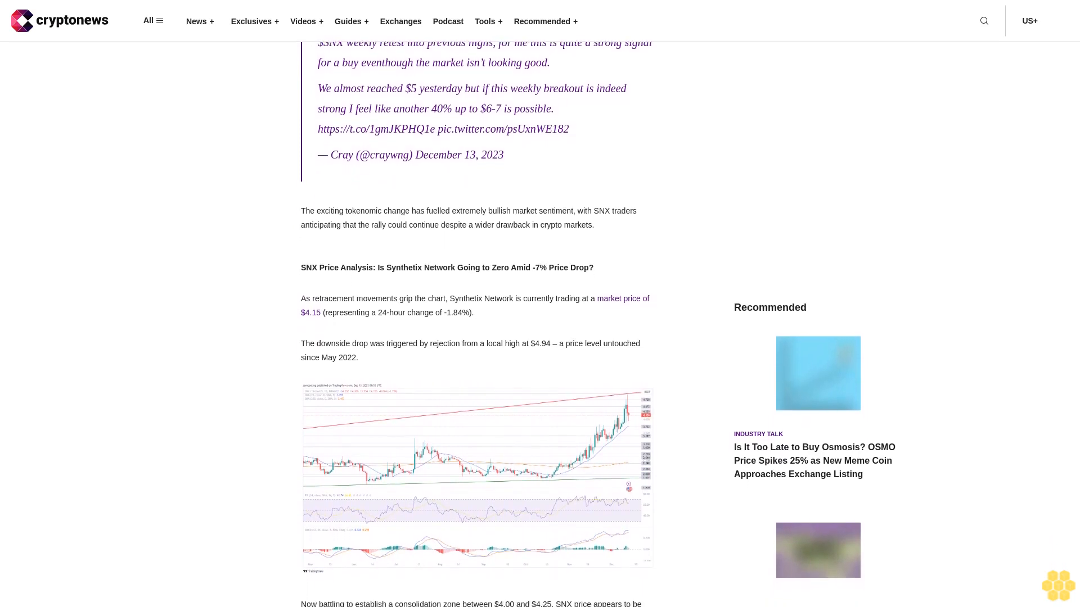
scroll(down, 3)
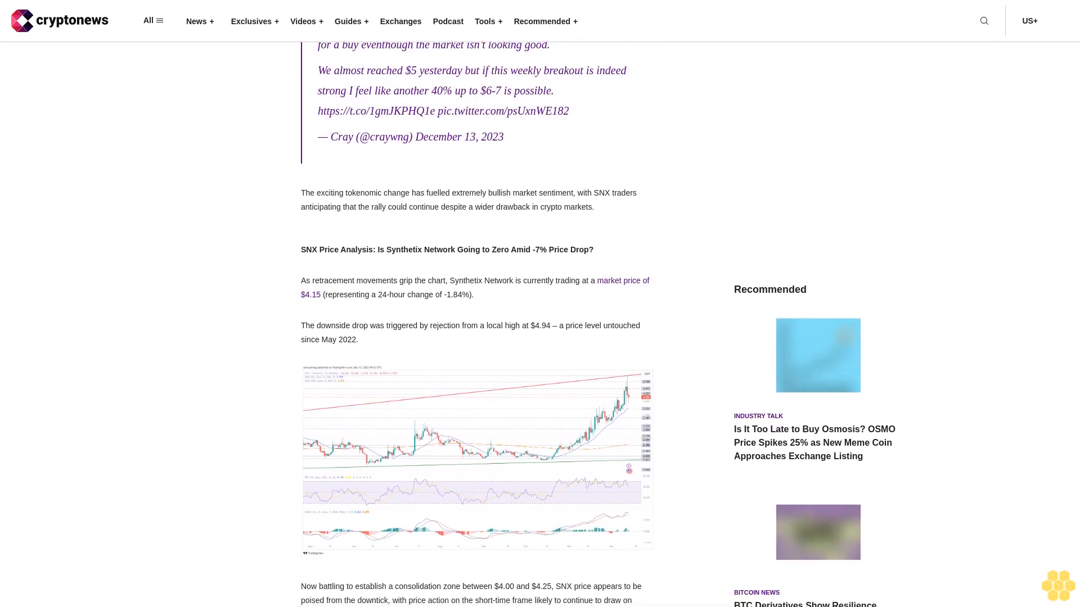
scroll(down, 3)
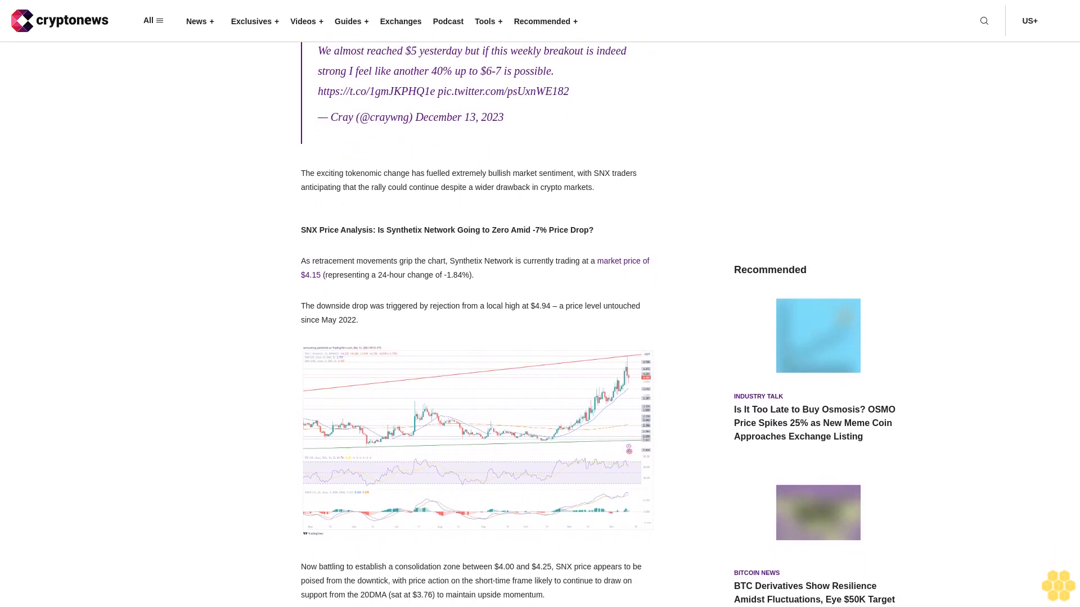
scroll(down, 3)
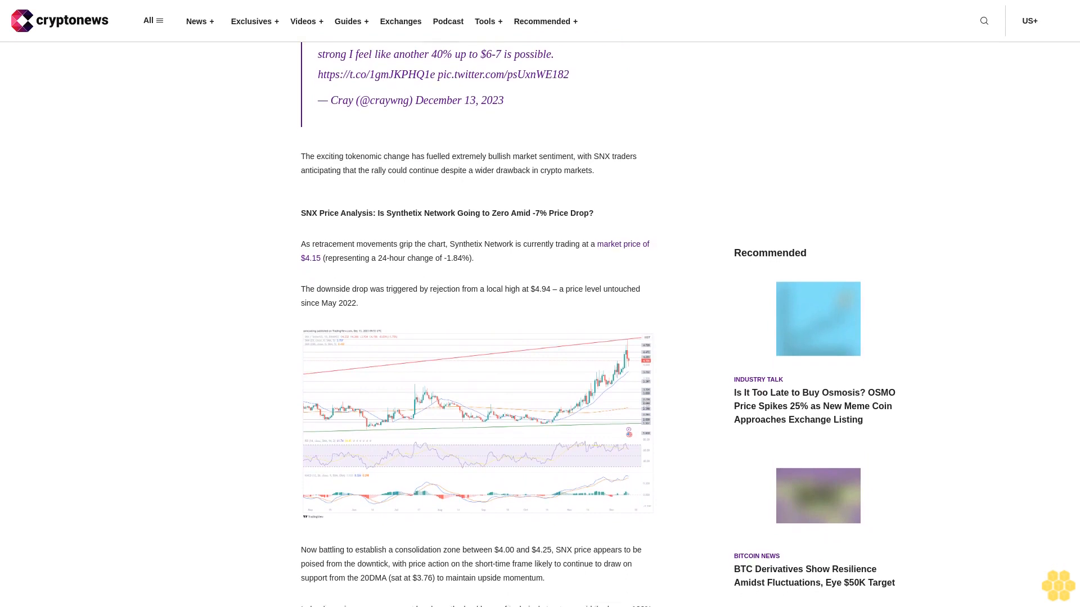
scroll(down, 3)
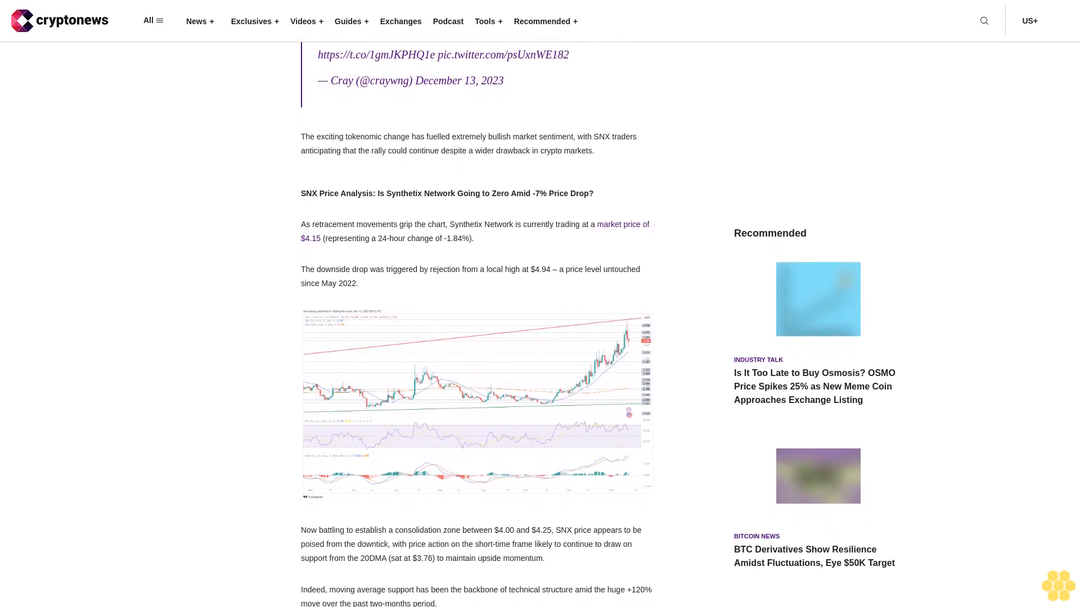
scroll(down, 3)
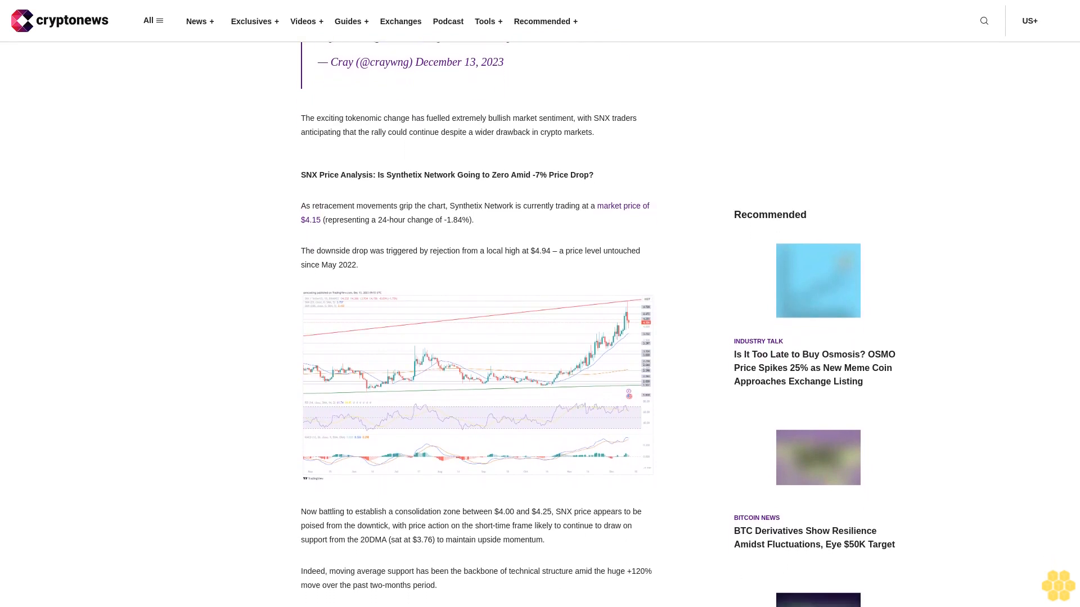
scroll(down, 3)
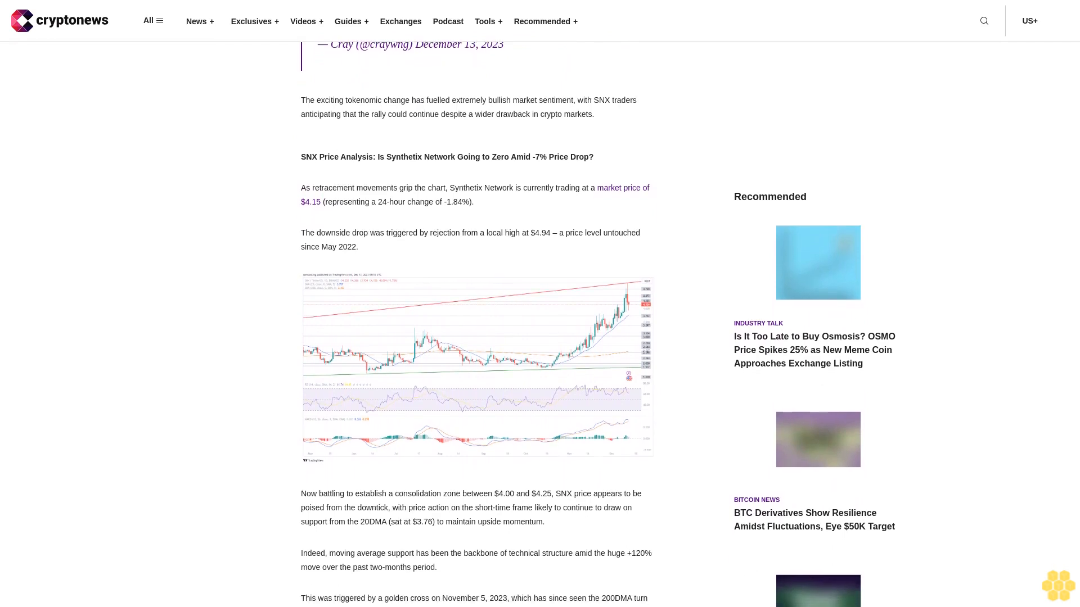
scroll(down, 3)
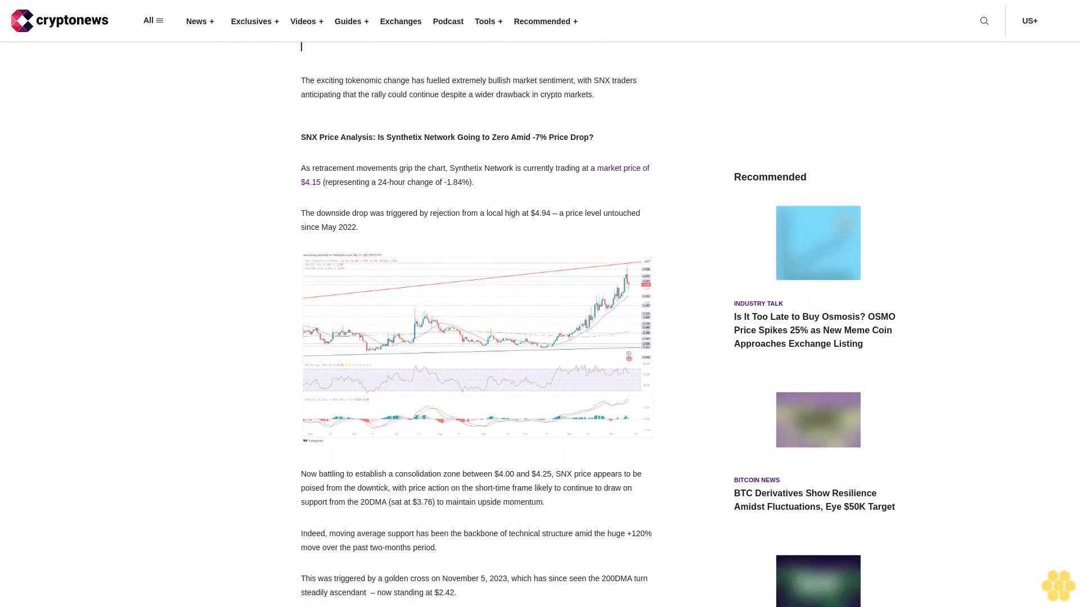
scroll(down, 3)
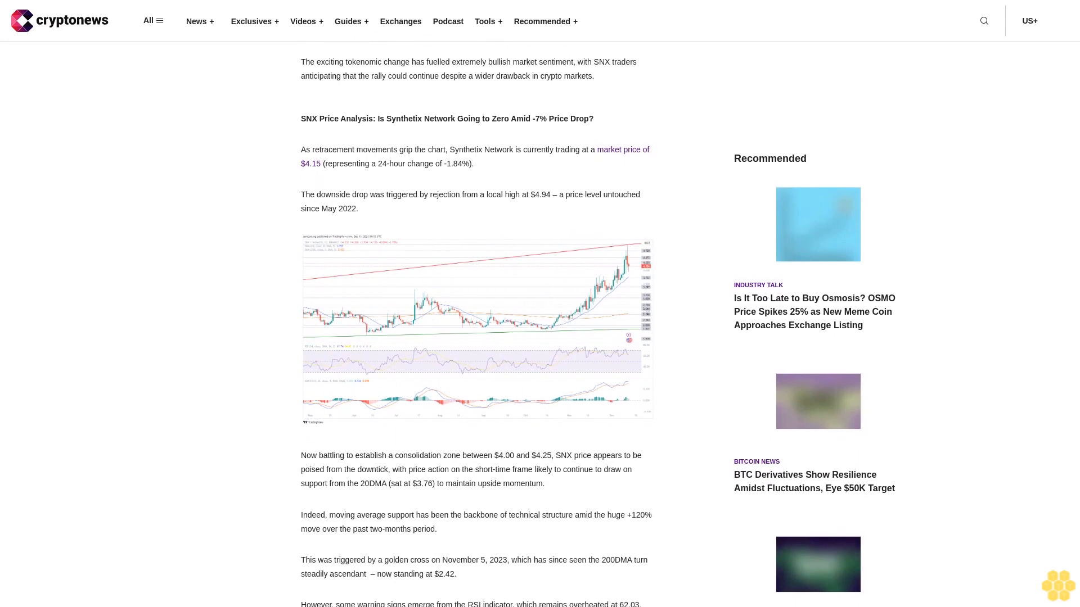
scroll(down, 3)
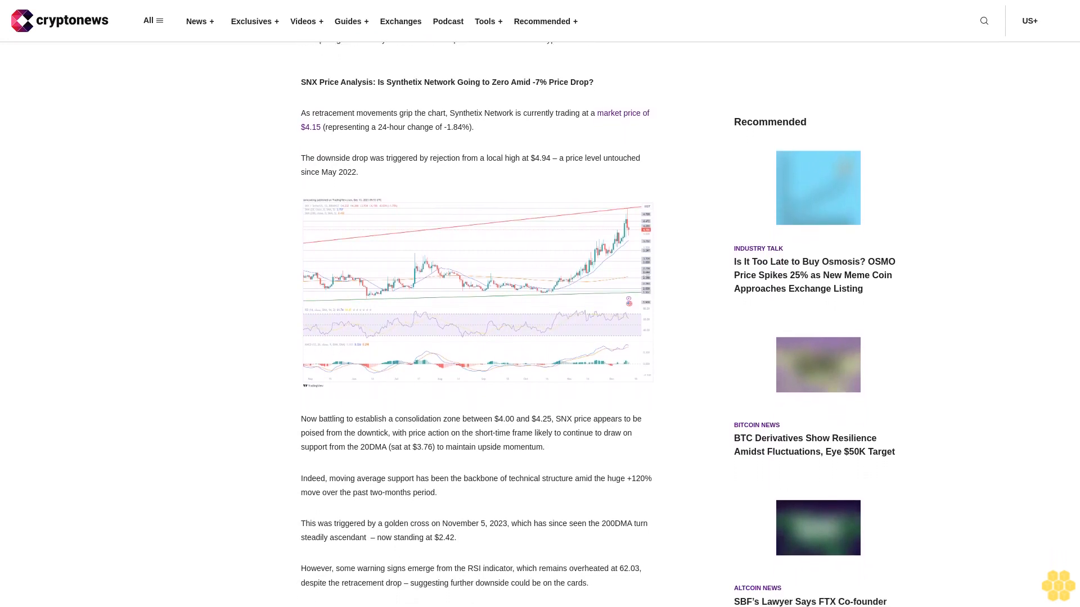
scroll(down, 3)
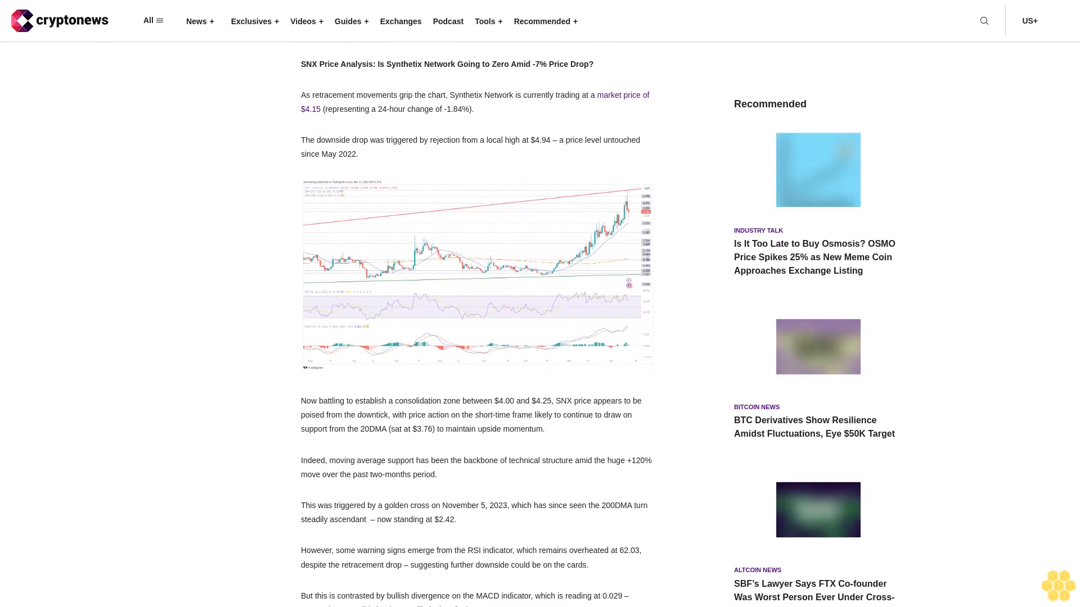
scroll(down, 3)
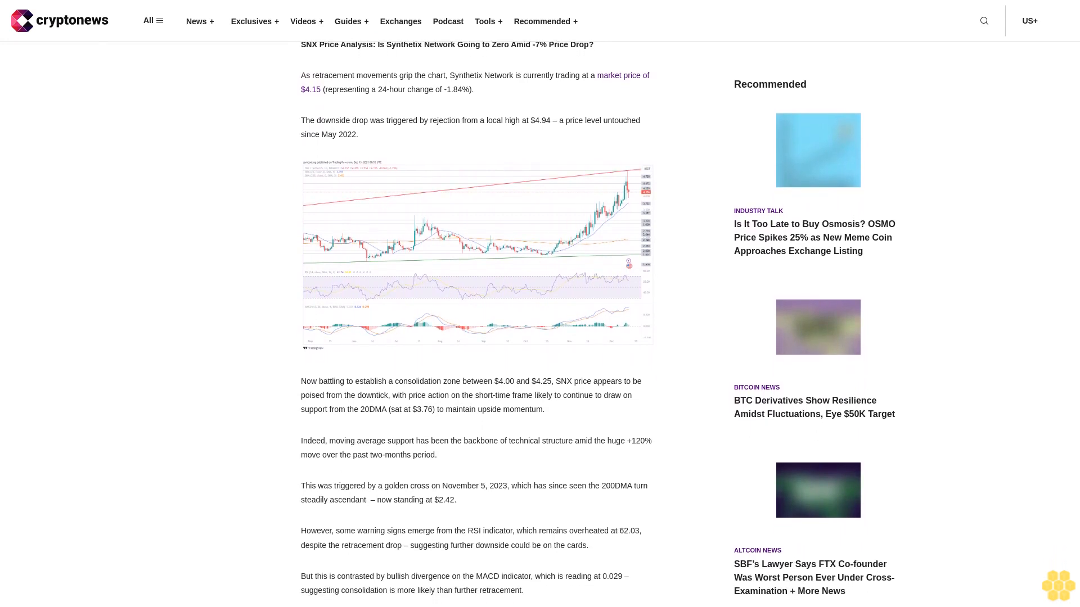
scroll(down, 3)
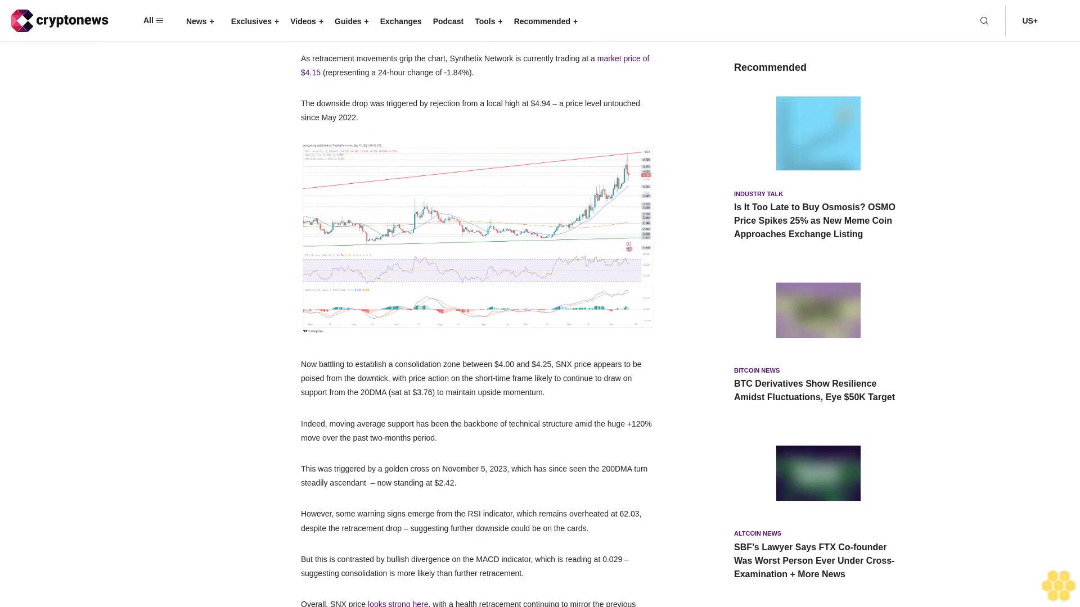
scroll(down, 3)
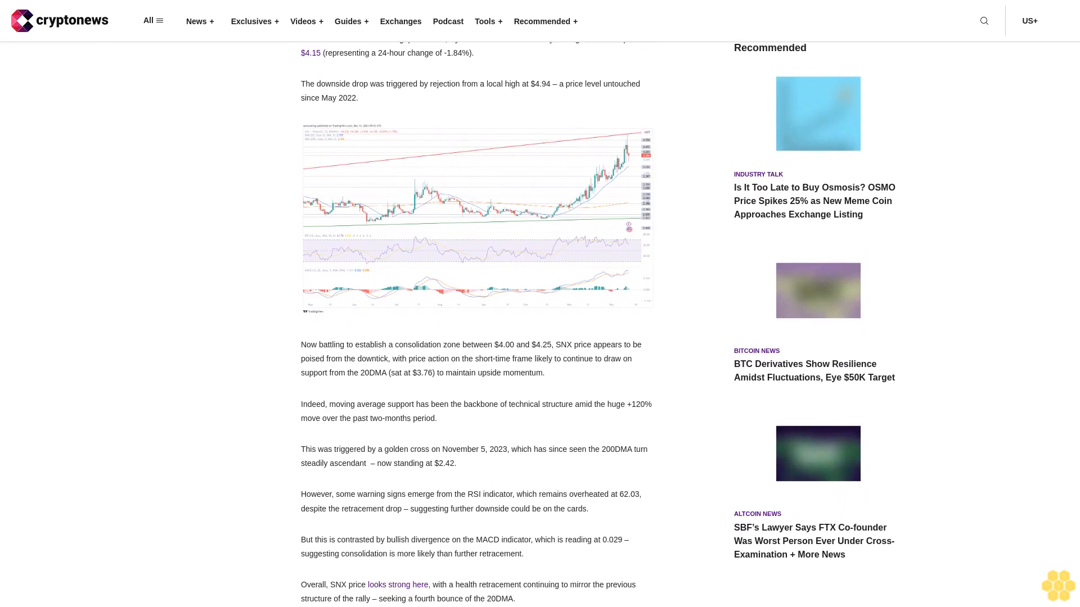
scroll(down, 3)
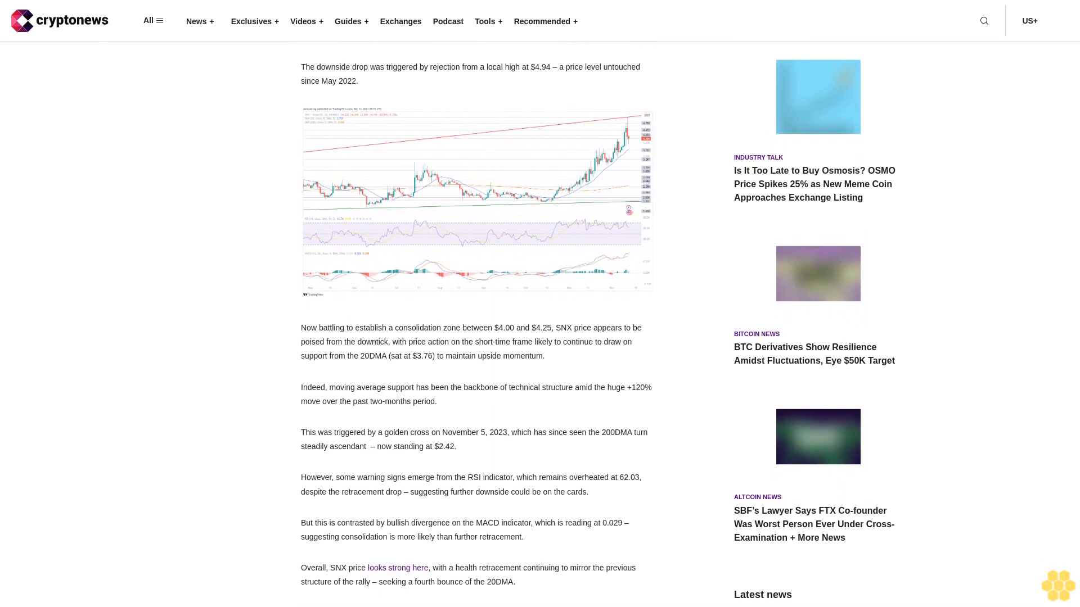
scroll(down, 3)
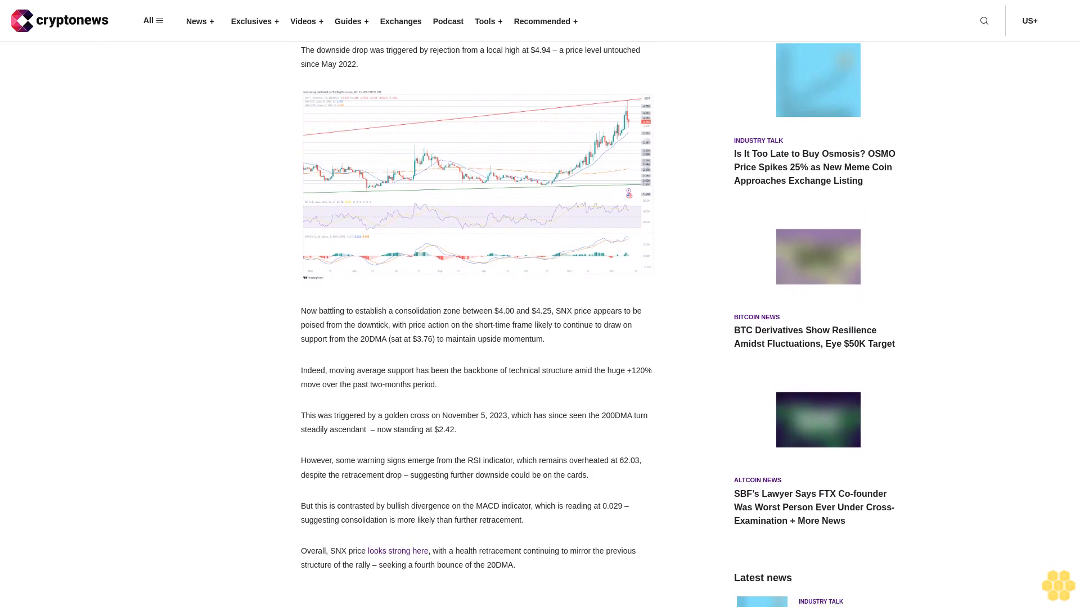
scroll(down, 3)
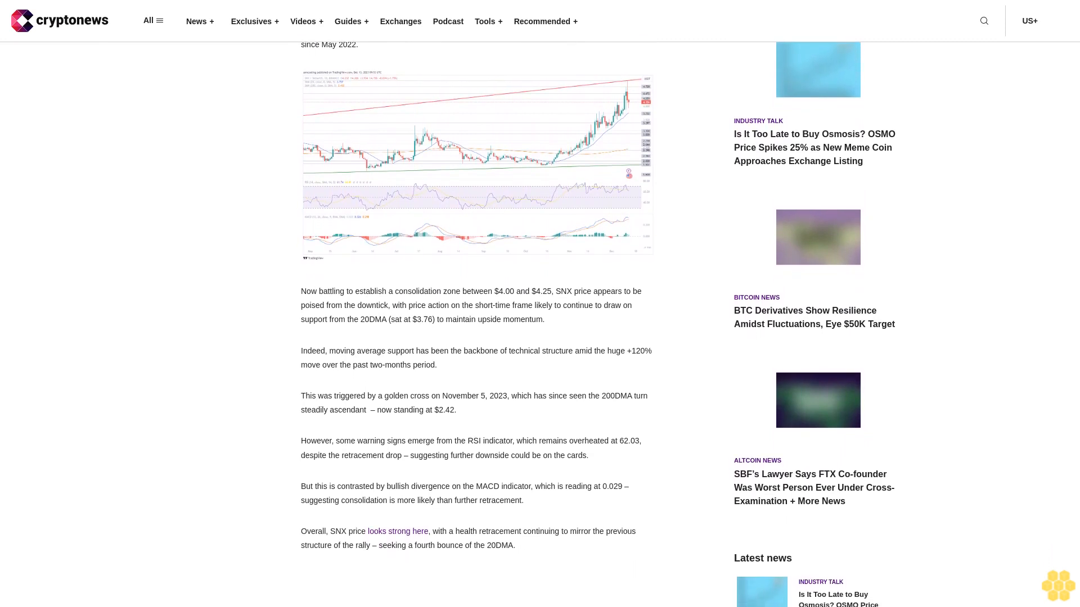
scroll(down, 3)
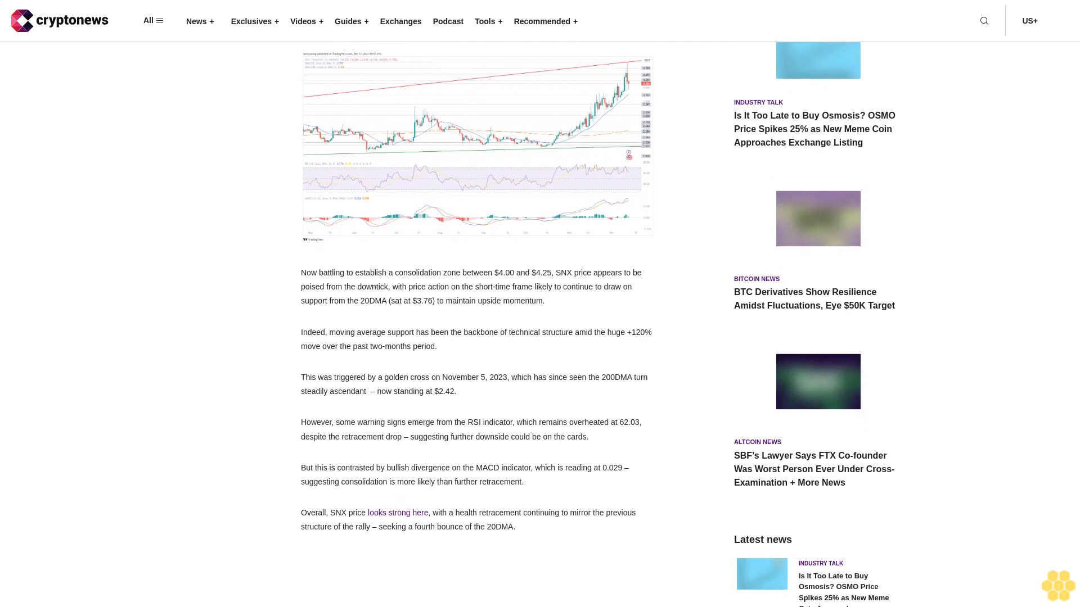
scroll(down, 3)
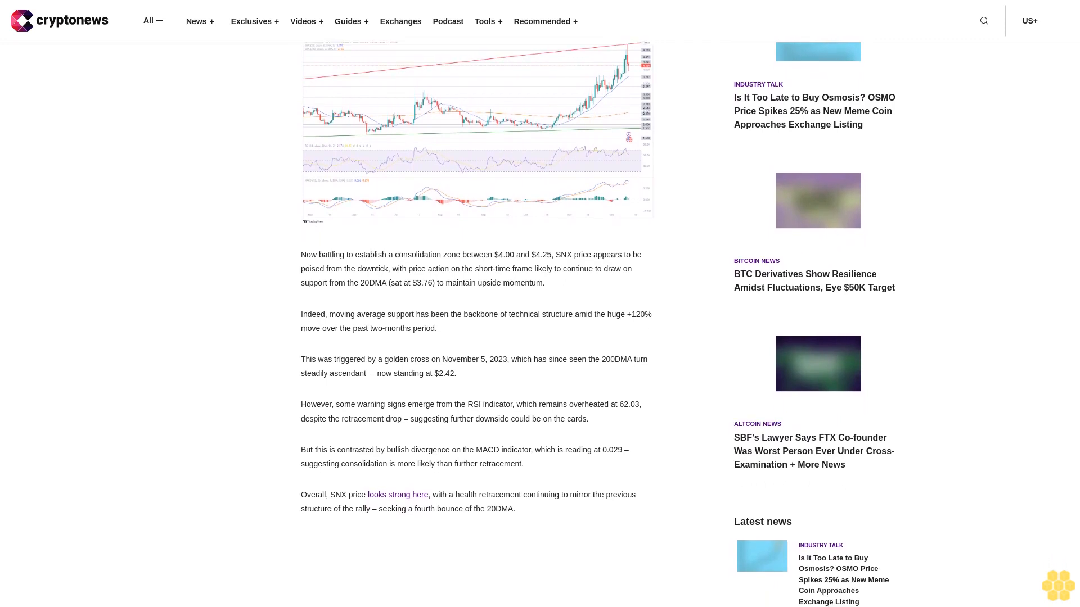
scroll(down, 3)
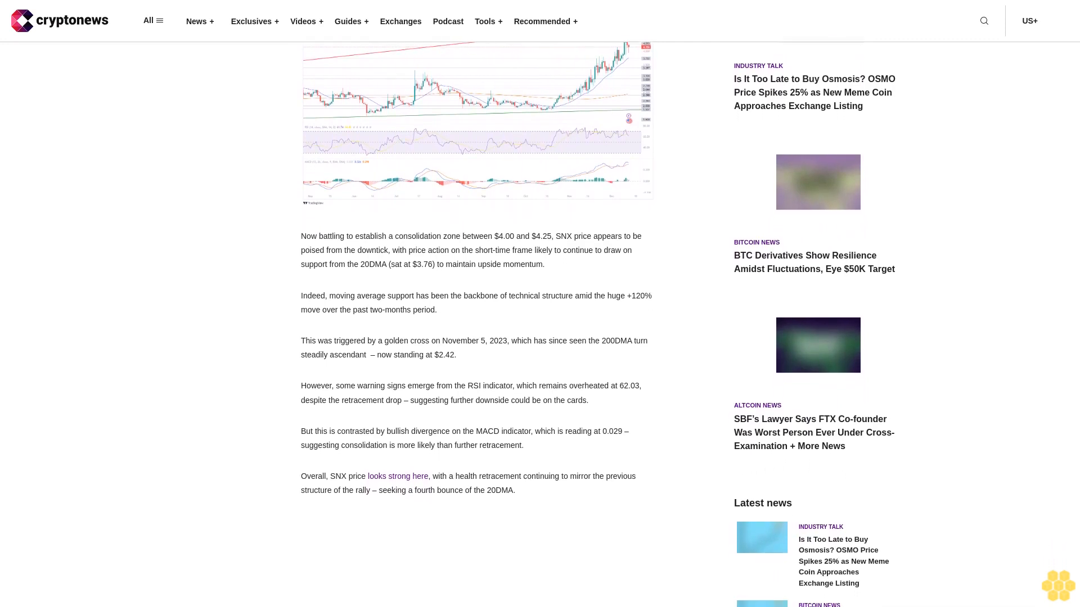
scroll(down, 3)
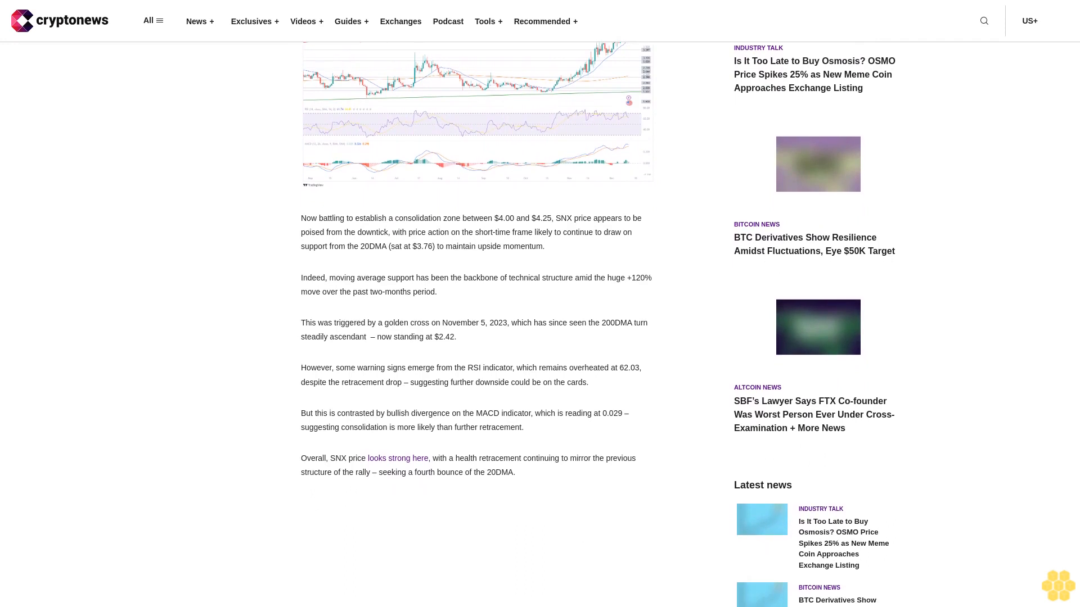
scroll(down, 3)
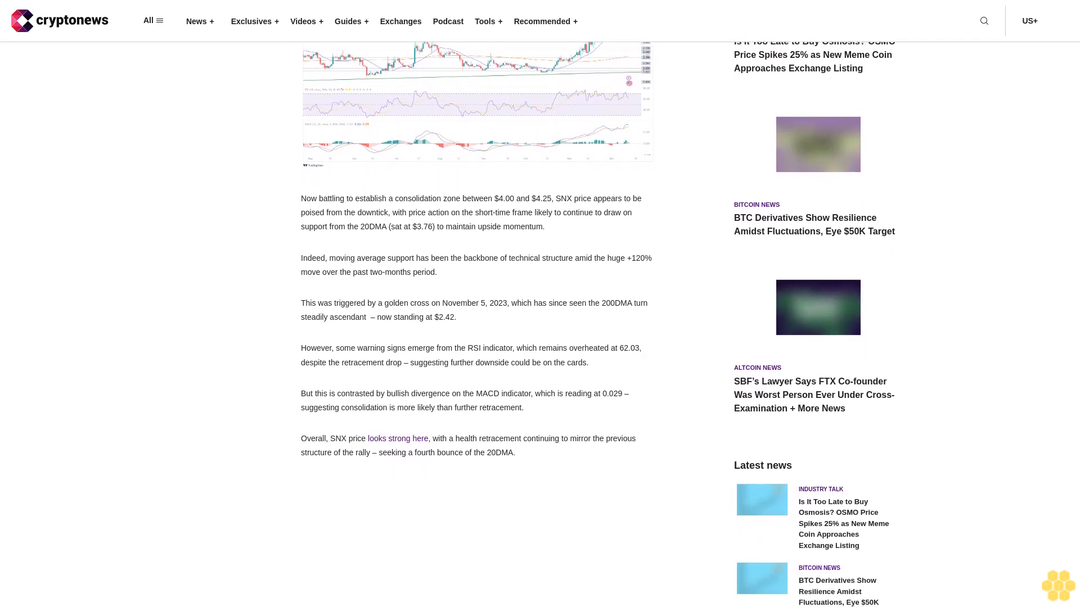
scroll(down, 3)
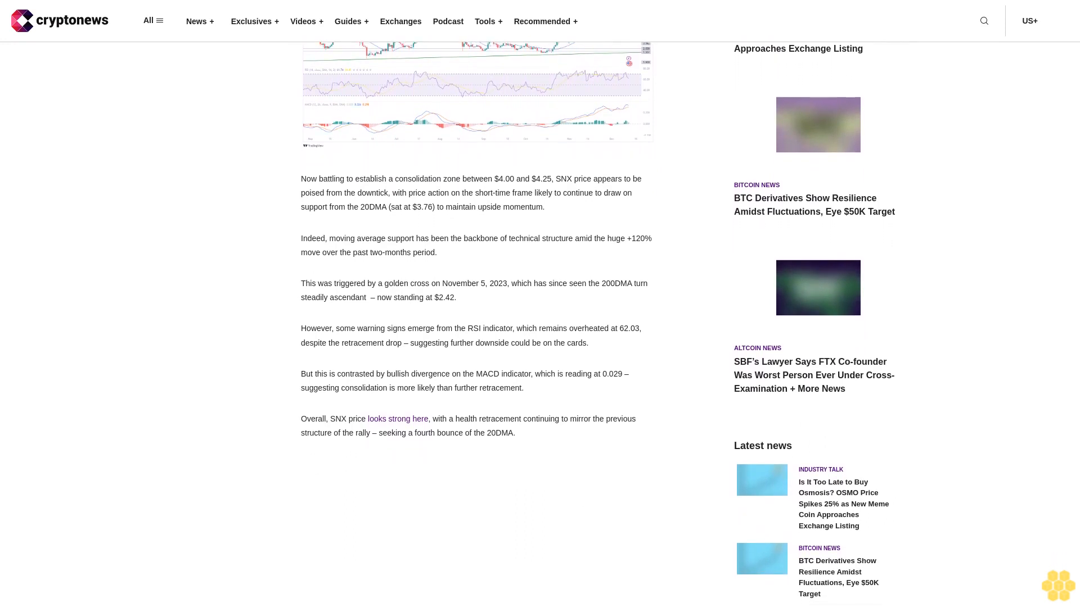
scroll(down, 3)
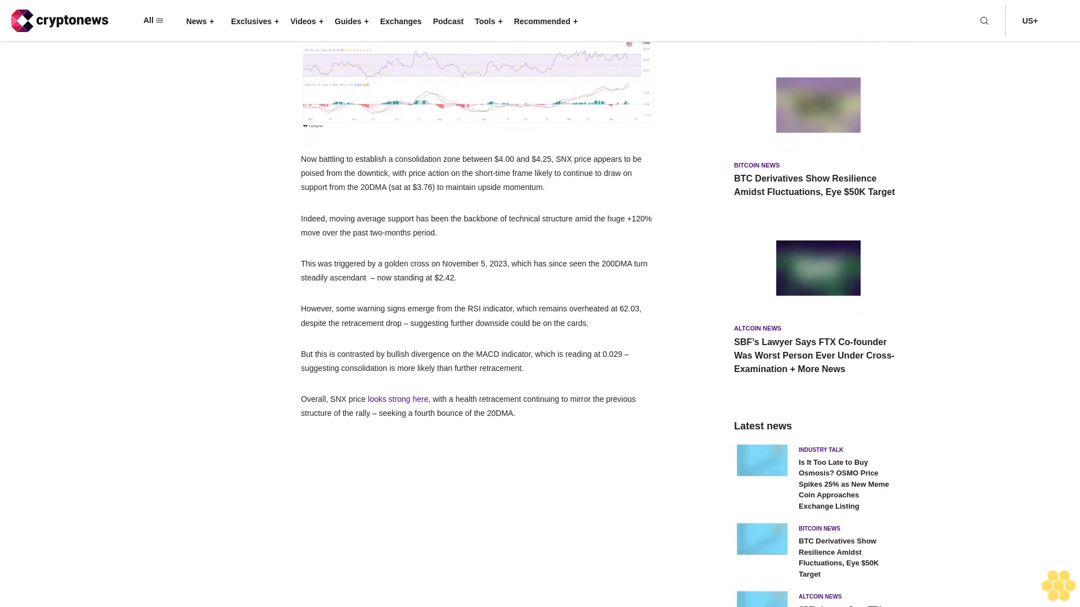
scroll(down, 3)
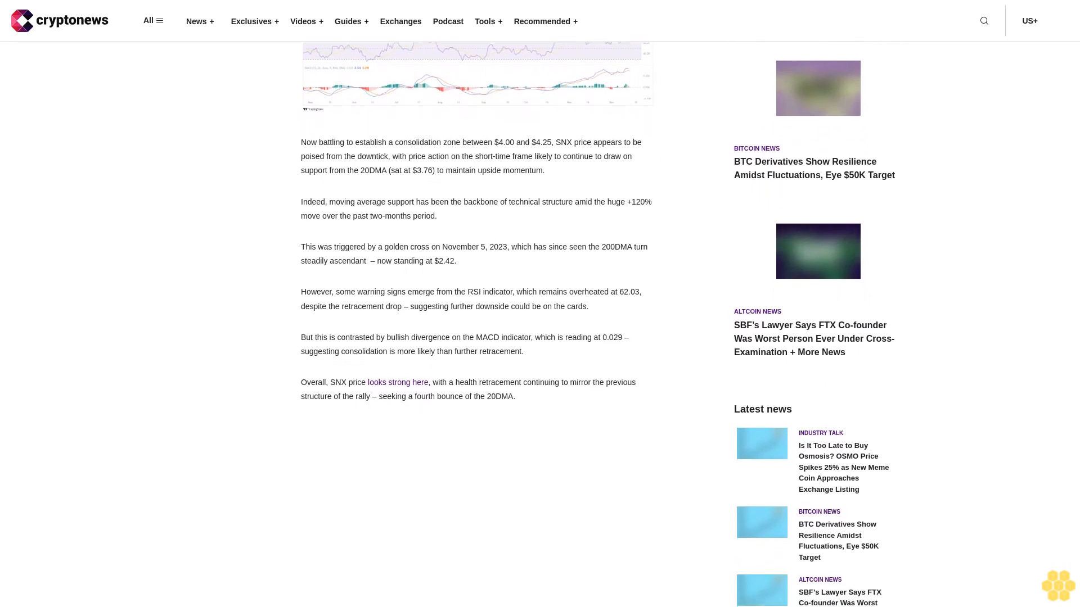
scroll(down, 3)
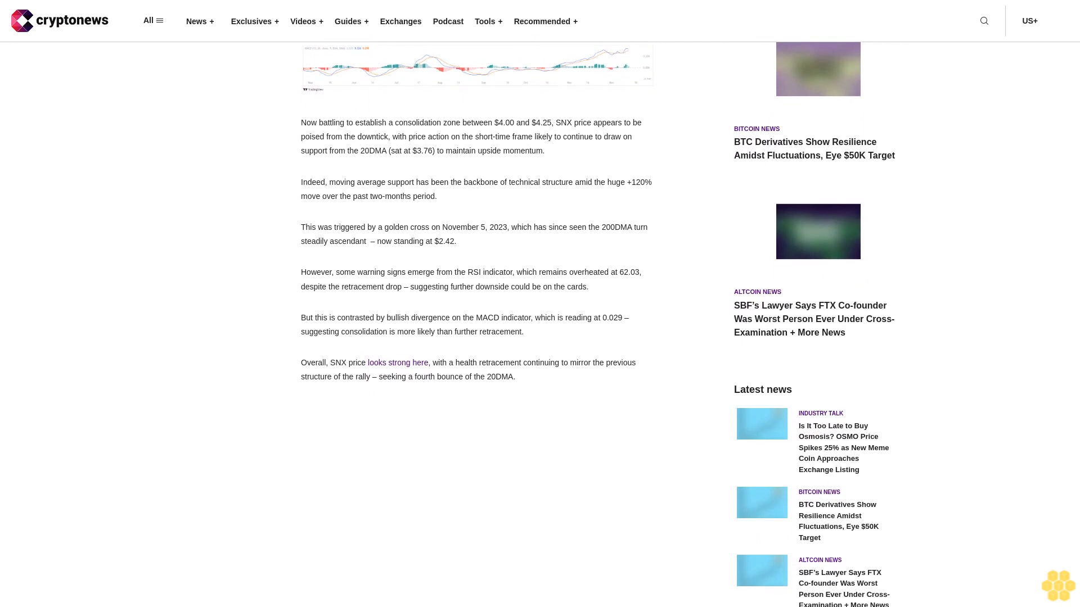
scroll(down, 3)
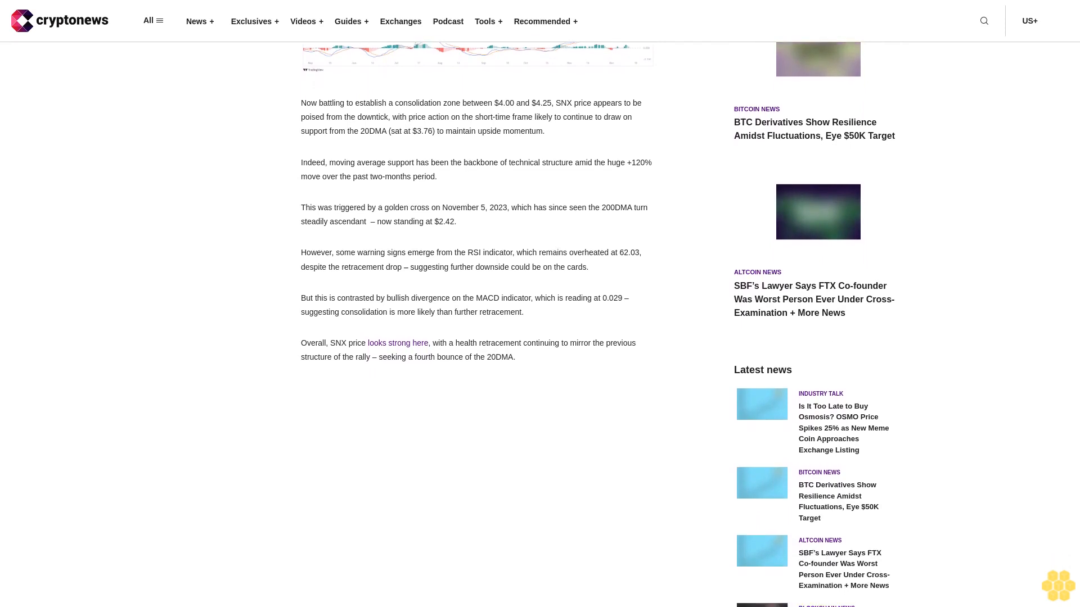
scroll(down, 3)
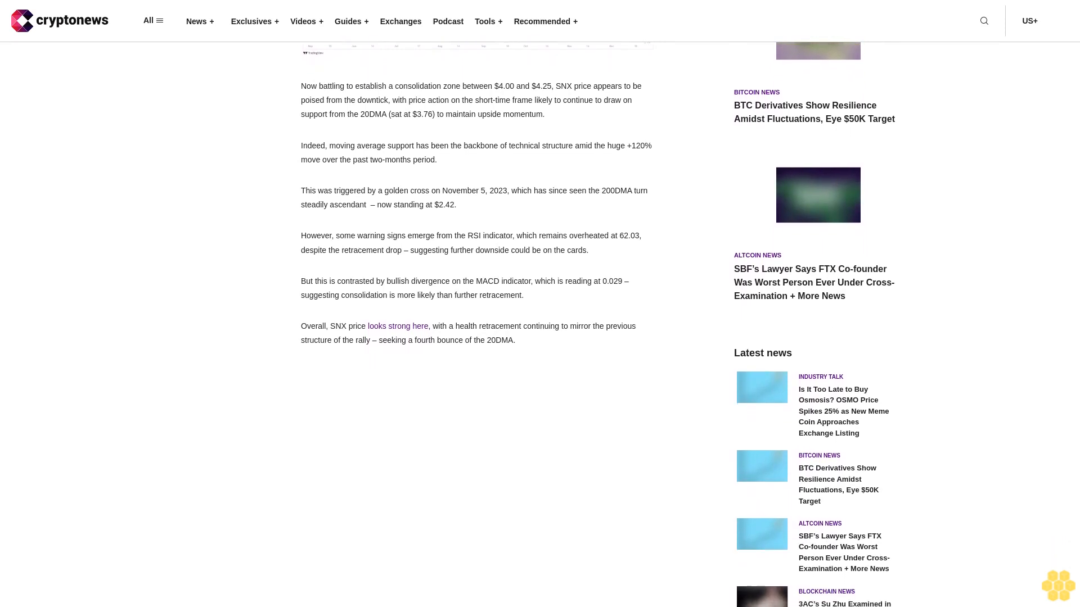
scroll(down, 3)
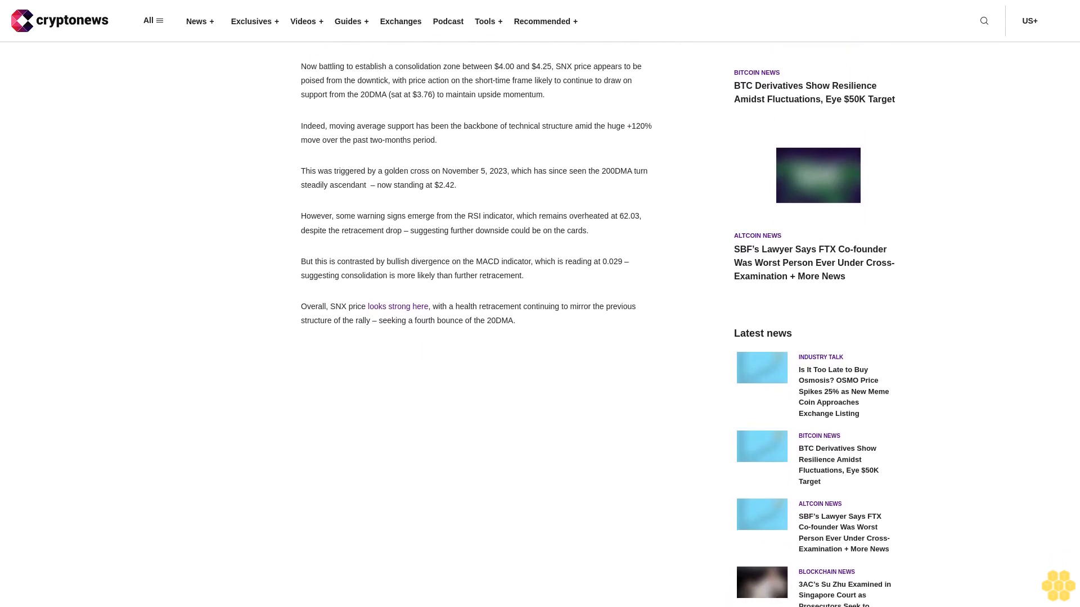
scroll(down, 3)
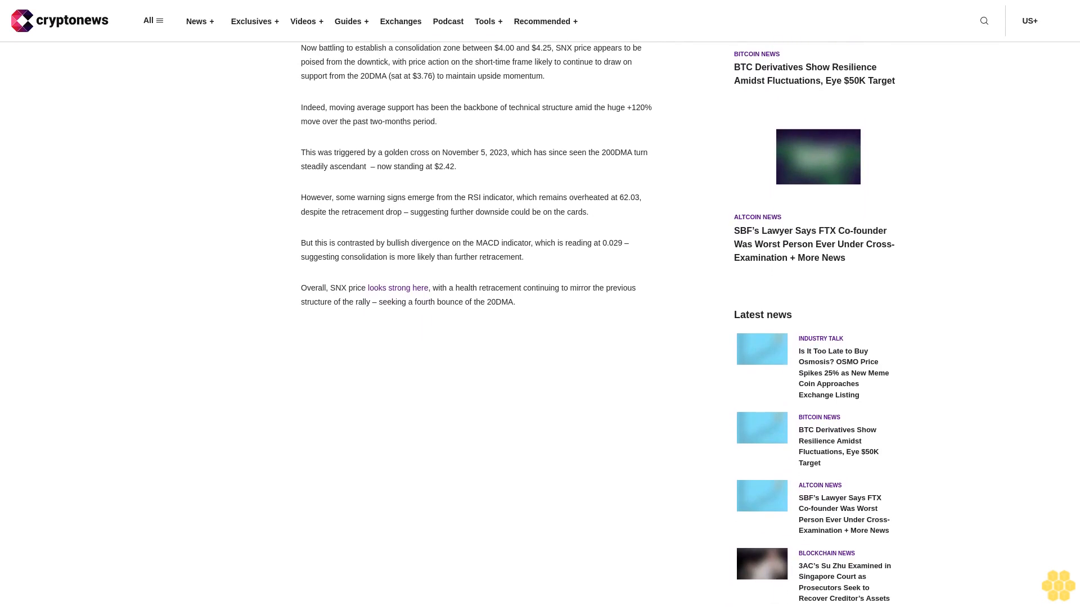
scroll(down, 3)
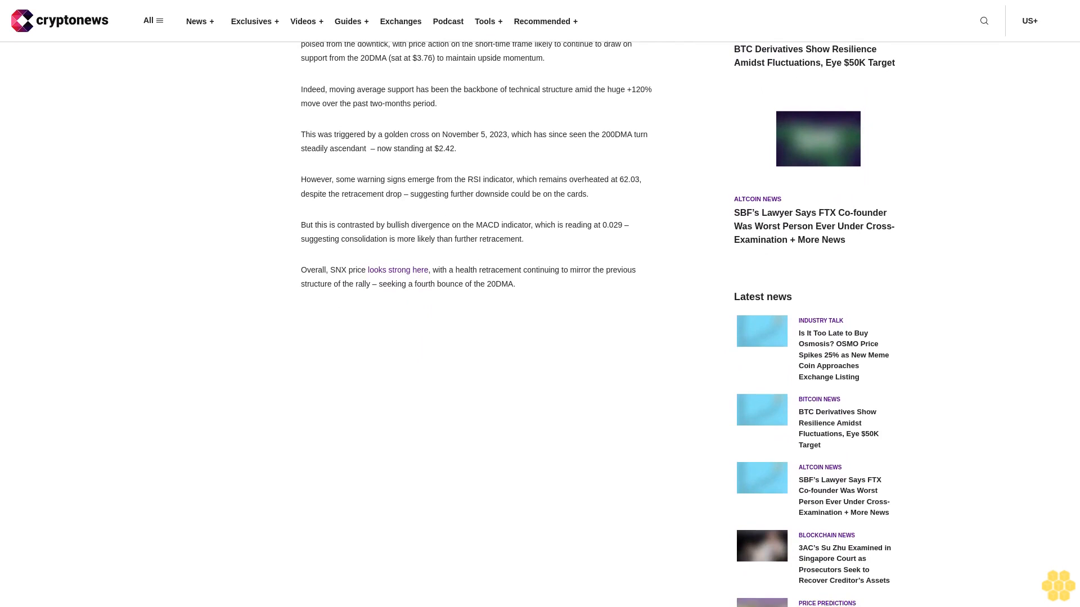
scroll(down, 3)
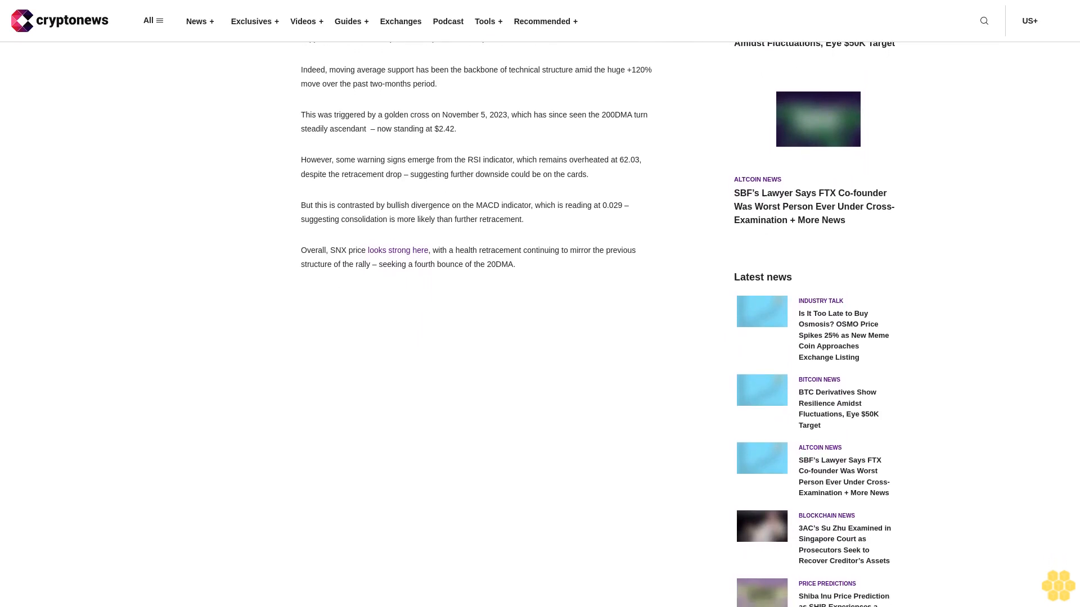
scroll(down, 3)
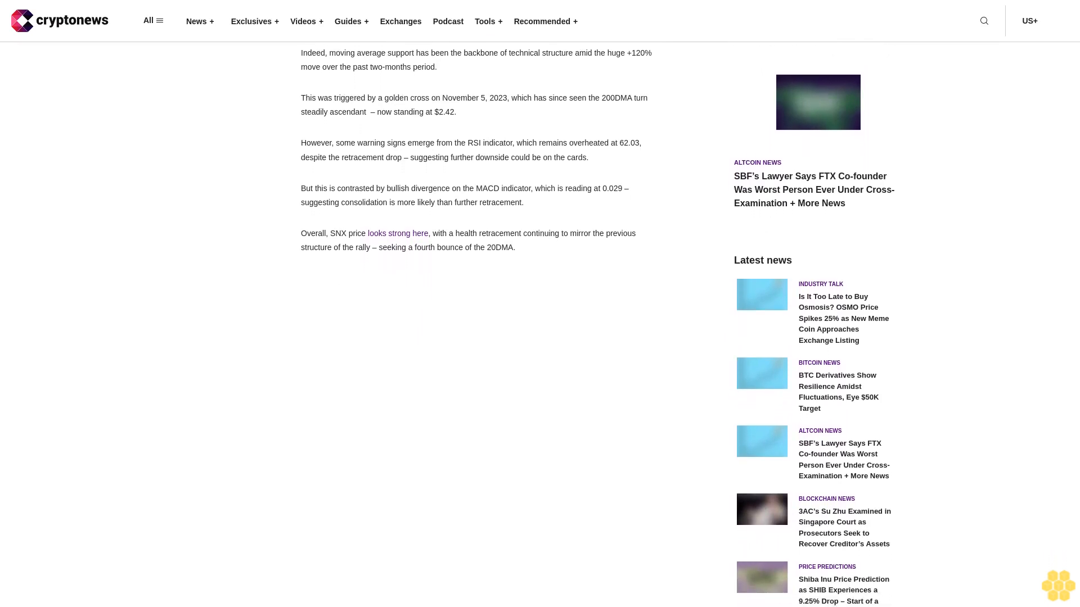
scroll(down, 3)
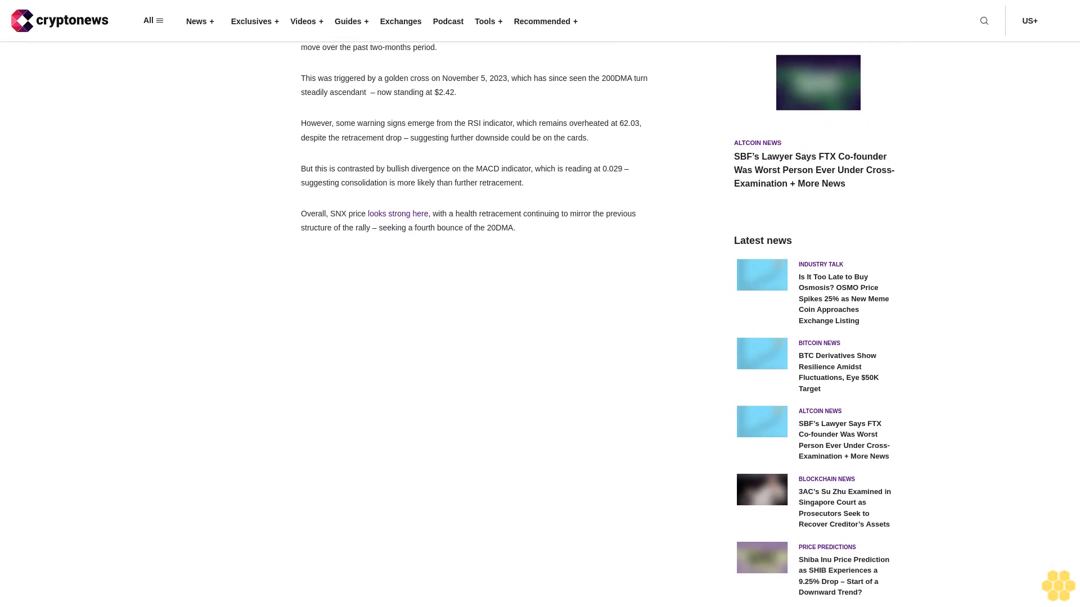
scroll(down, 3)
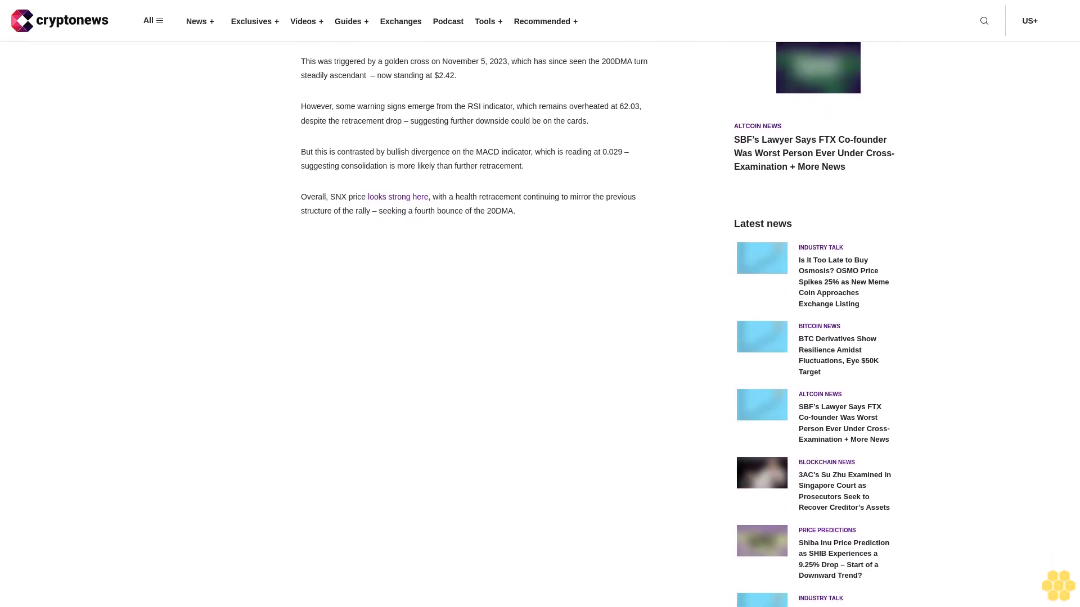
scroll(down, 3)
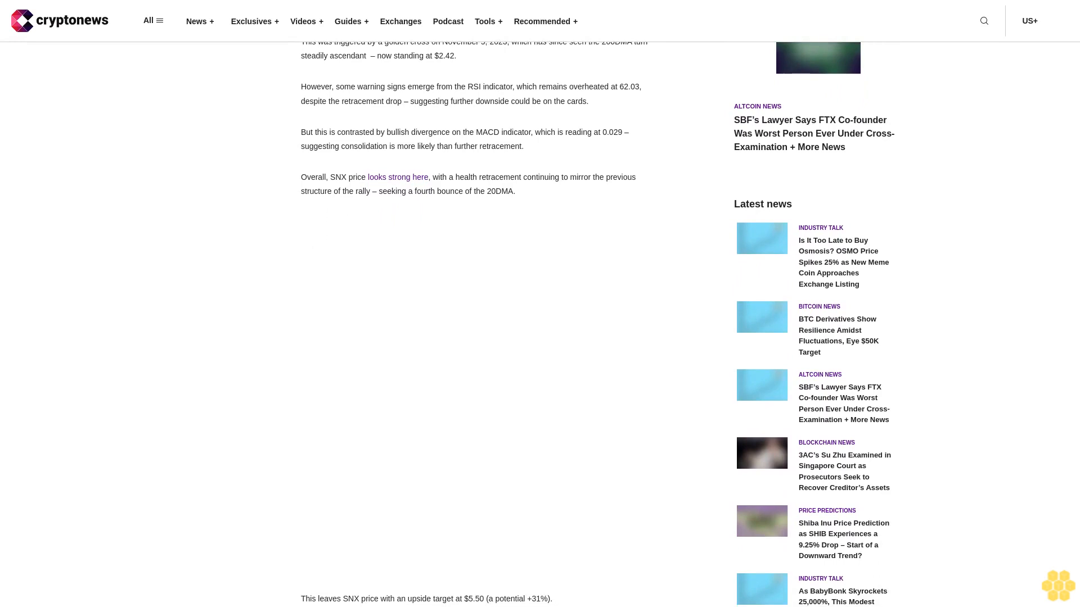
scroll(down, 3)
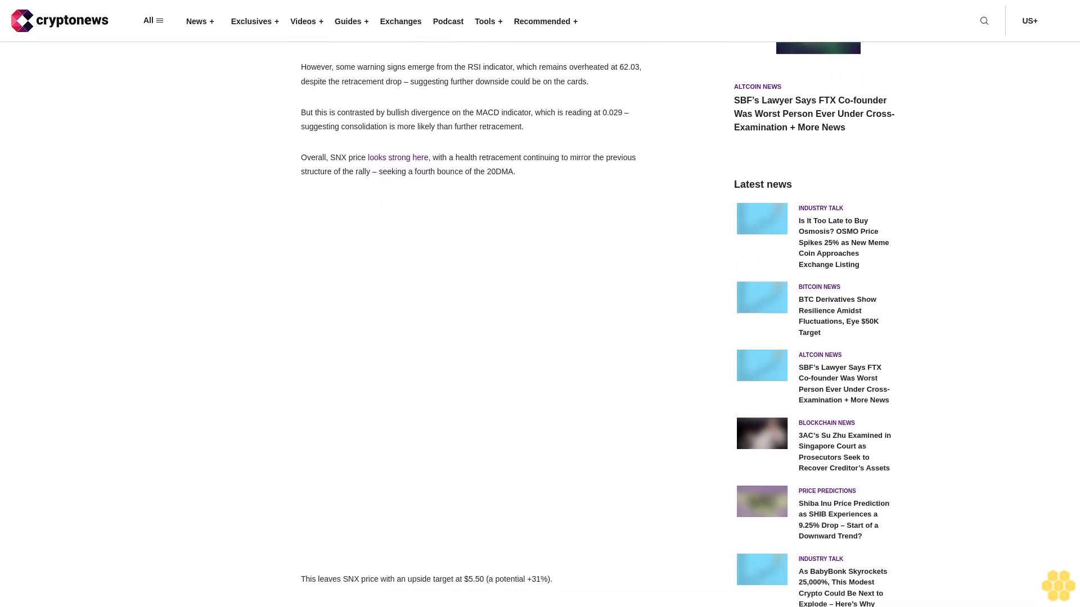
scroll(down, 3)
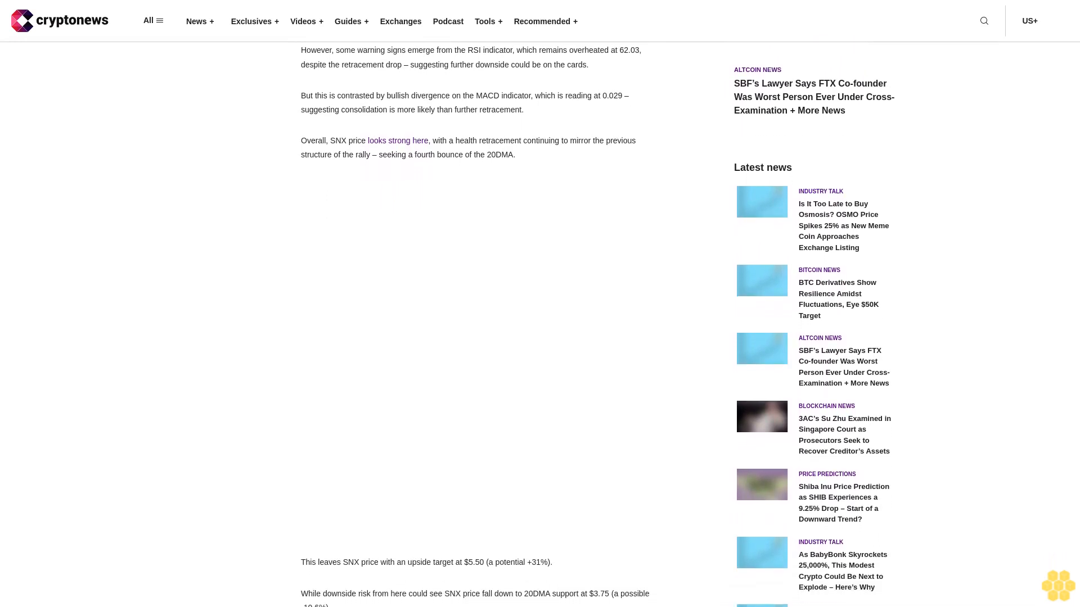
scroll(down, 3)
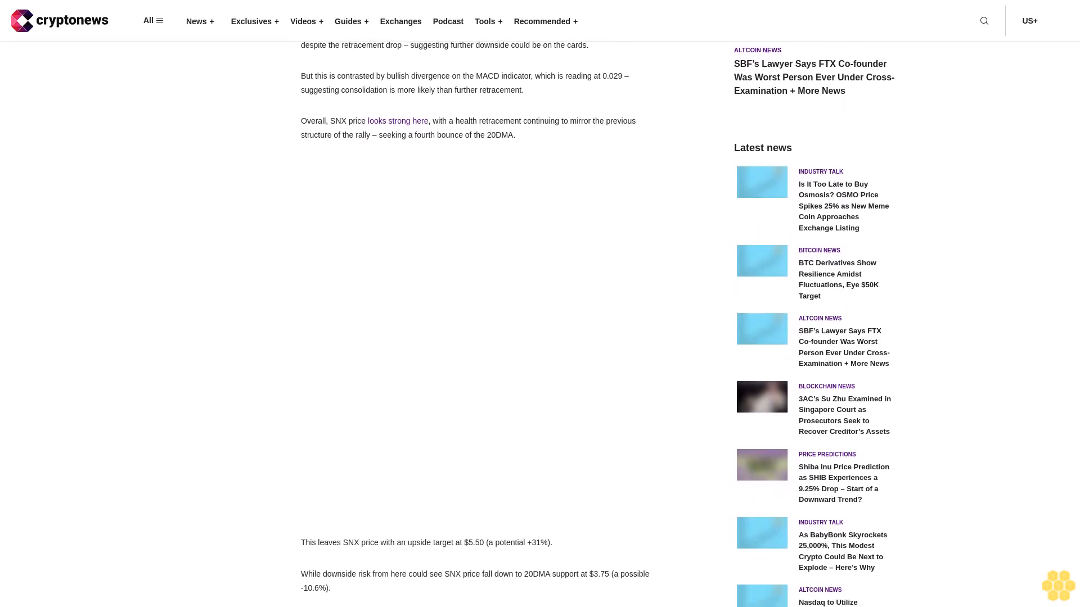
scroll(down, 3)
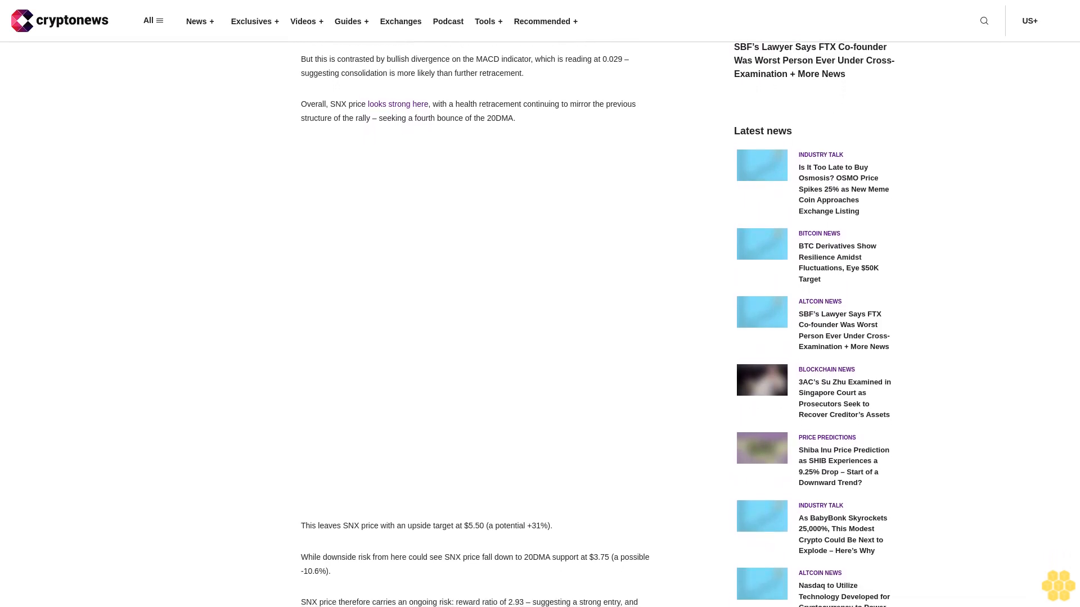
scroll(down, 3)
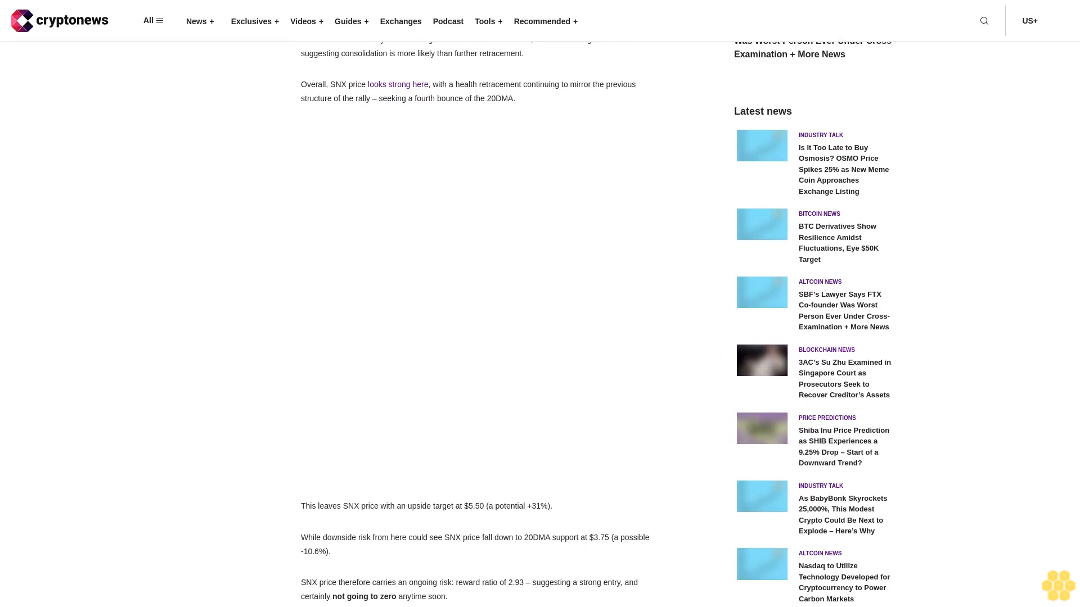
scroll(down, 3)
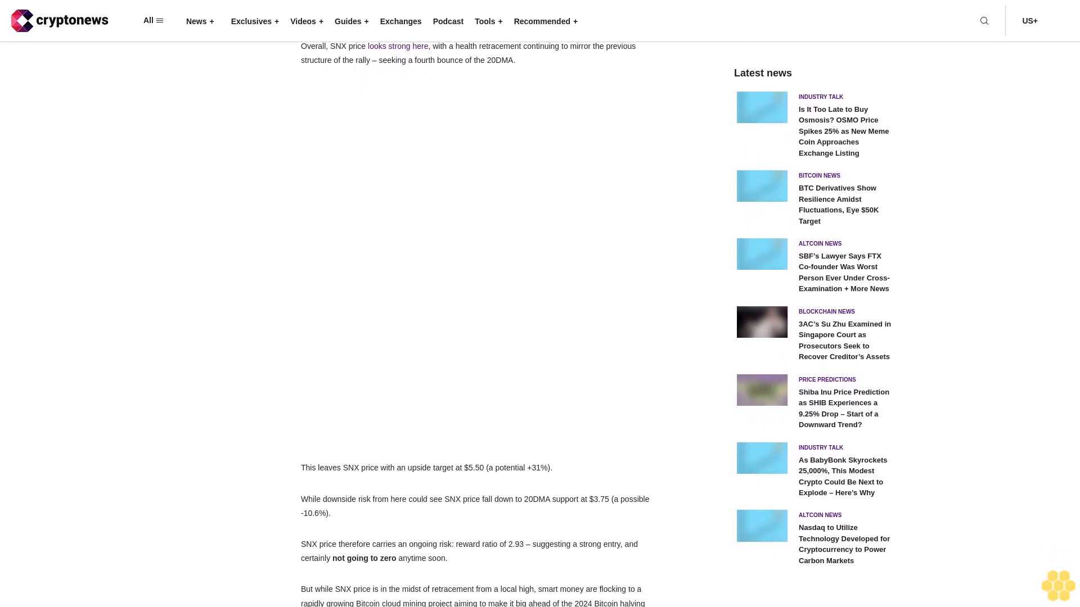
scroll(down, 3)
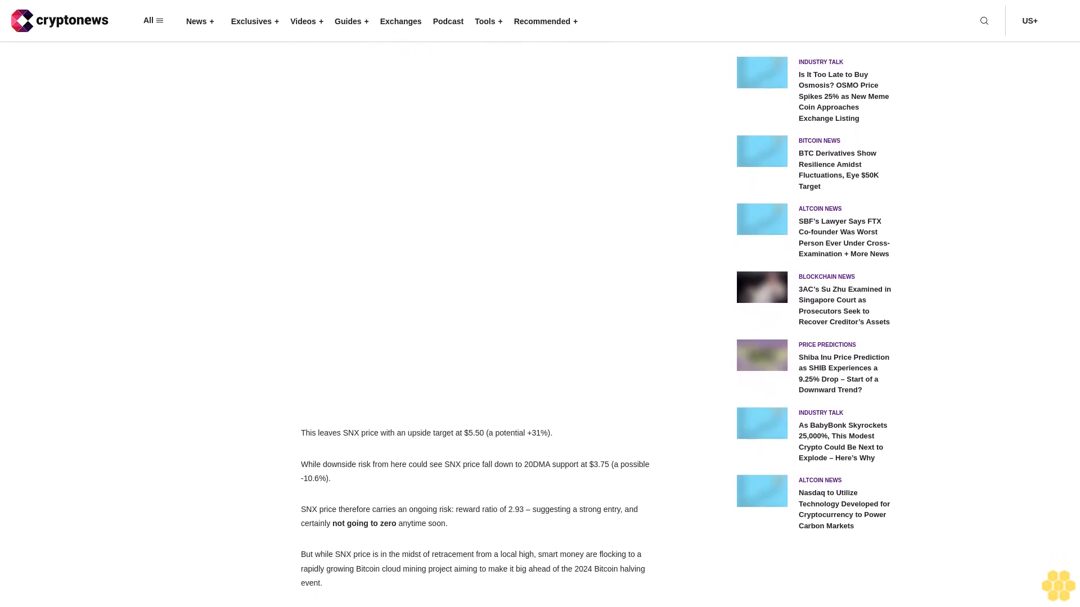
scroll(down, 3)
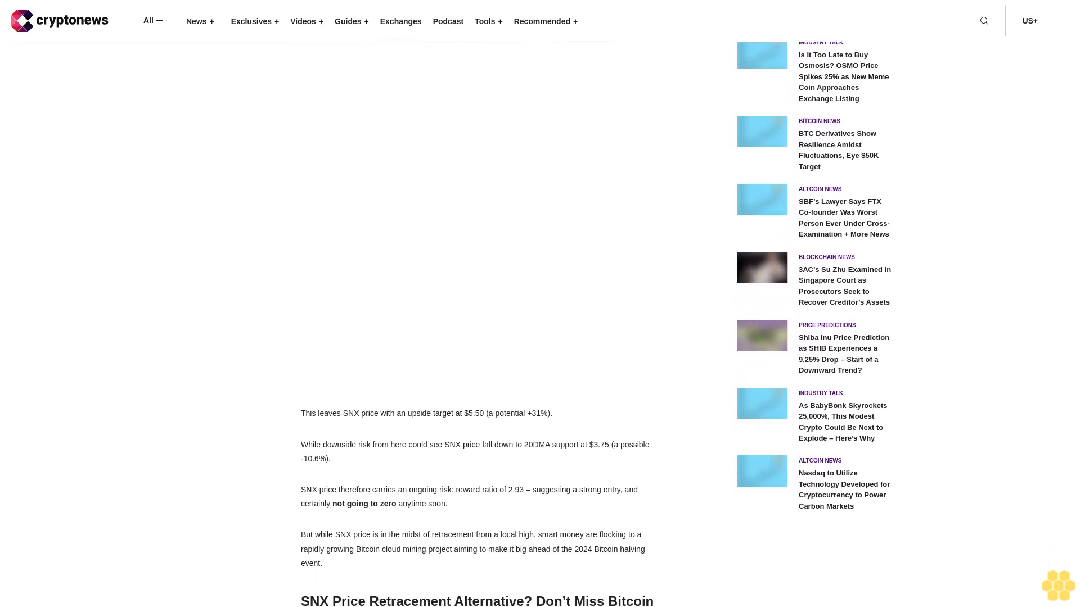
scroll(down, 3)
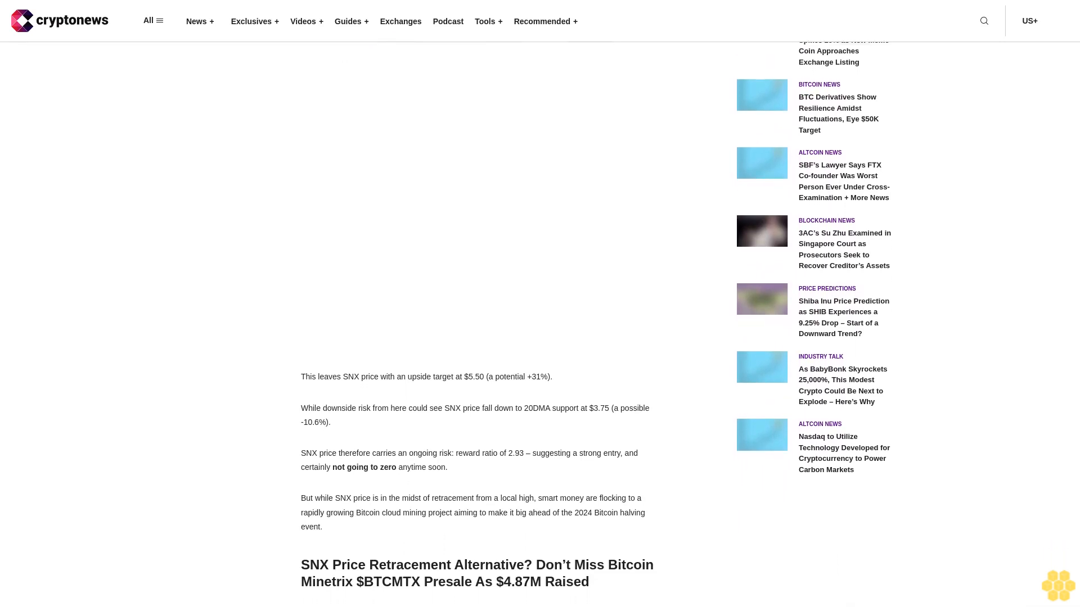
scroll(down, 3)
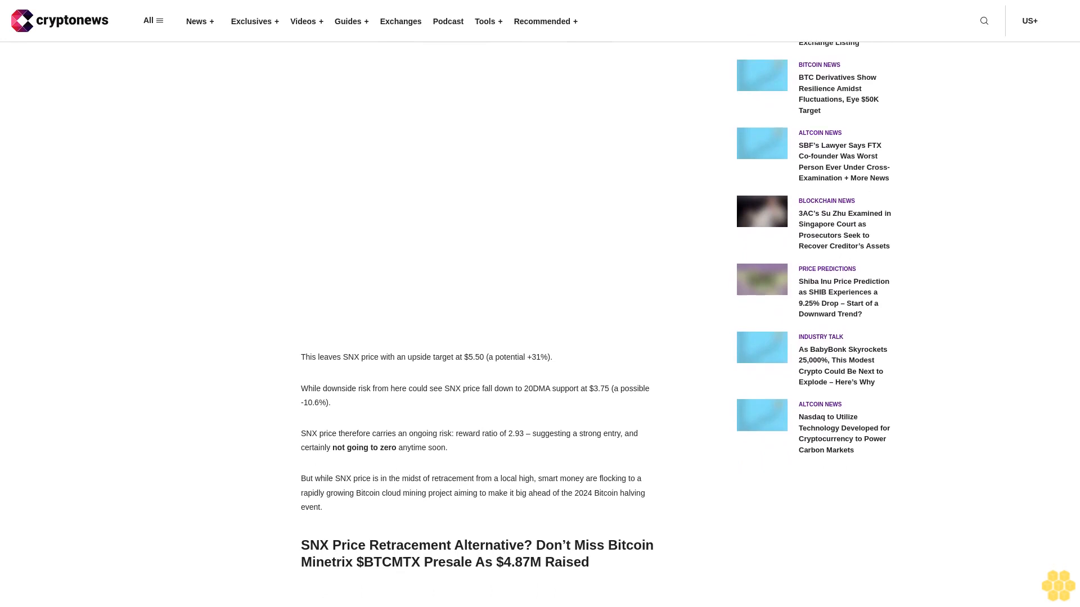
scroll(down, 3)
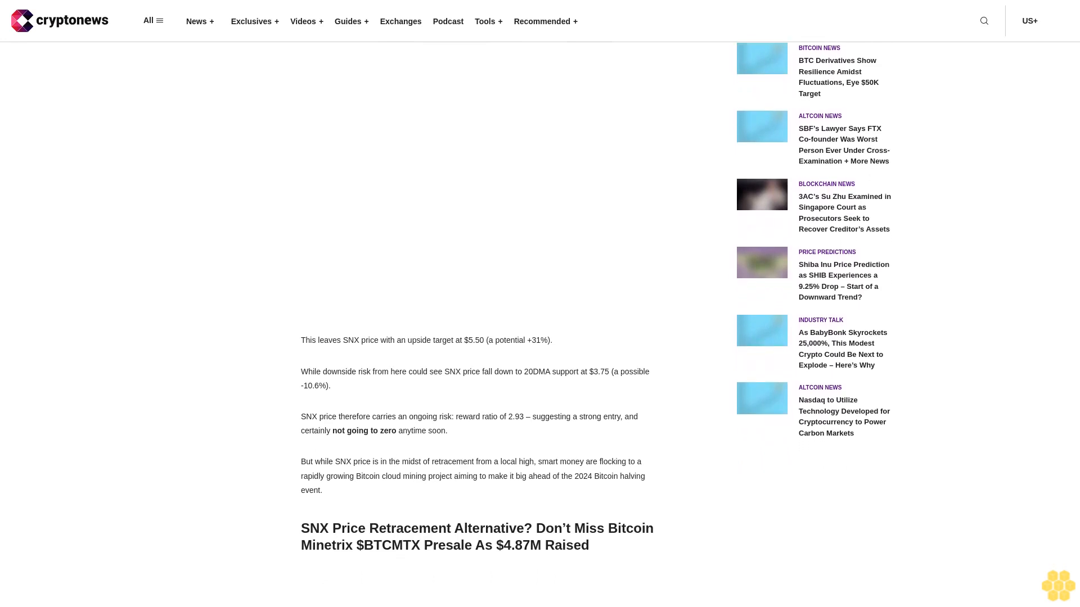
scroll(down, 3)
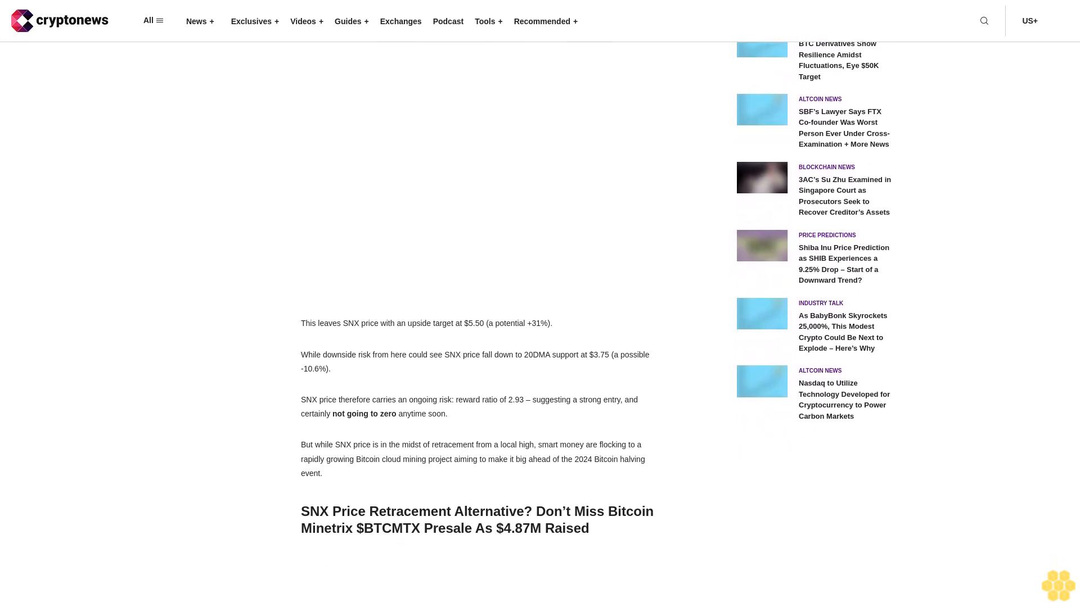
scroll(down, 3)
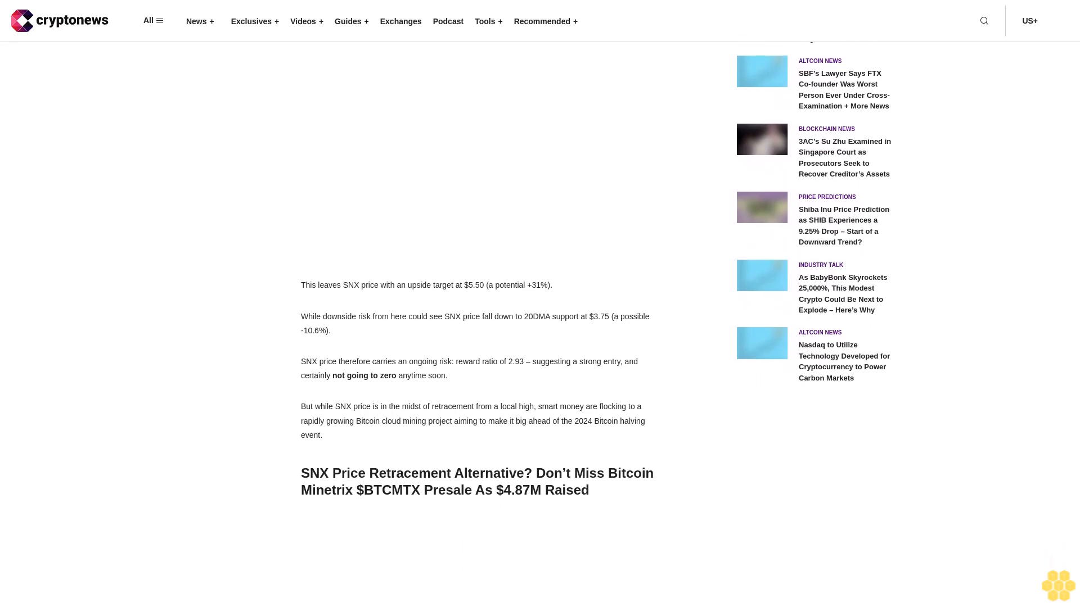
scroll(down, 3)
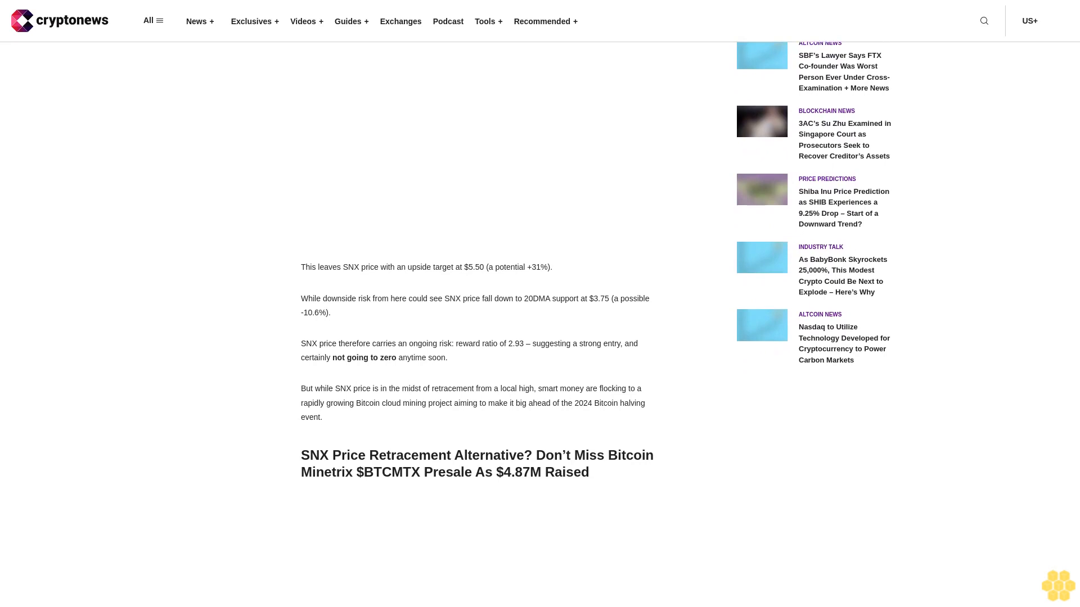
scroll(down, 3)
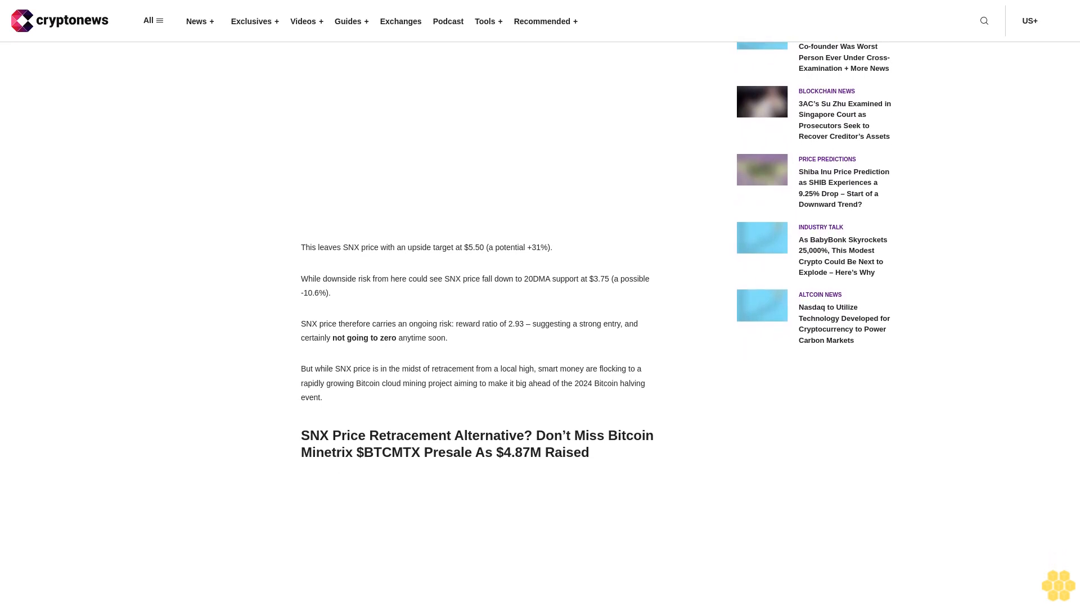
scroll(down, 3)
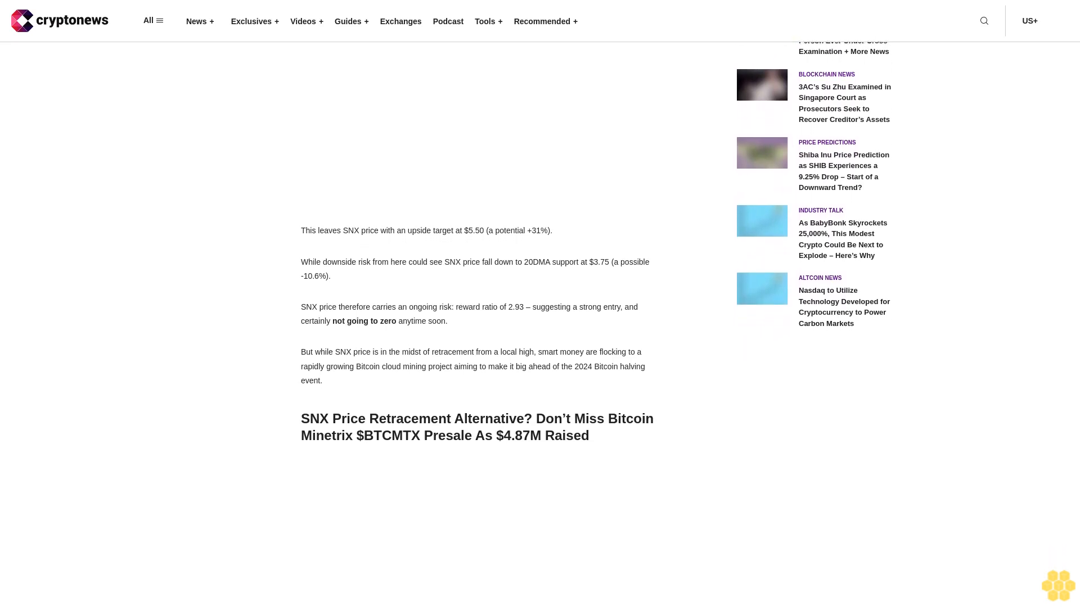
scroll(down, 3)
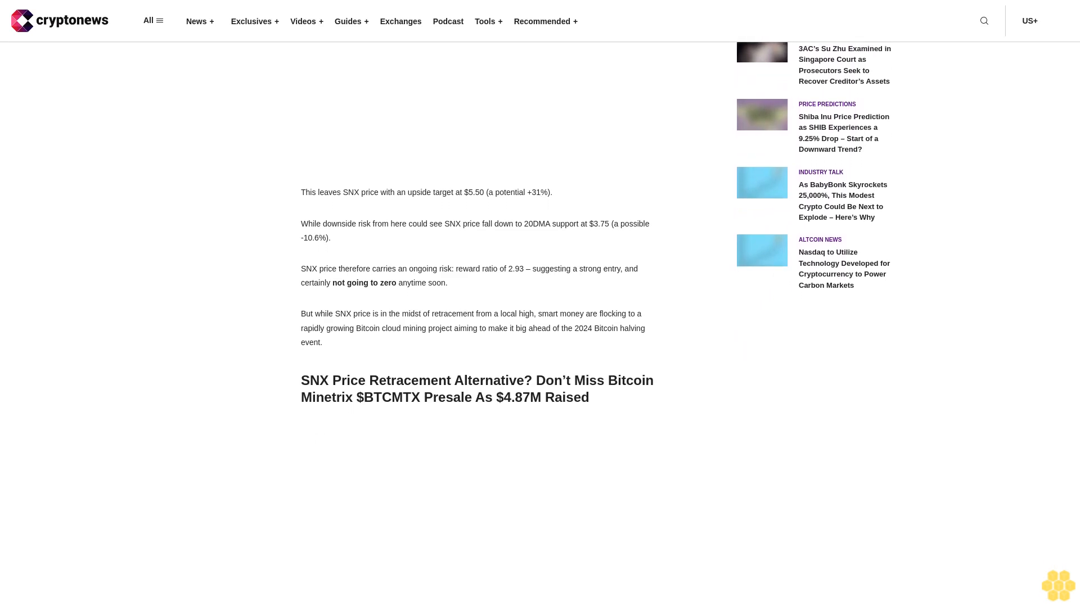
scroll(down, 3)
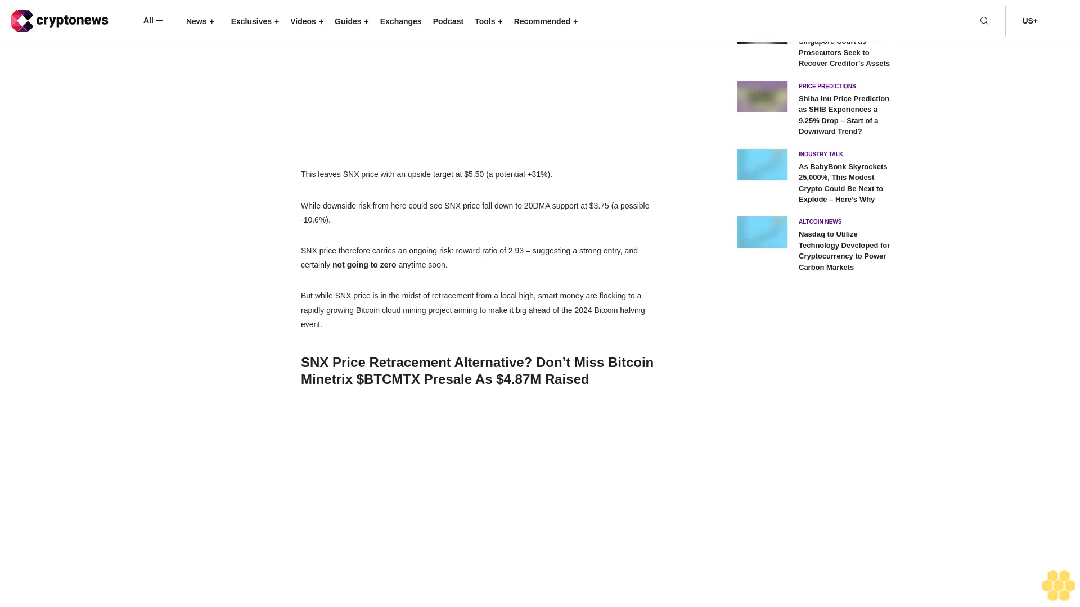
scroll(down, 3)
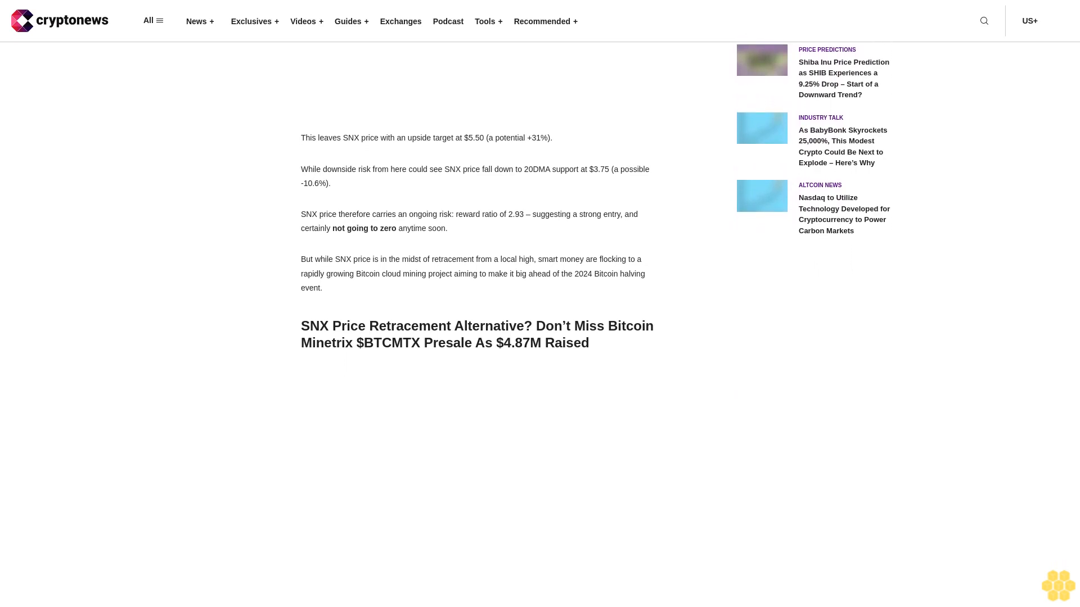
scroll(down, 3)
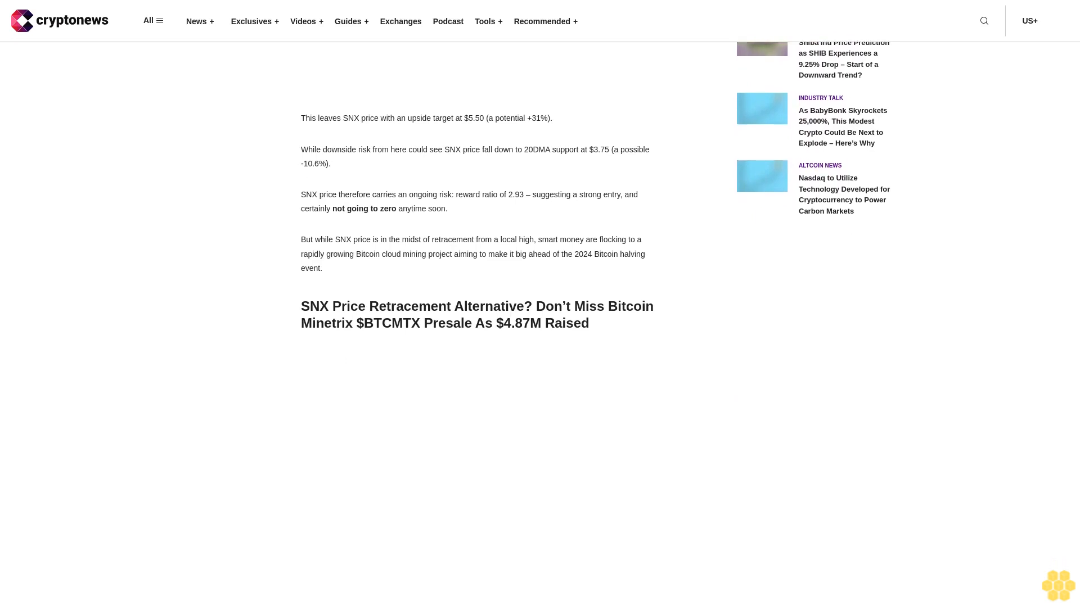
scroll(down, 3)
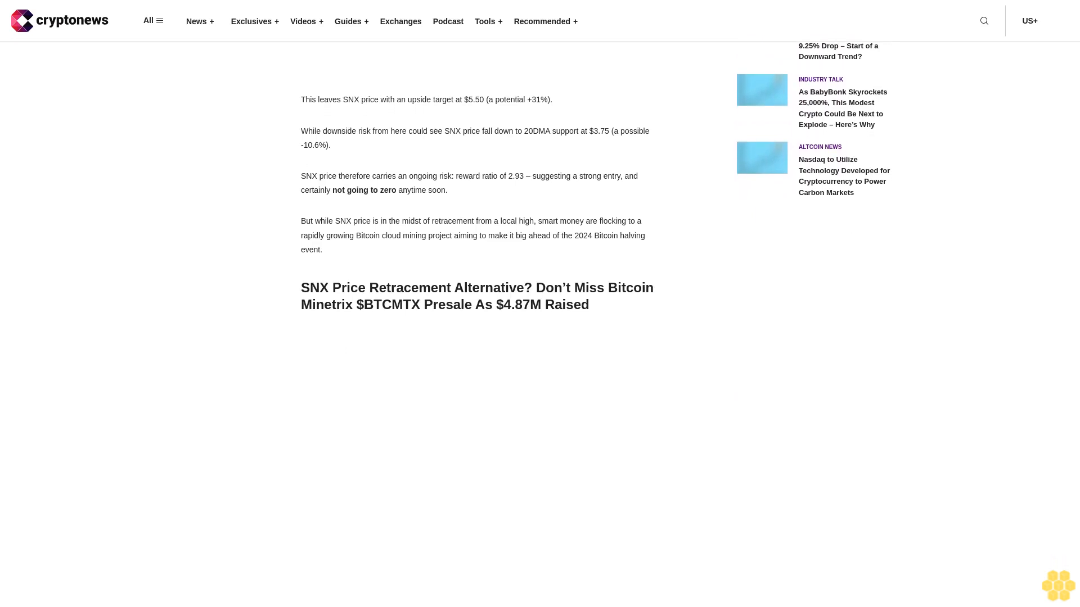
scroll(down, 3)
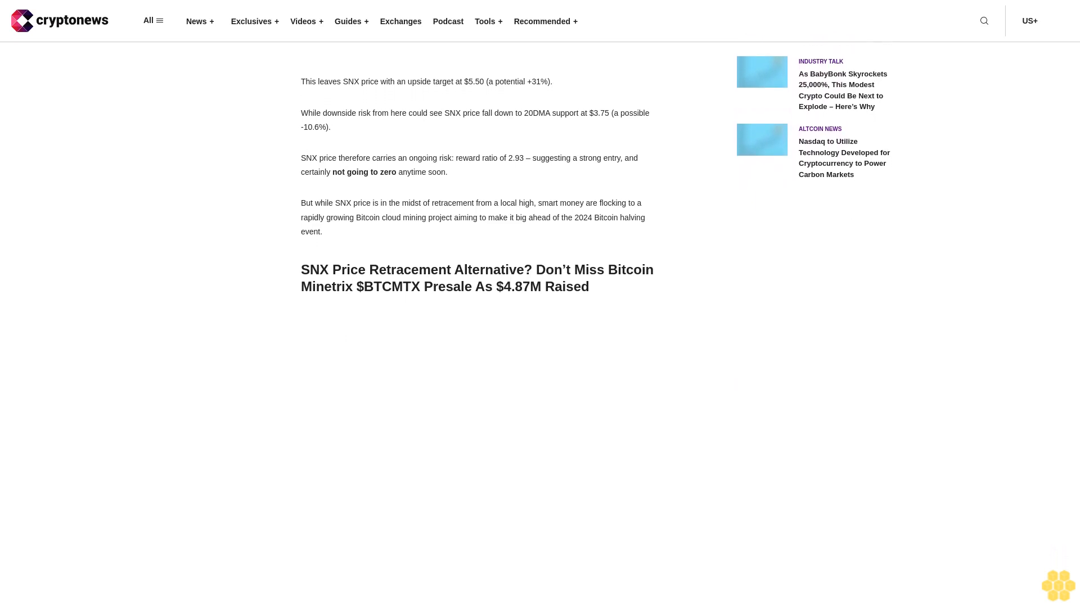
scroll(down, 3)
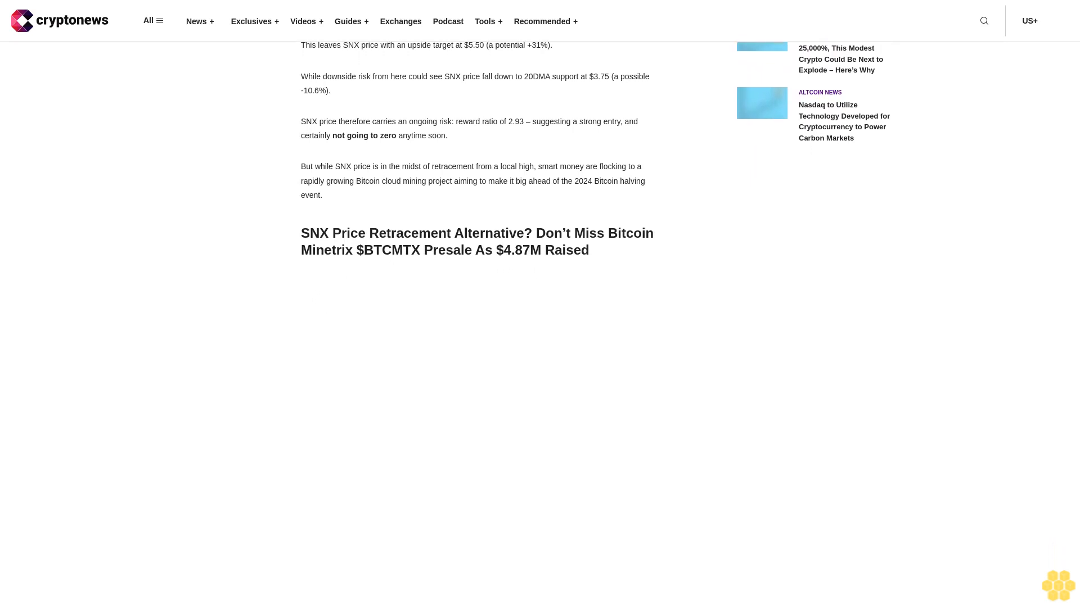
scroll(down, 3)
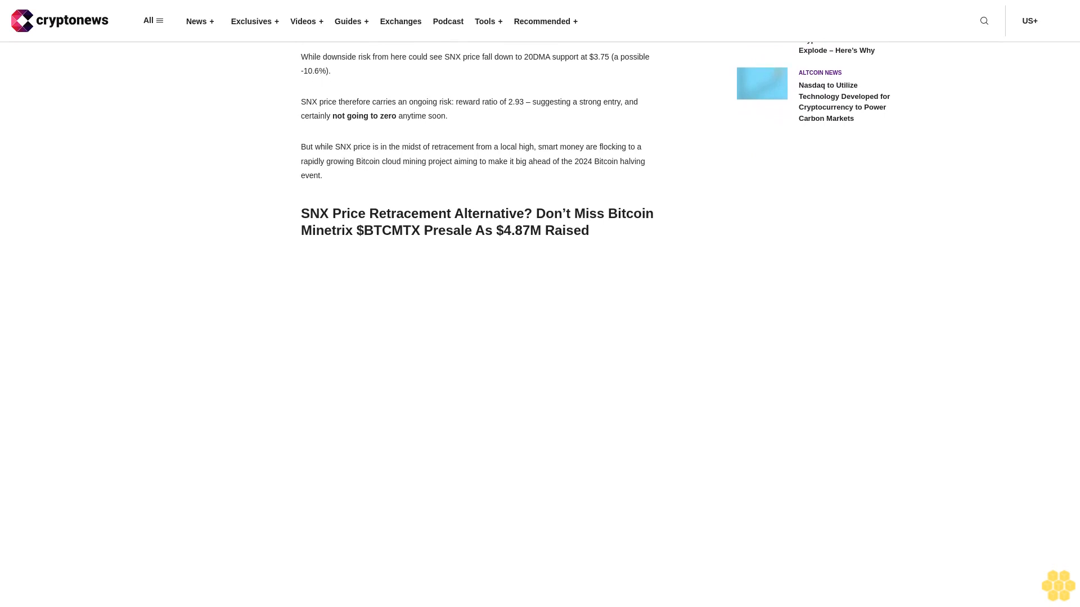
scroll(down, 3)
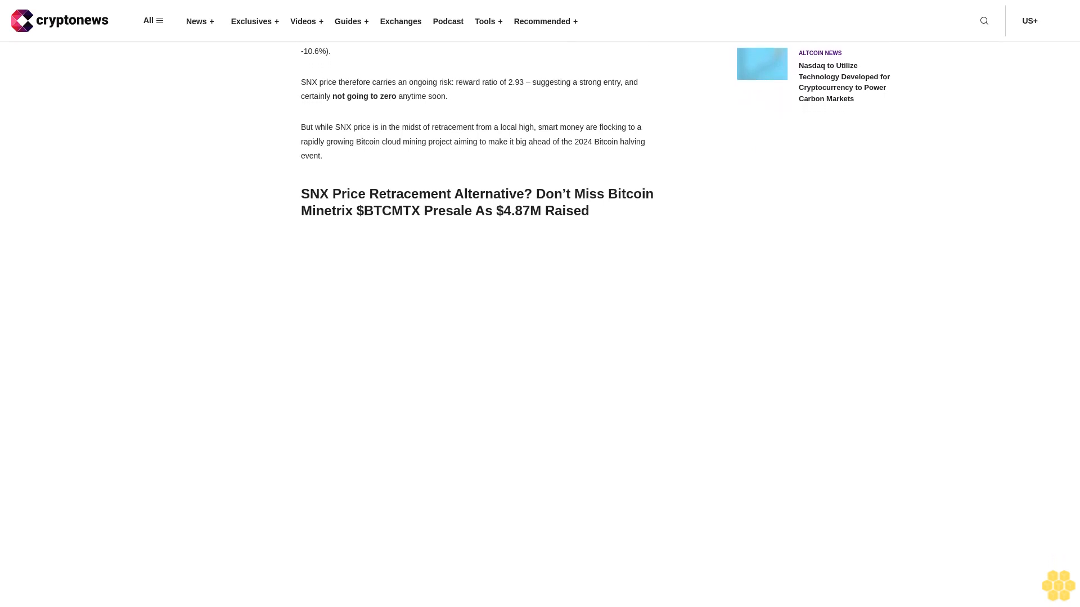
scroll(down, 3)
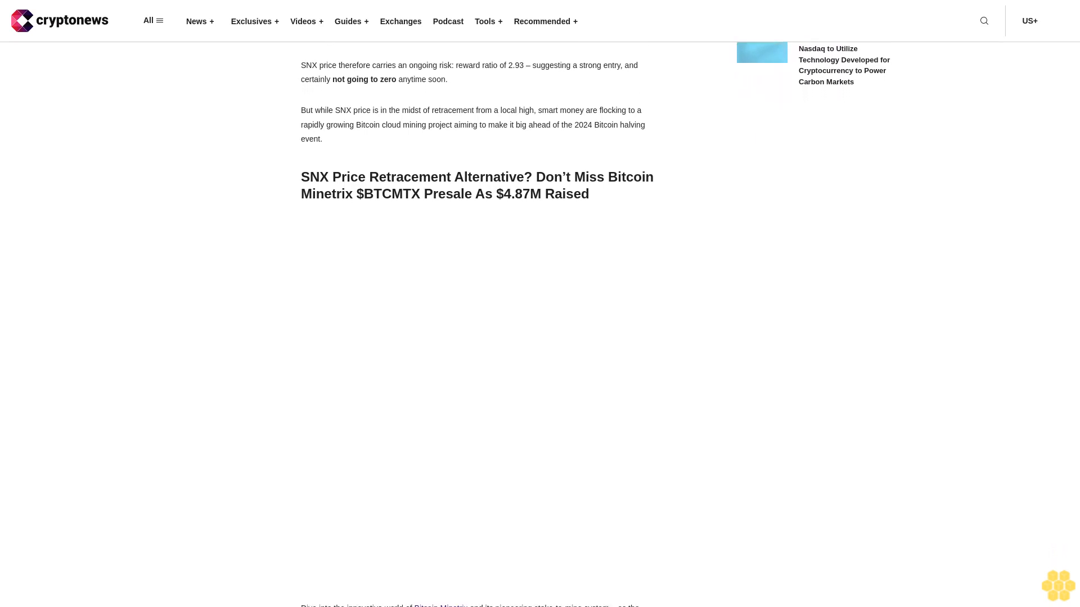
scroll(down, 3)
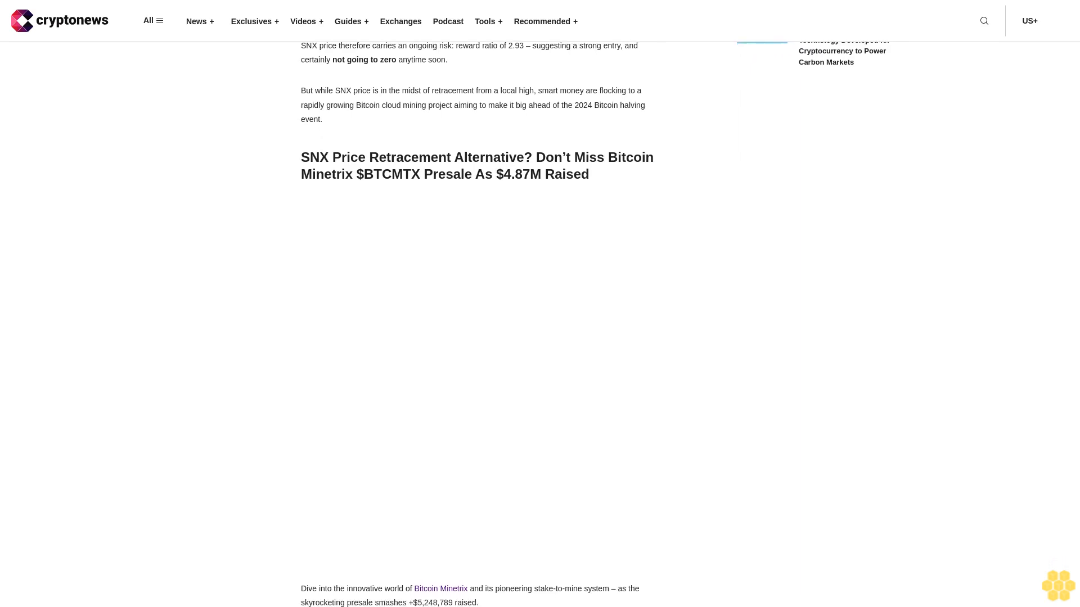
scroll(down, 3)
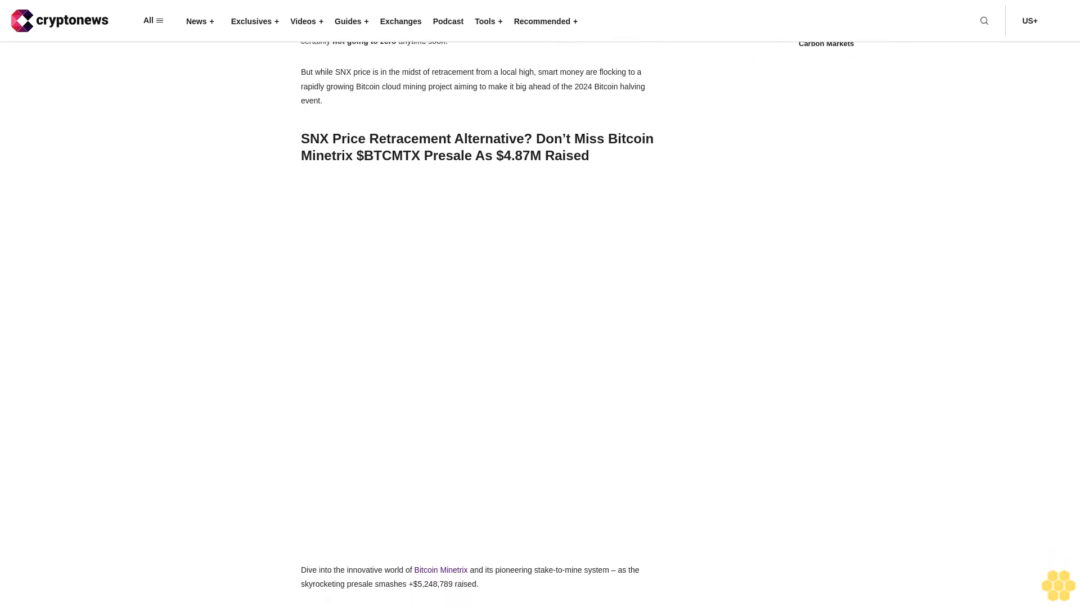
scroll(down, 3)
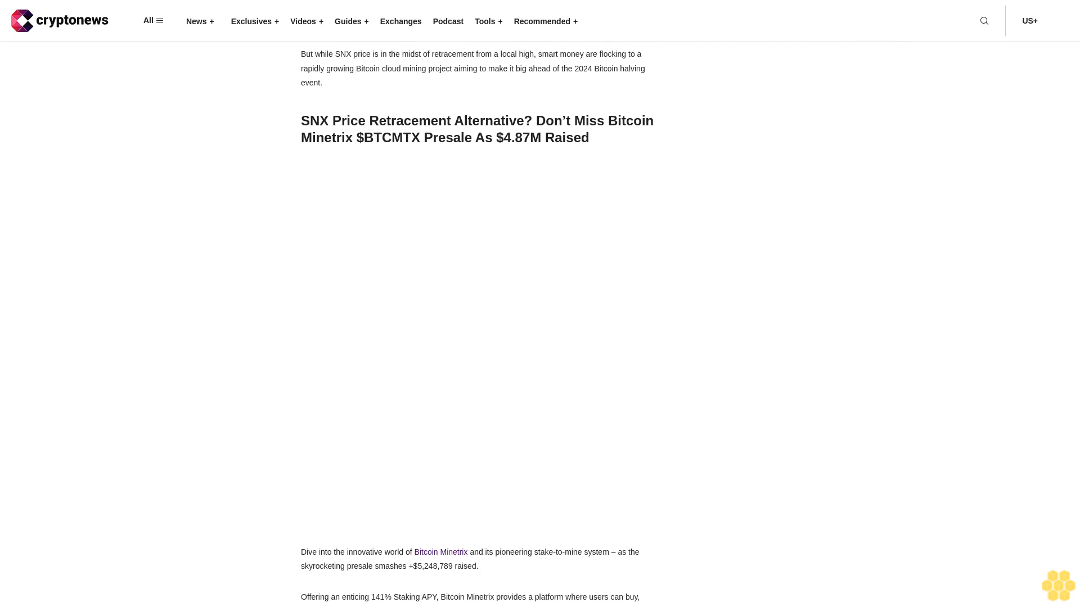
scroll(down, 3)
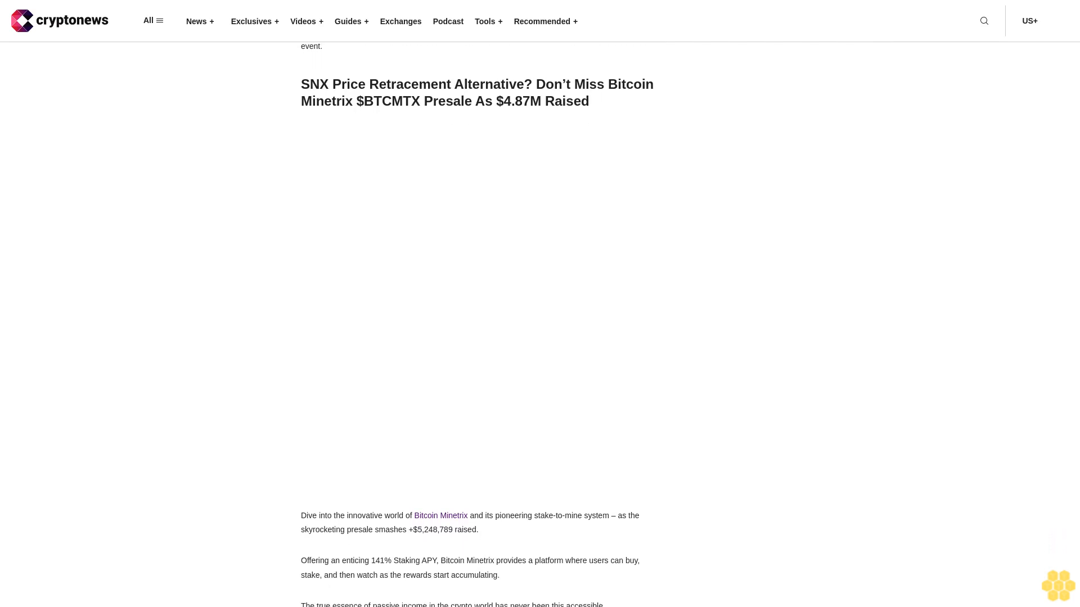
scroll(down, 3)
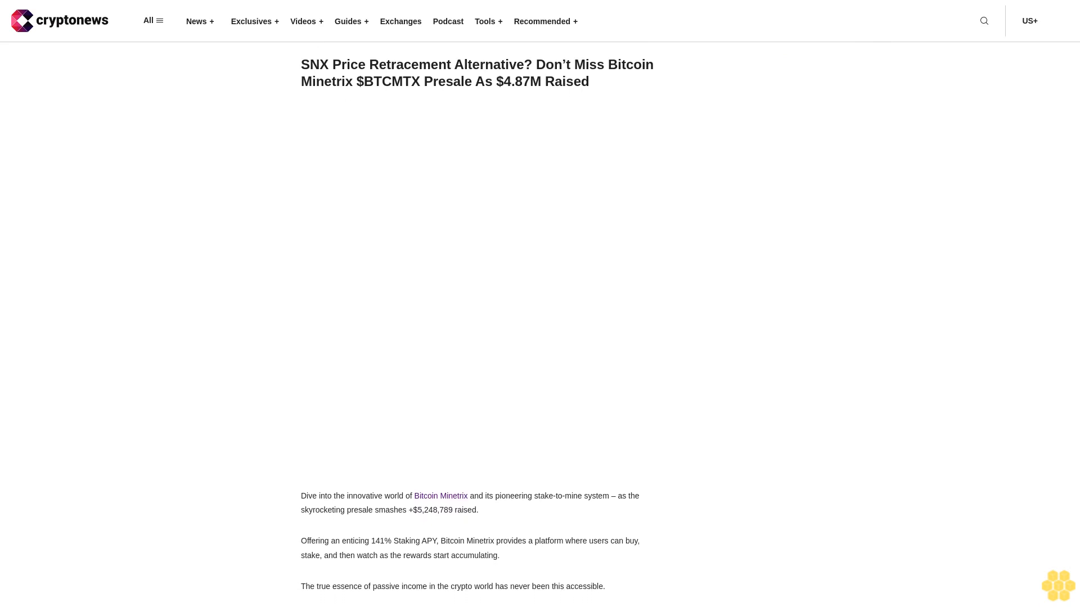
scroll(down, 3)
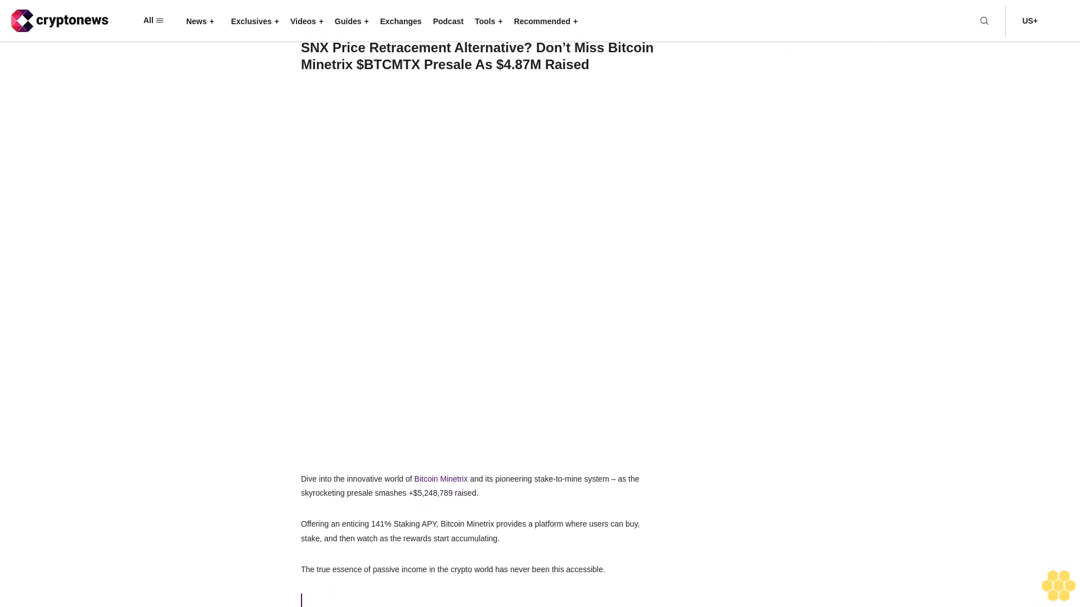
scroll(down, 3)
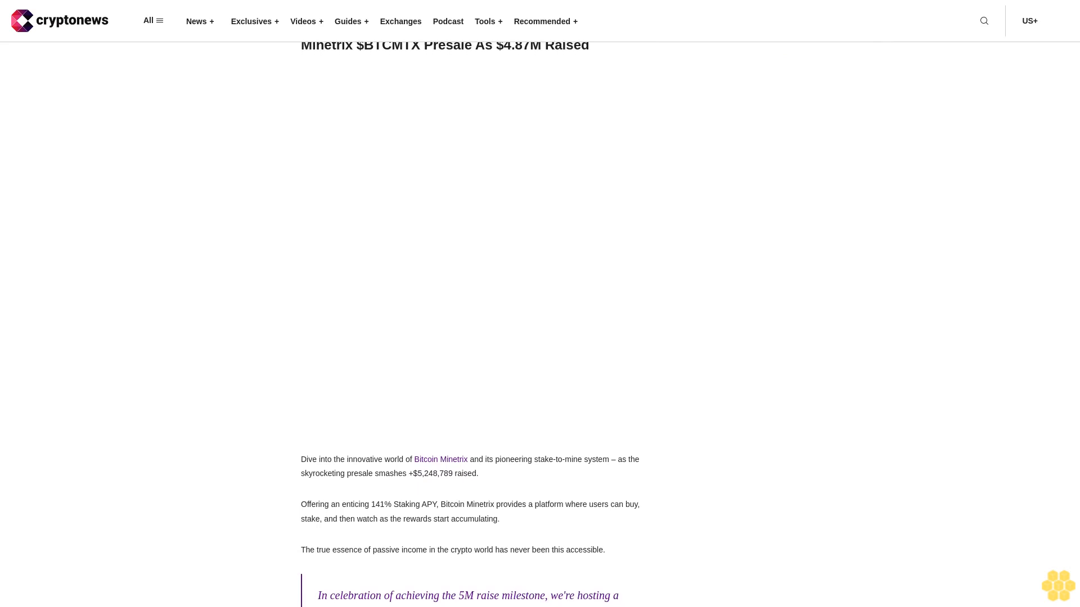
scroll(down, 3)
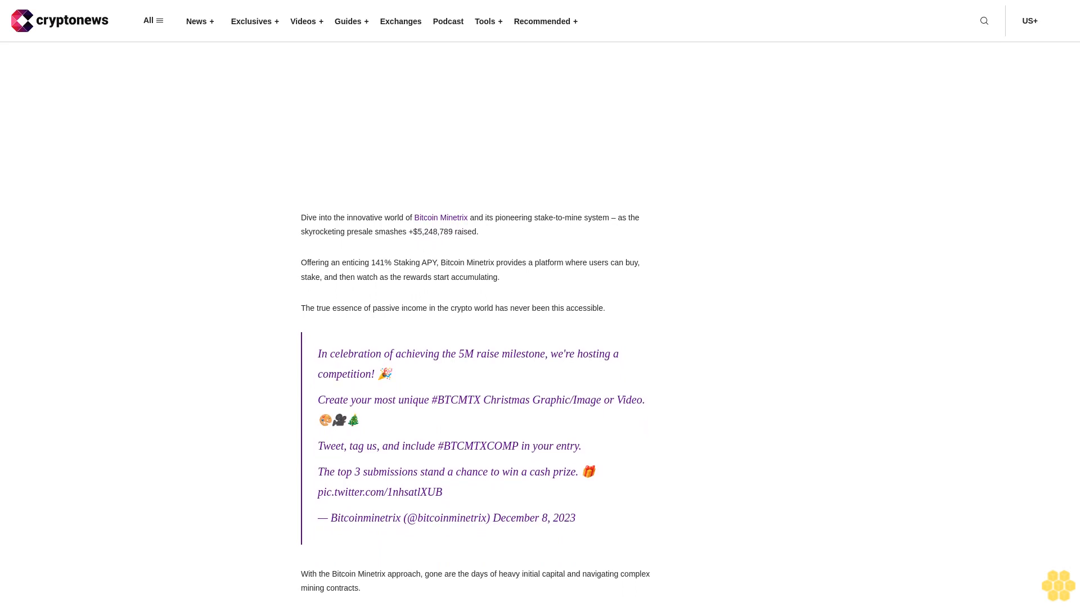
scroll(down, 3)
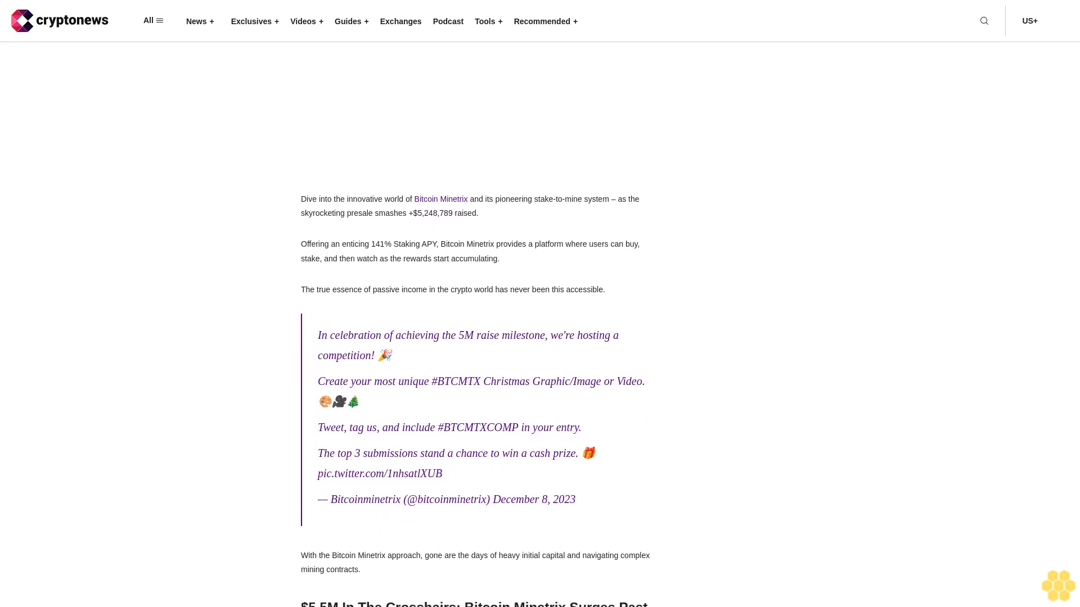
scroll(down, 3)
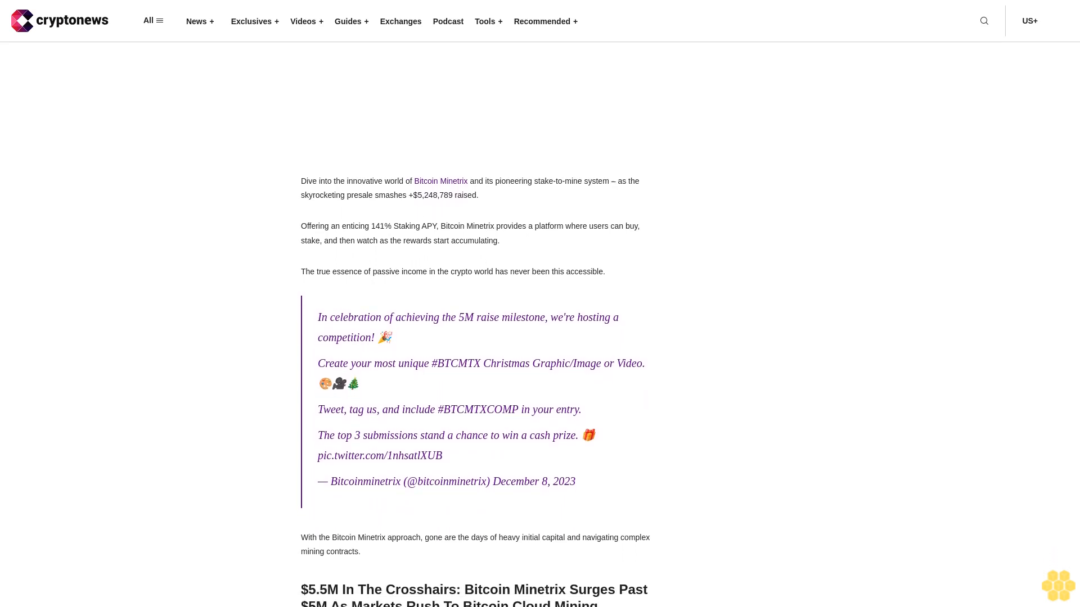
scroll(down, 3)
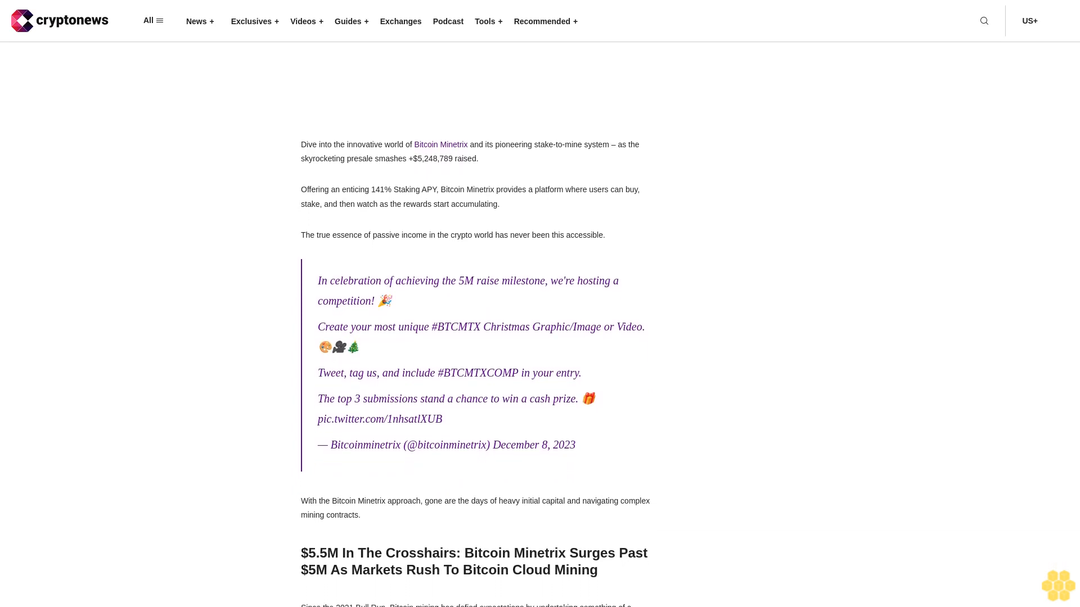
scroll(down, 3)
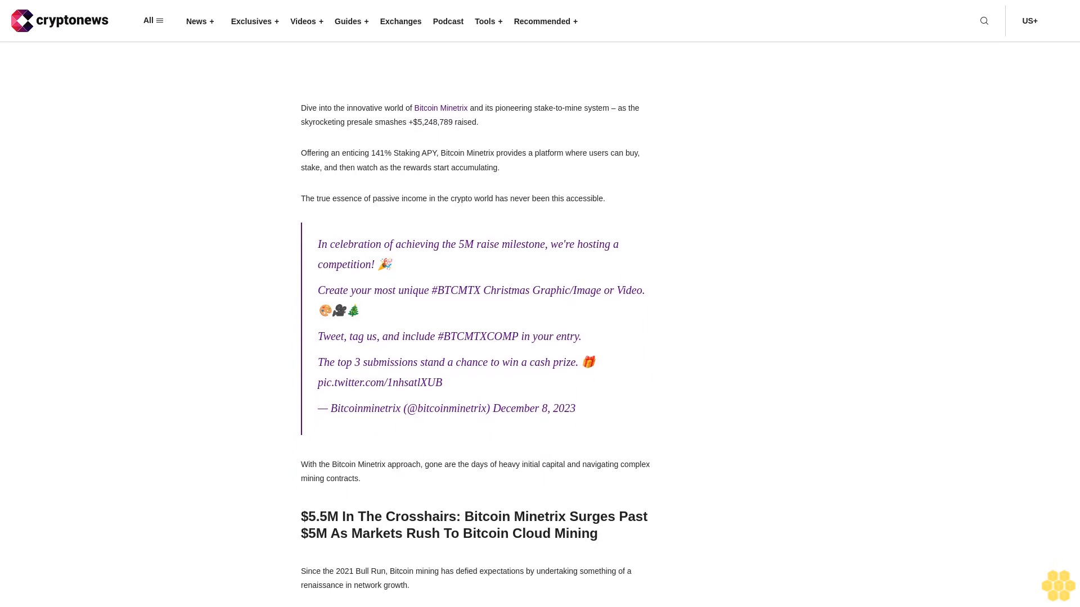
scroll(down, 3)
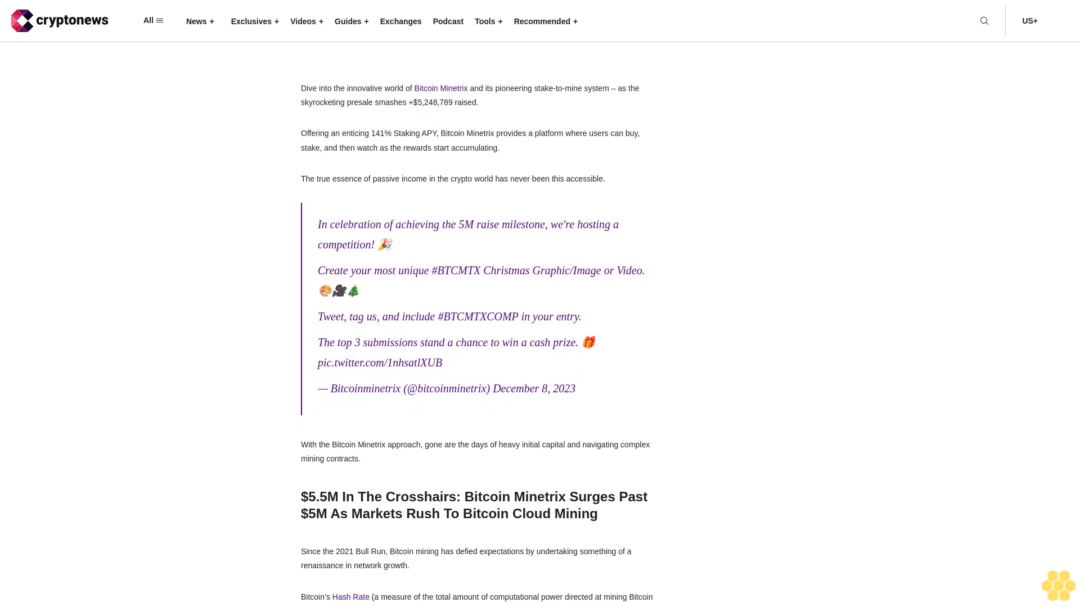
scroll(down, 3)
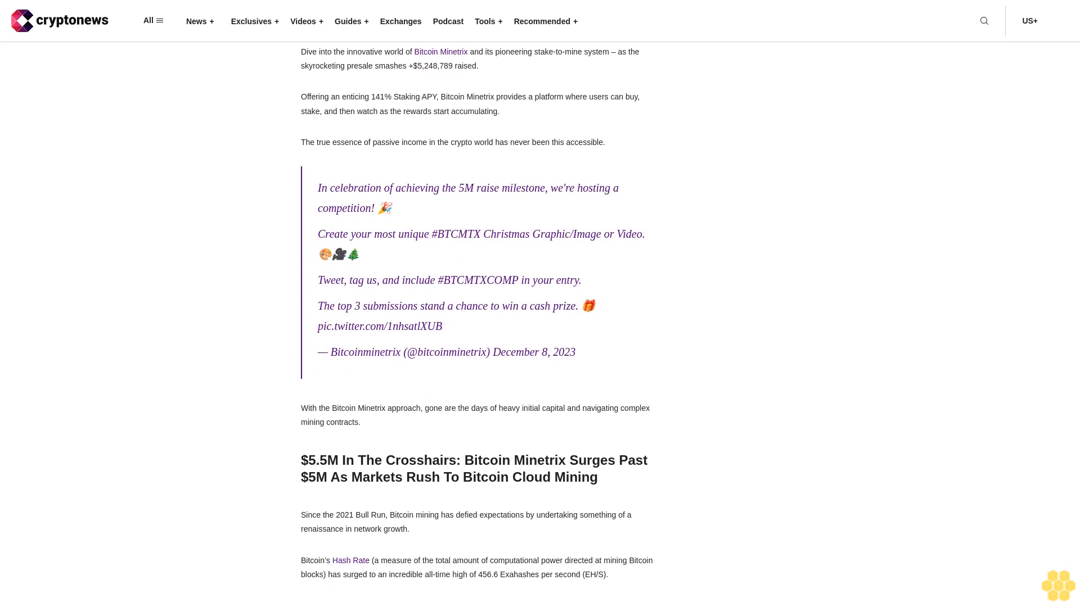
scroll(down, 3)
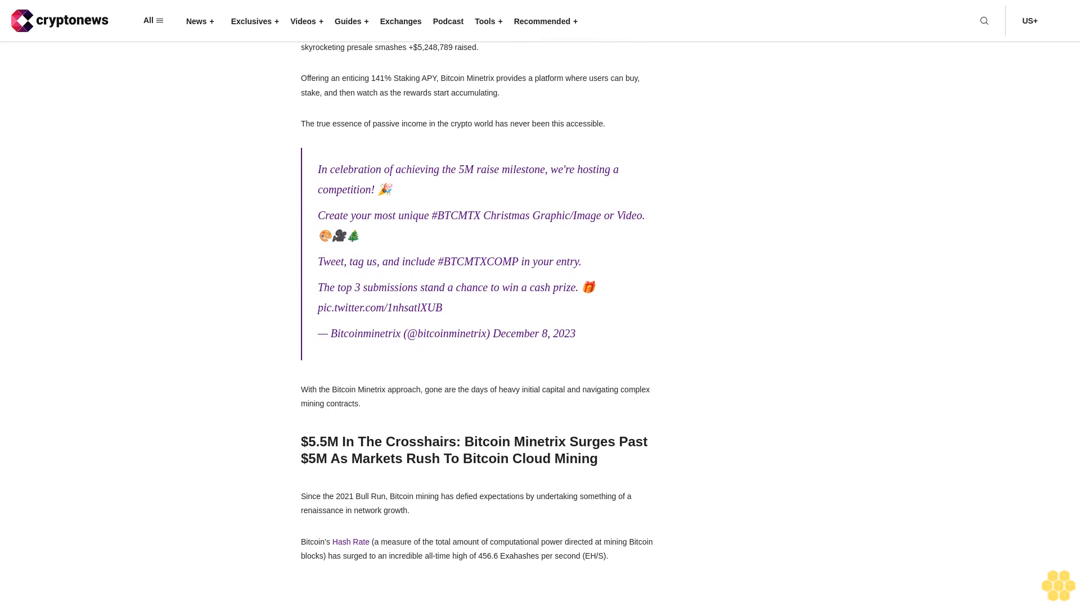
scroll(down, 3)
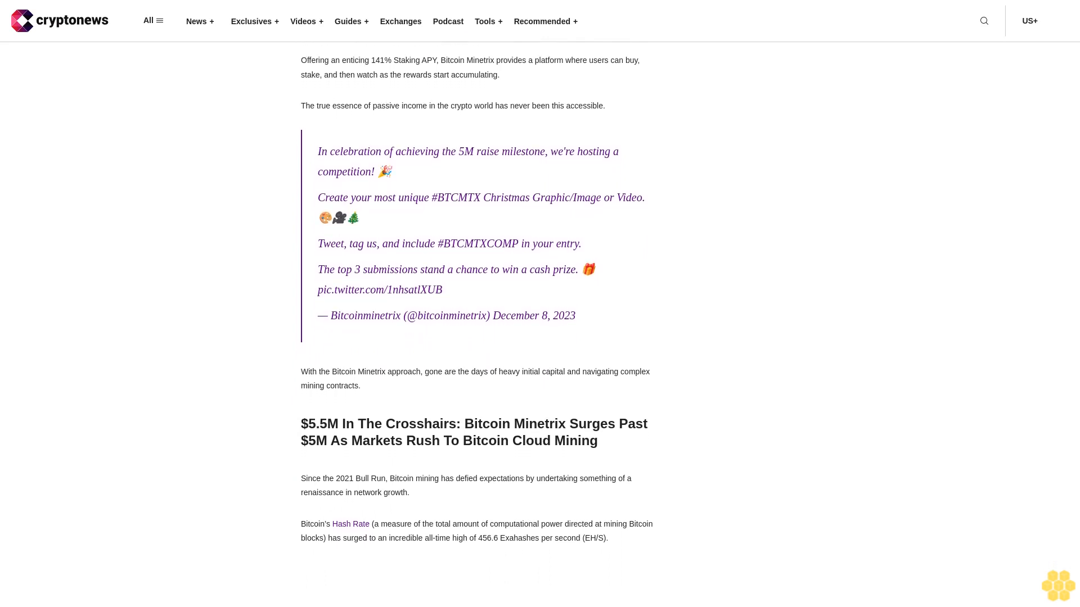
scroll(down, 3)
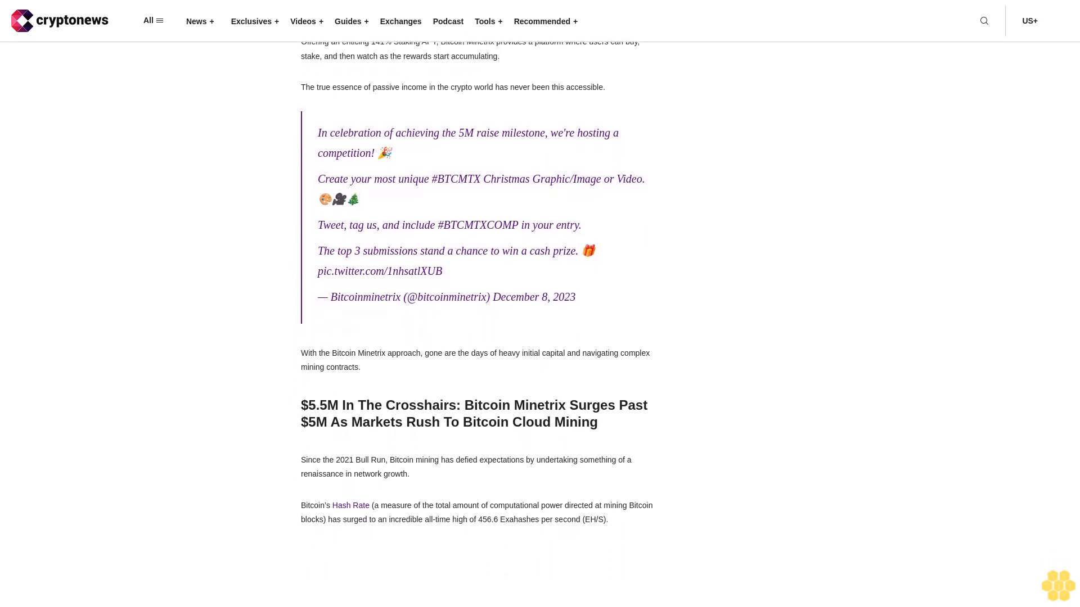
scroll(down, 3)
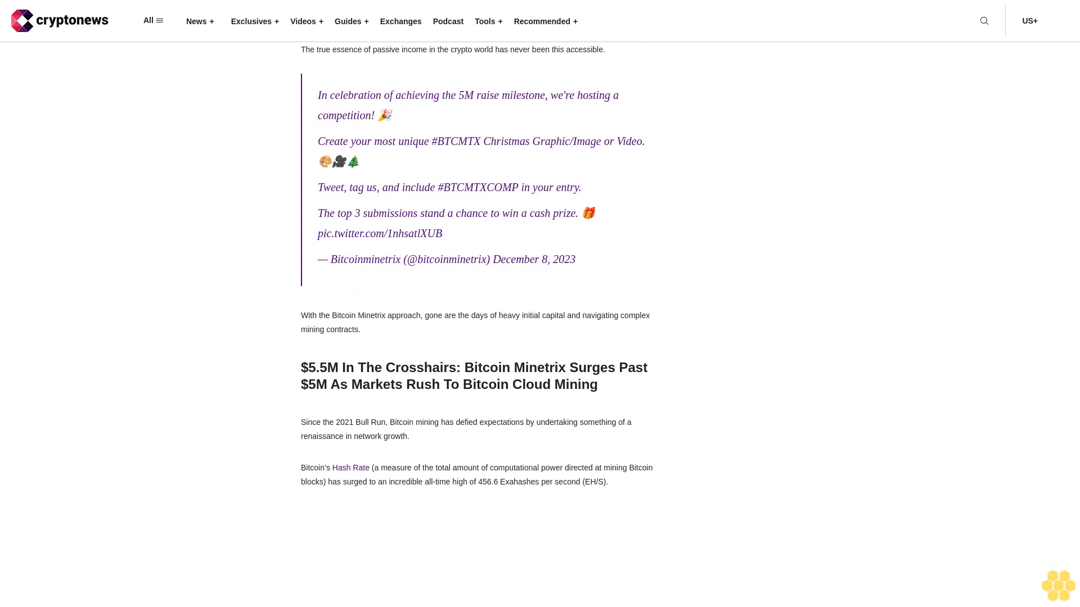
scroll(down, 3)
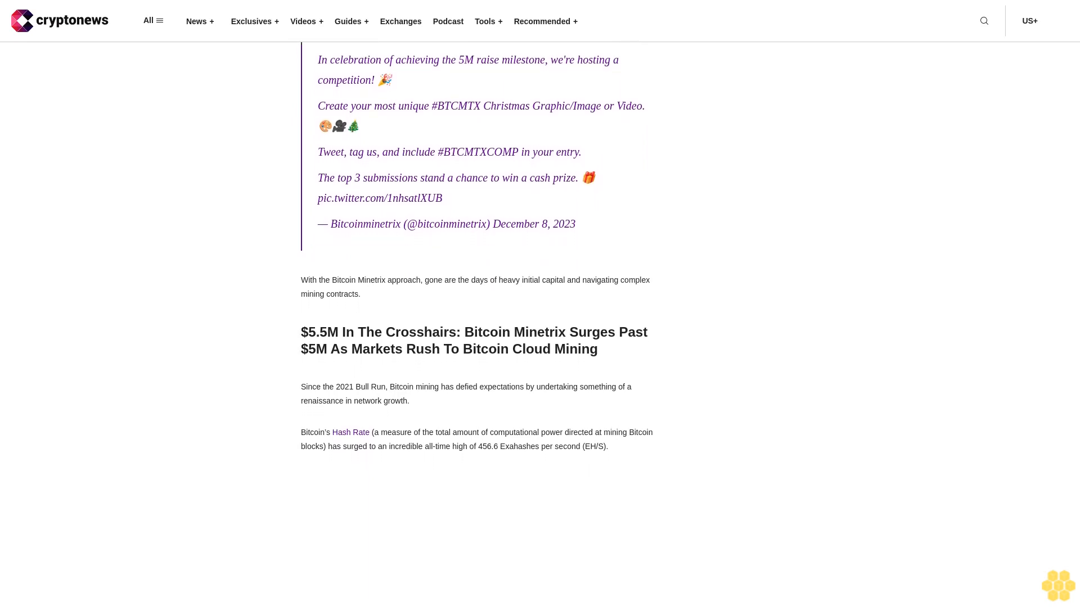
scroll(down, 3)
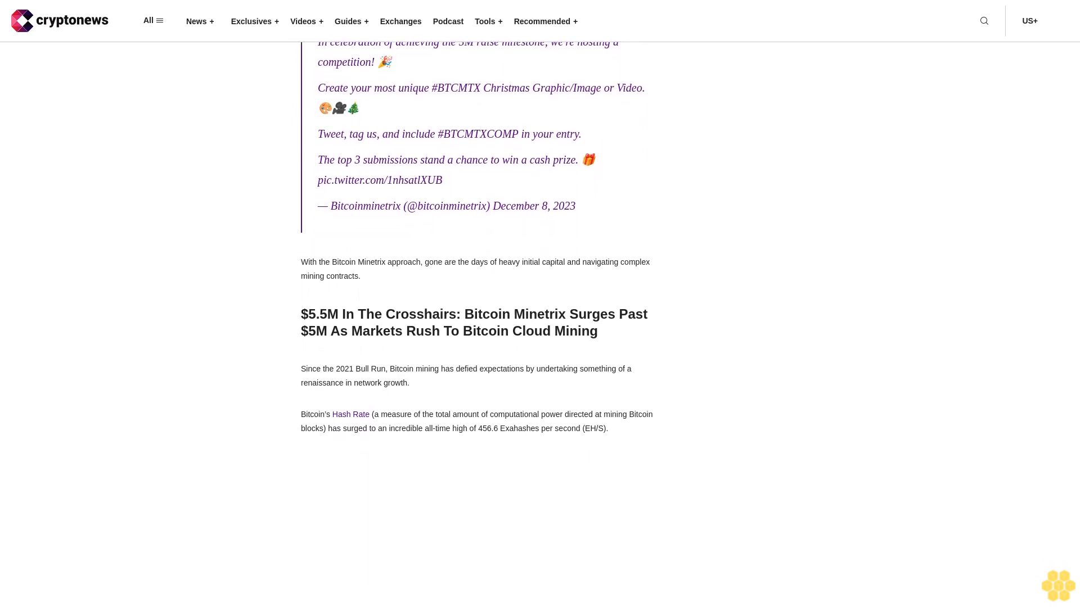
scroll(down, 3)
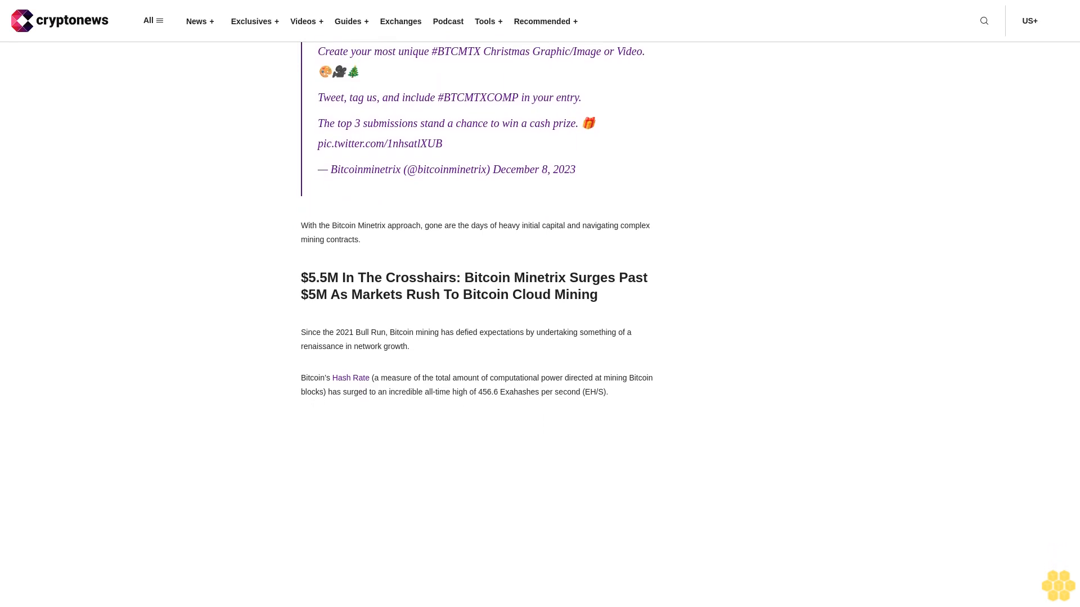
scroll(down, 3)
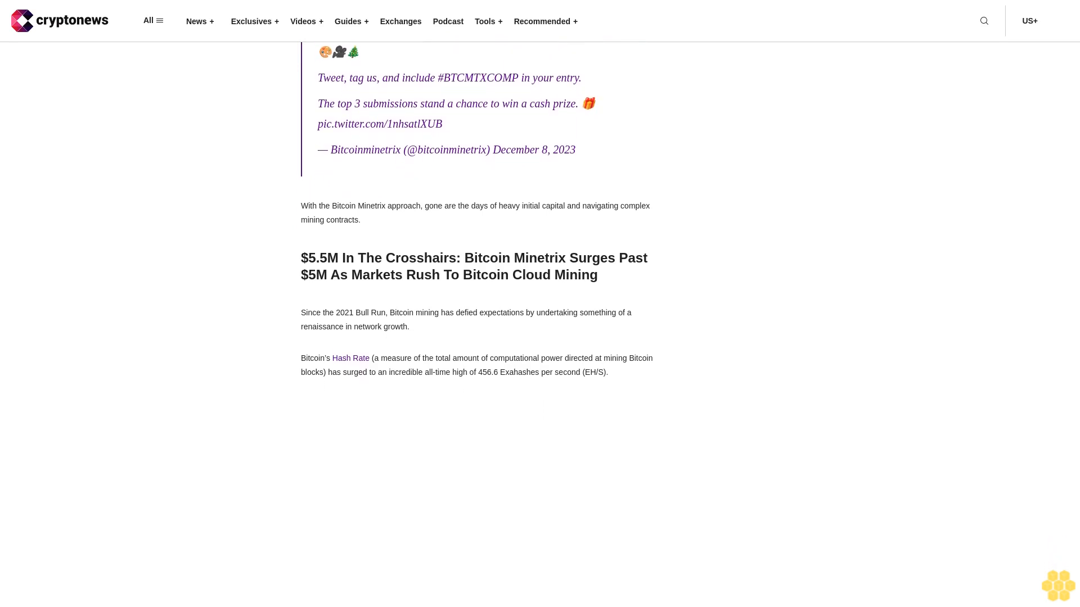
scroll(down, 3)
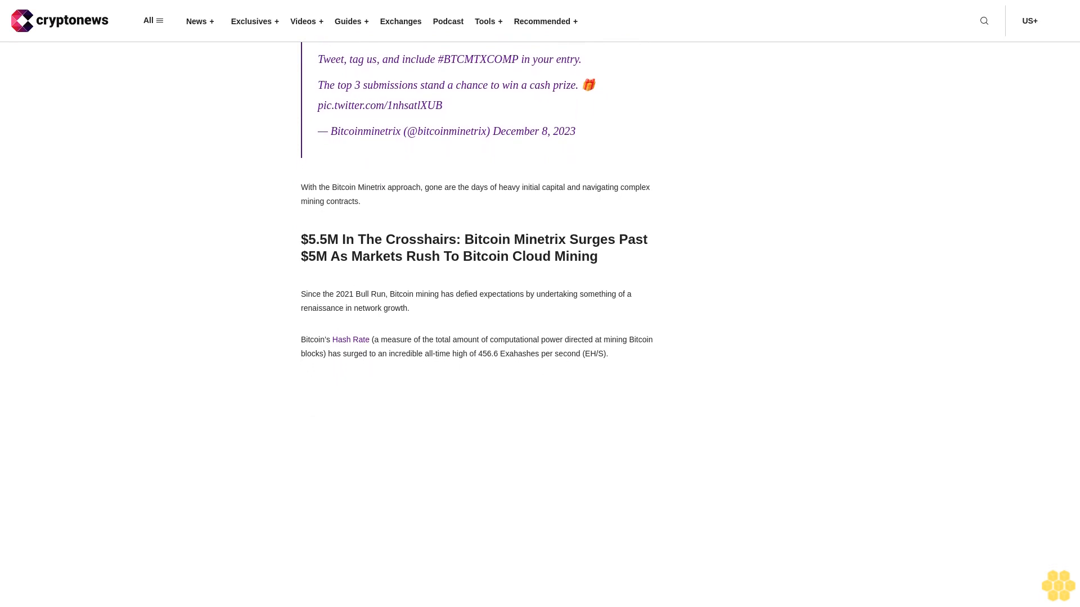
scroll(down, 3)
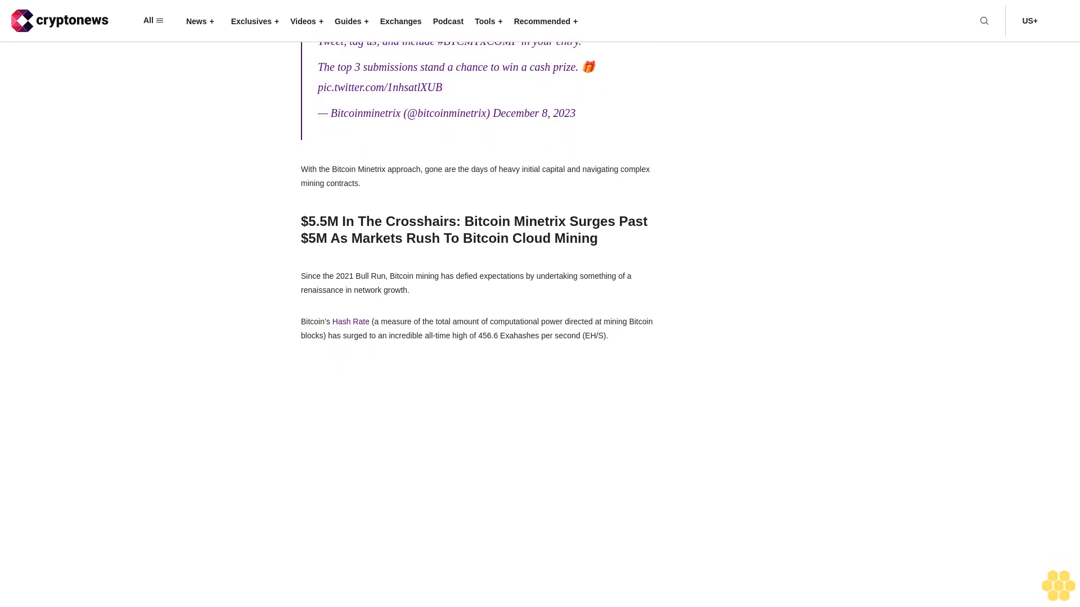
scroll(down, 3)
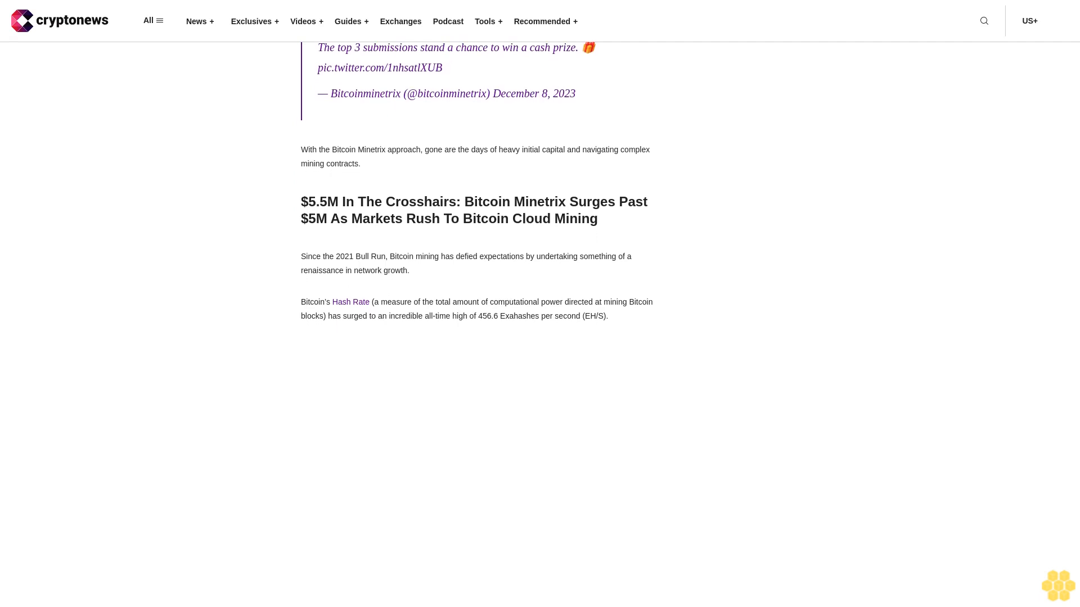
scroll(down, 3)
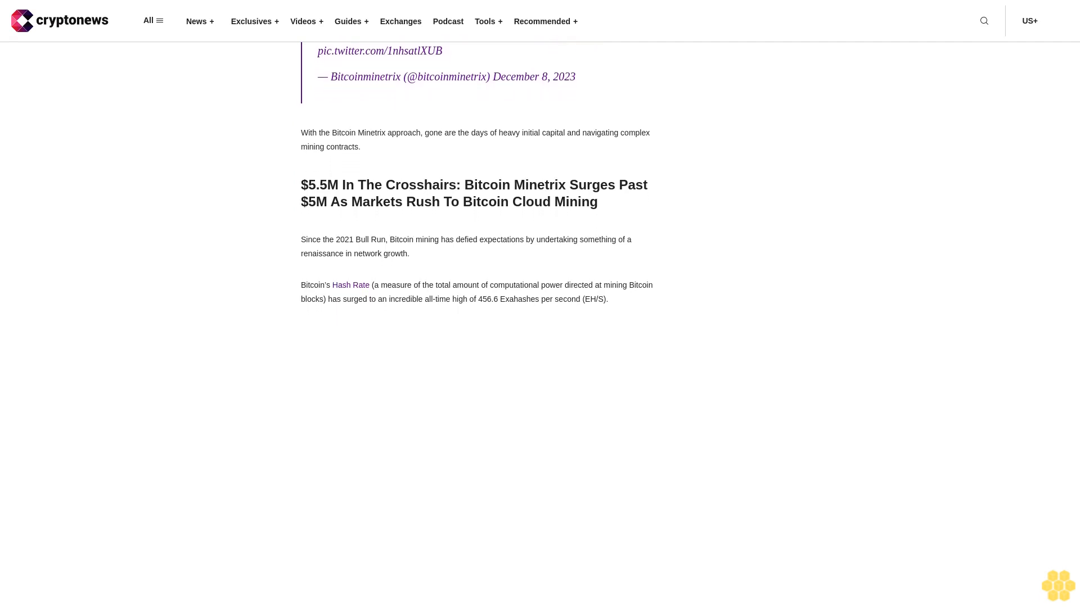
scroll(down, 3)
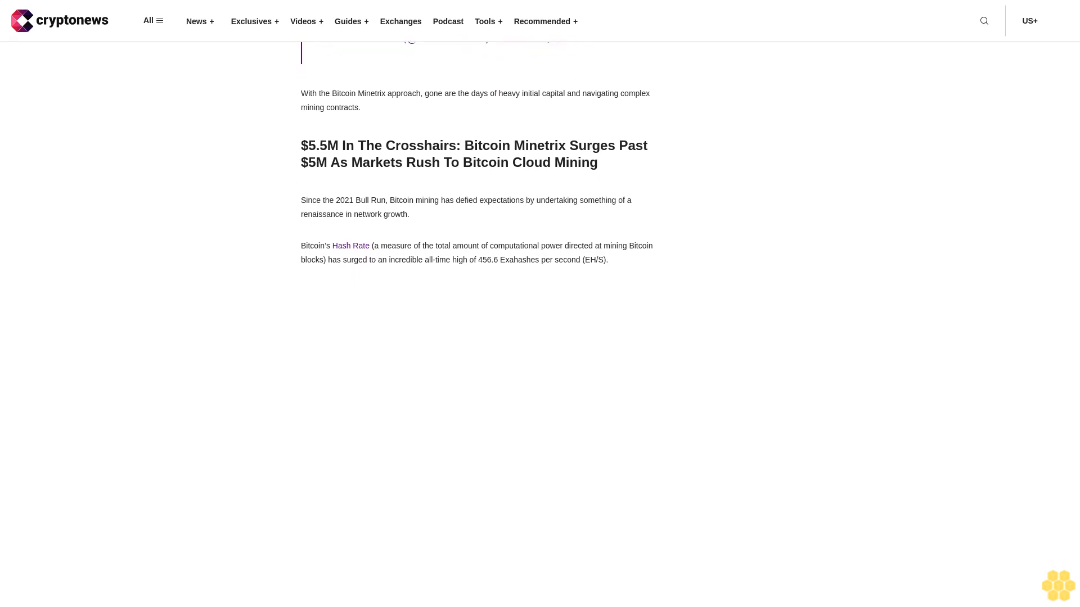
scroll(down, 3)
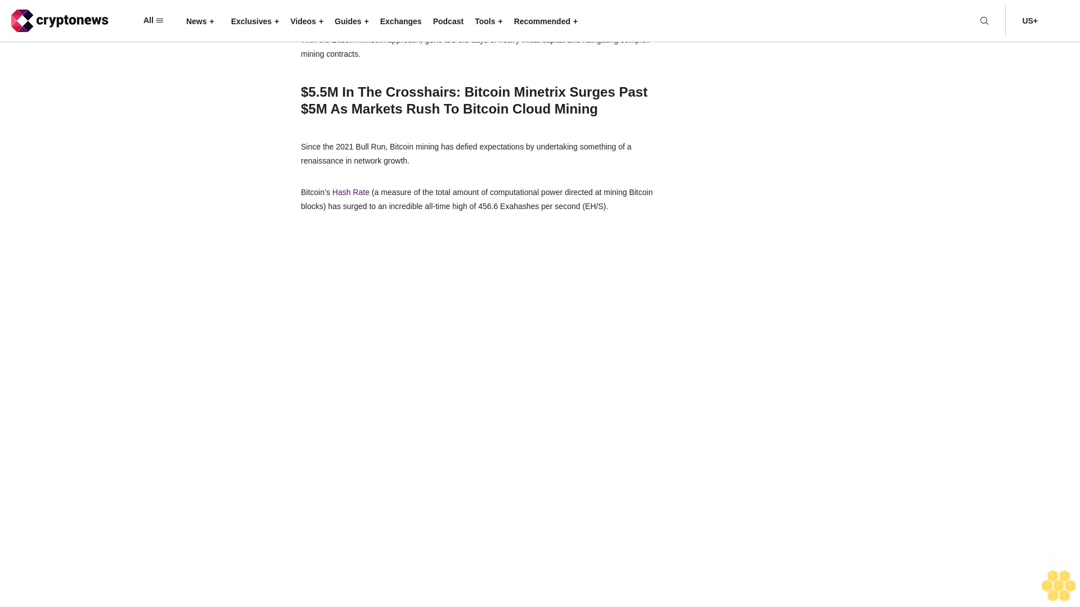
scroll(down, 3)
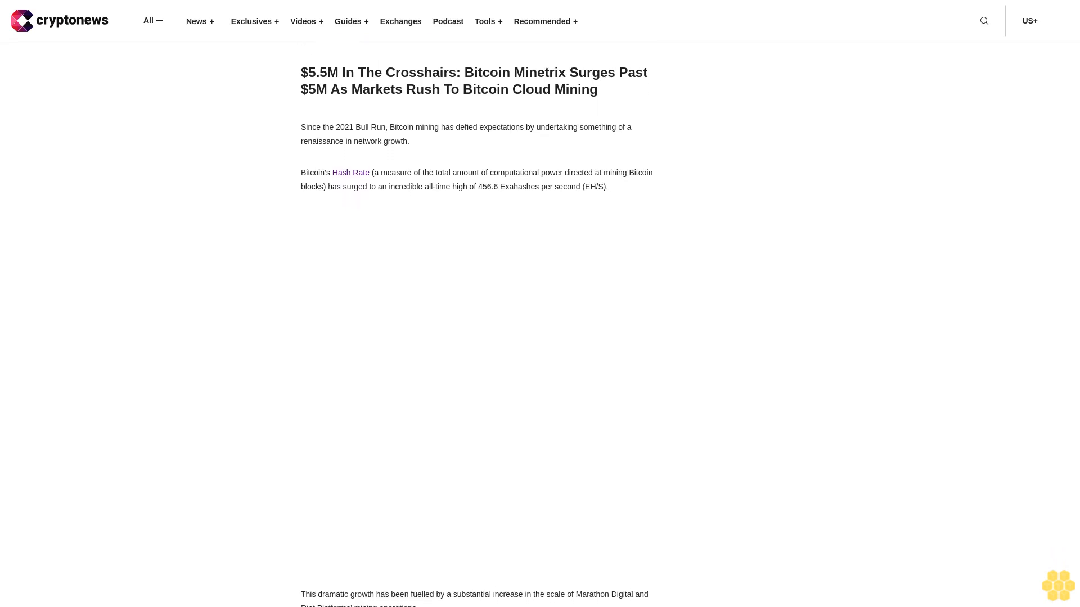
scroll(down, 3)
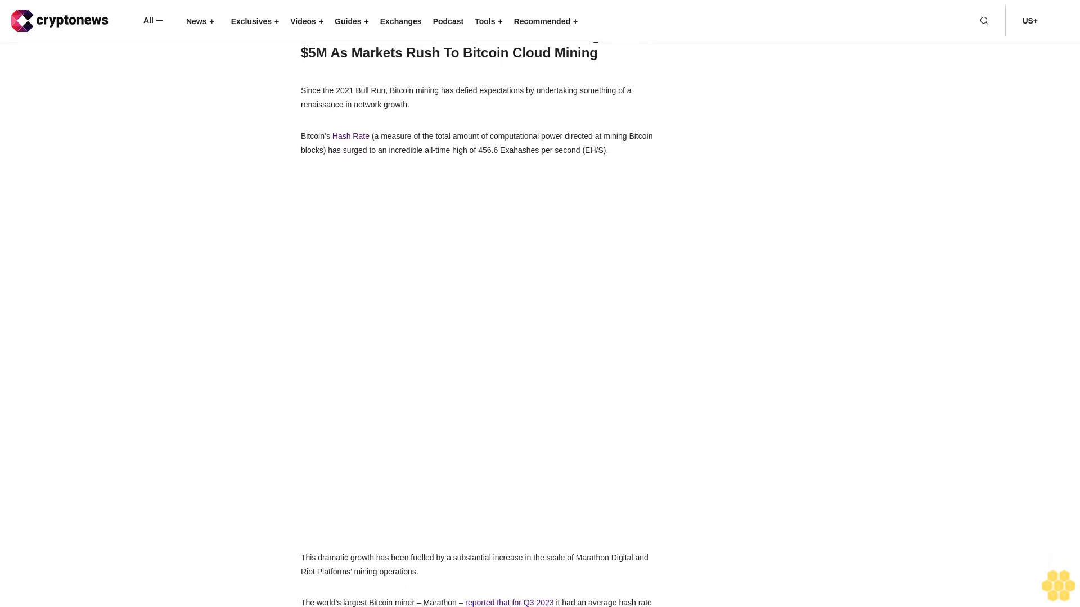
scroll(down, 3)
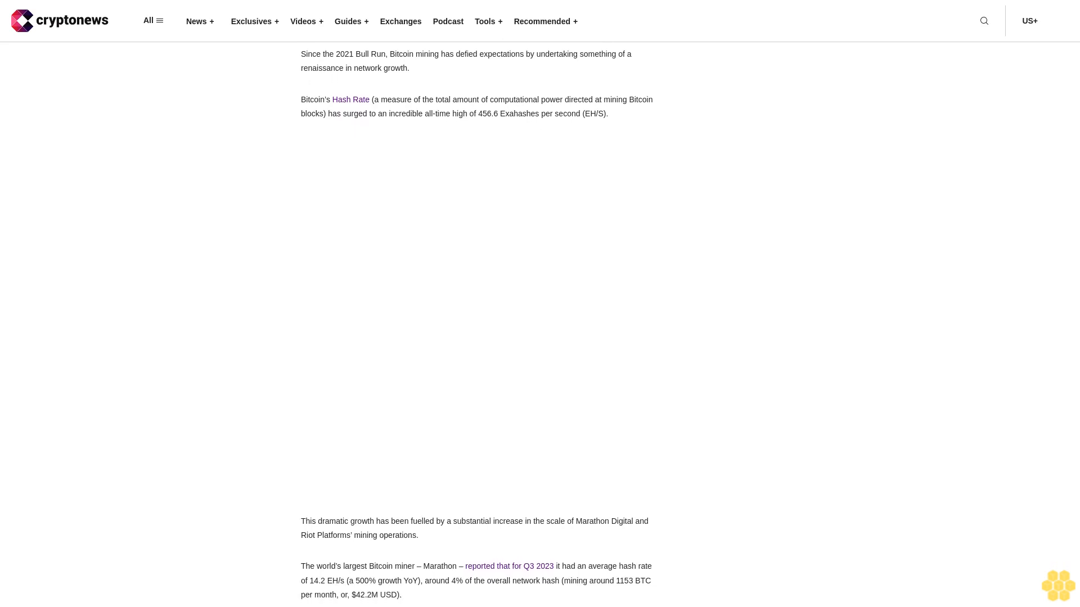
scroll(down, 3)
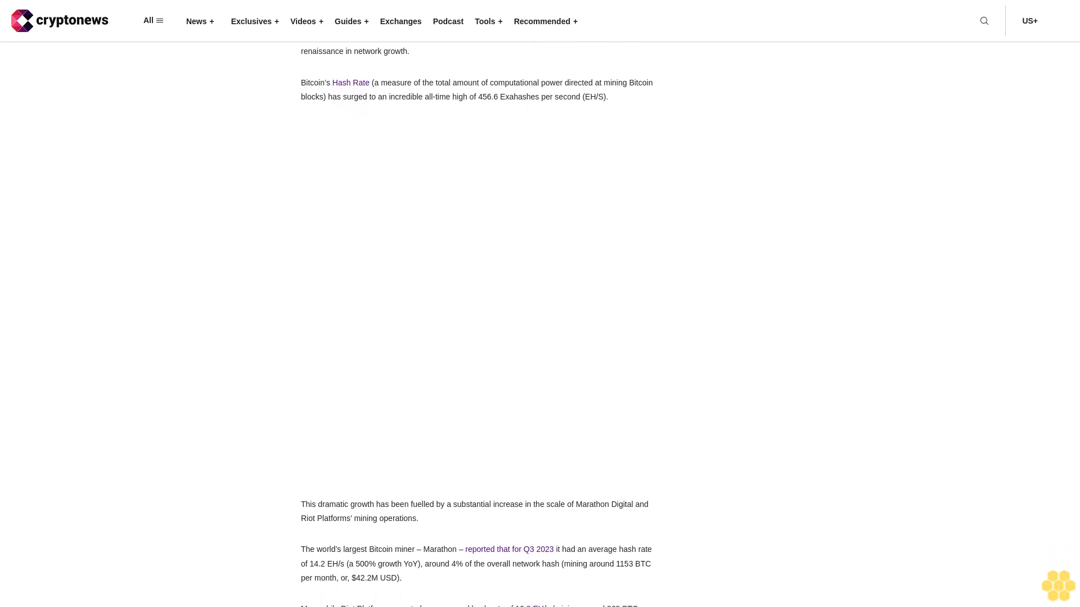
scroll(down, 3)
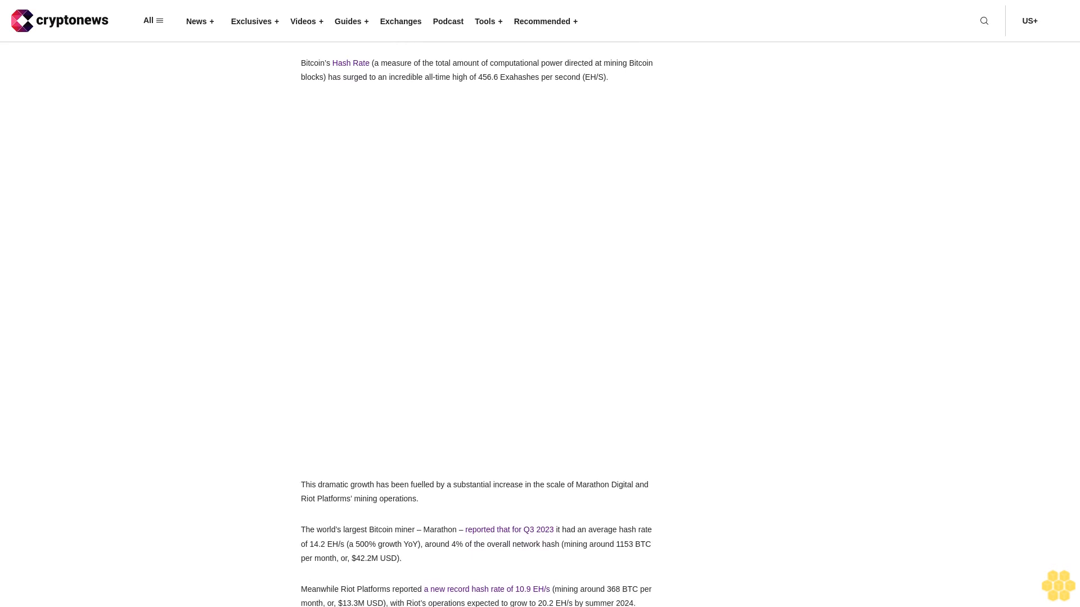
scroll(down, 3)
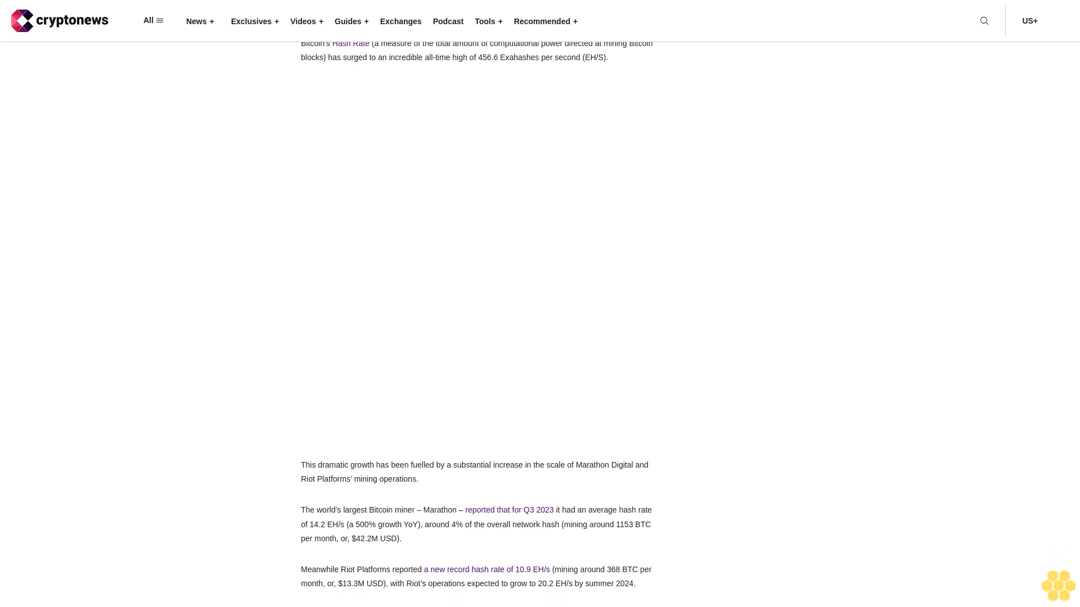
scroll(down, 3)
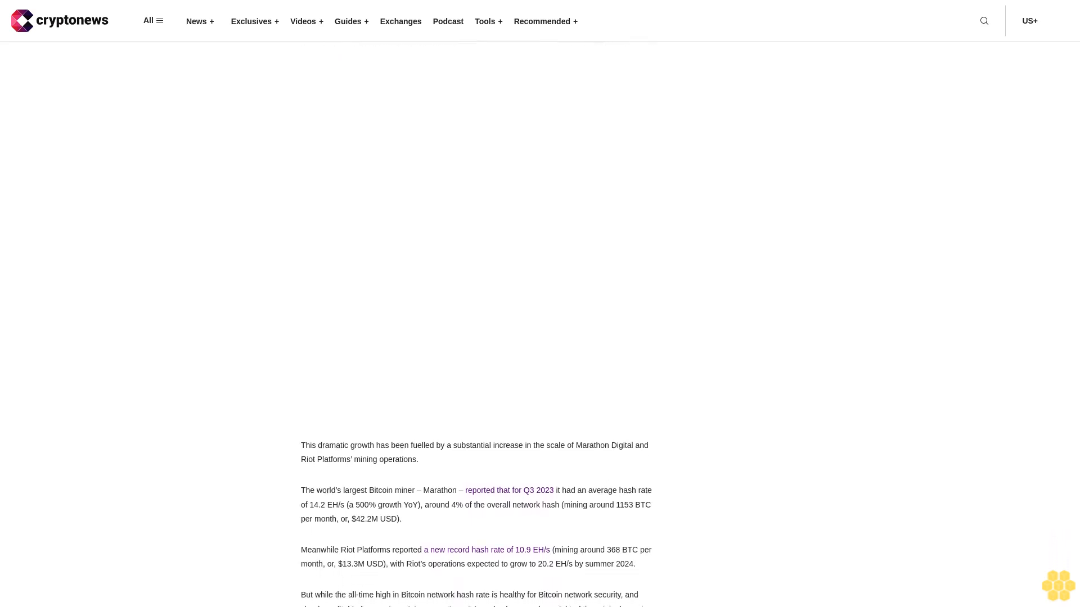
scroll(down, 3)
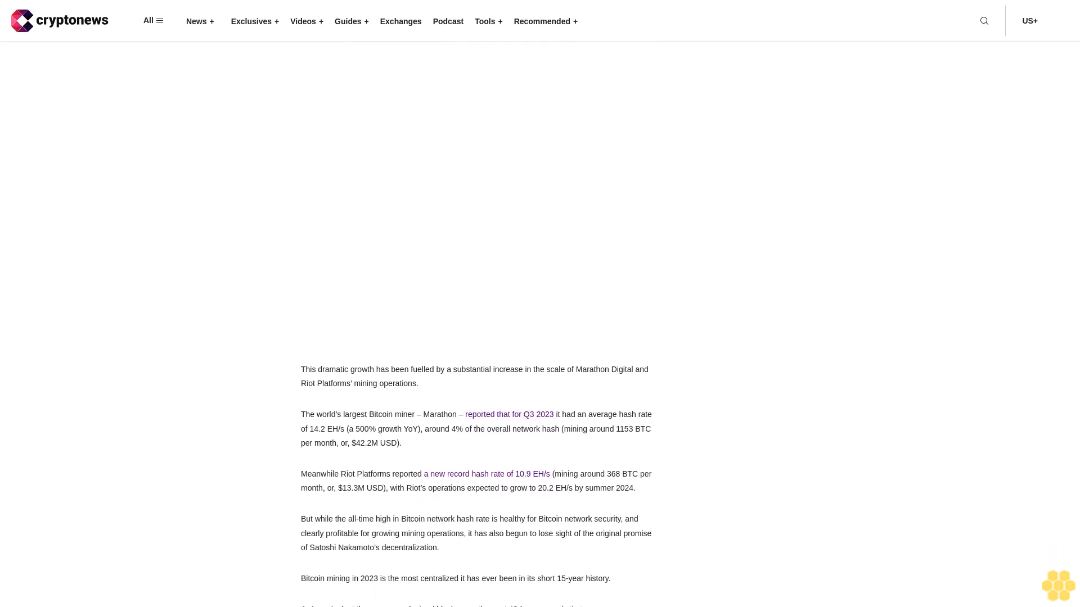
scroll(down, 3)
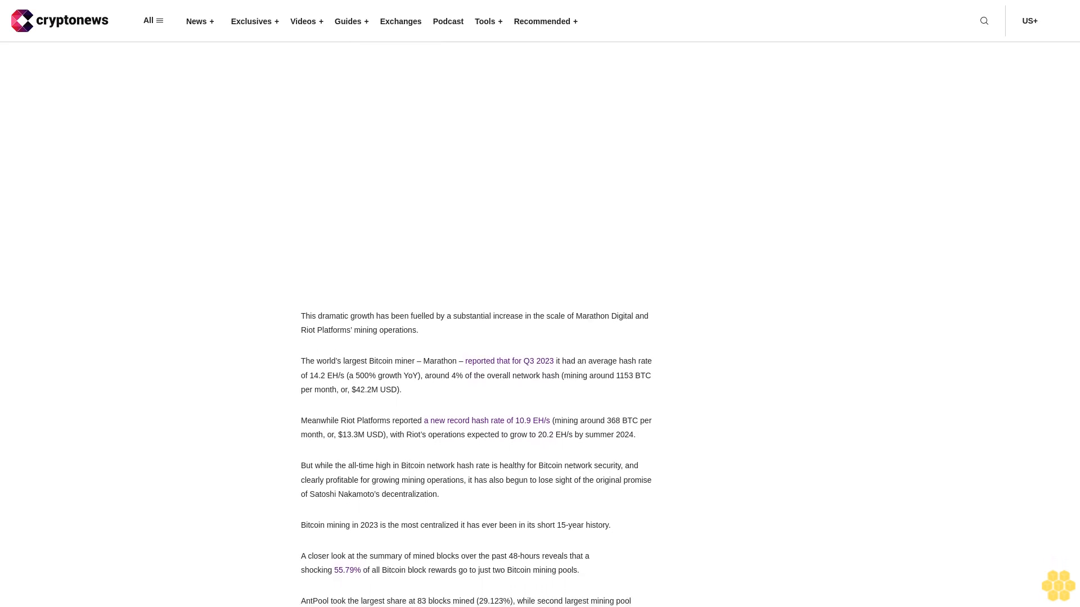
scroll(down, 3)
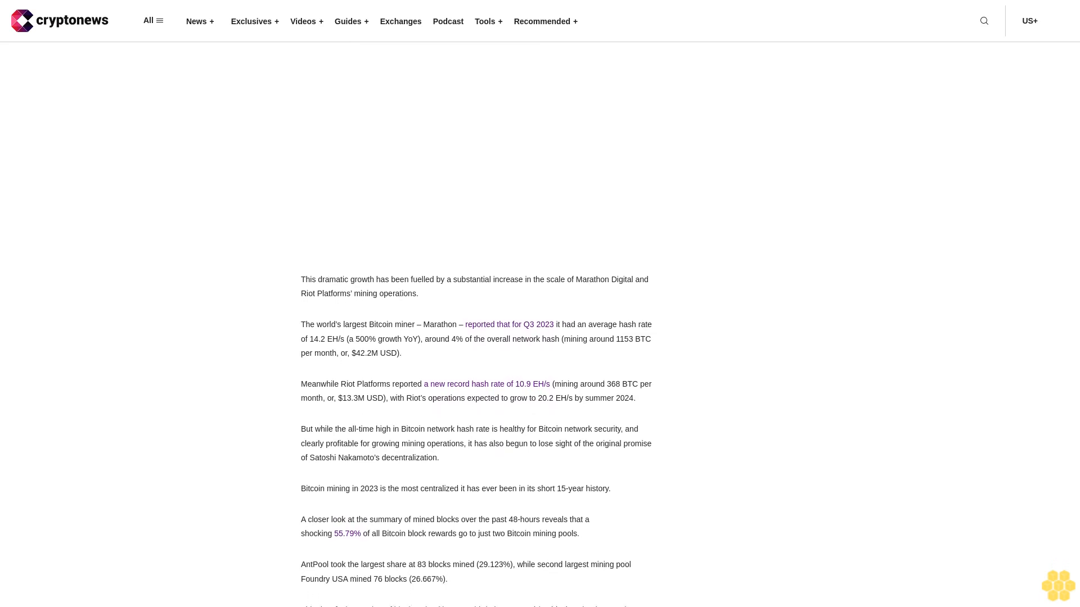
scroll(down, 3)
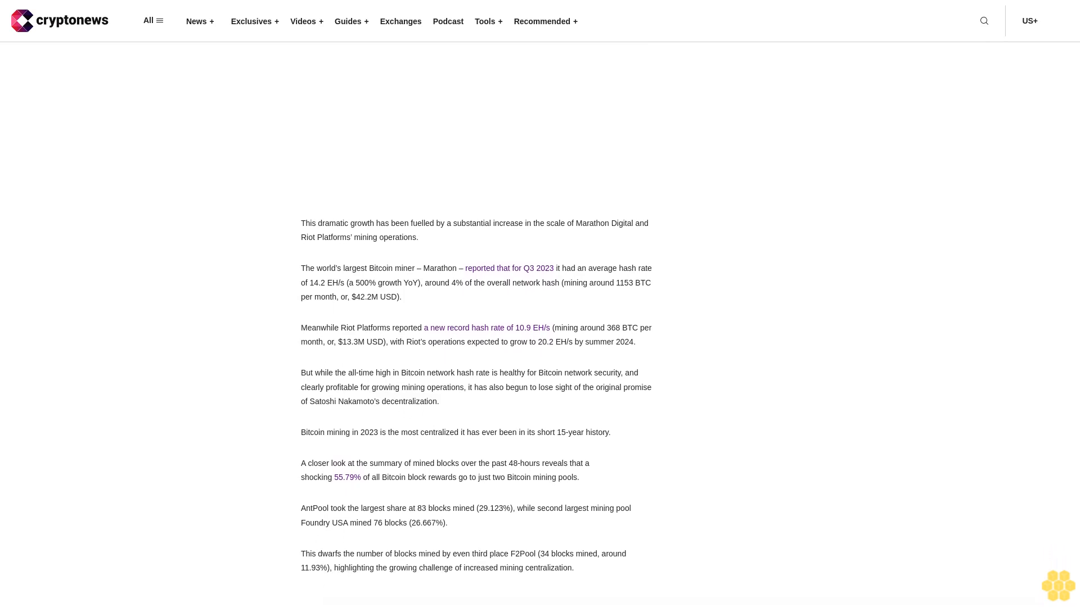
scroll(down, 3)
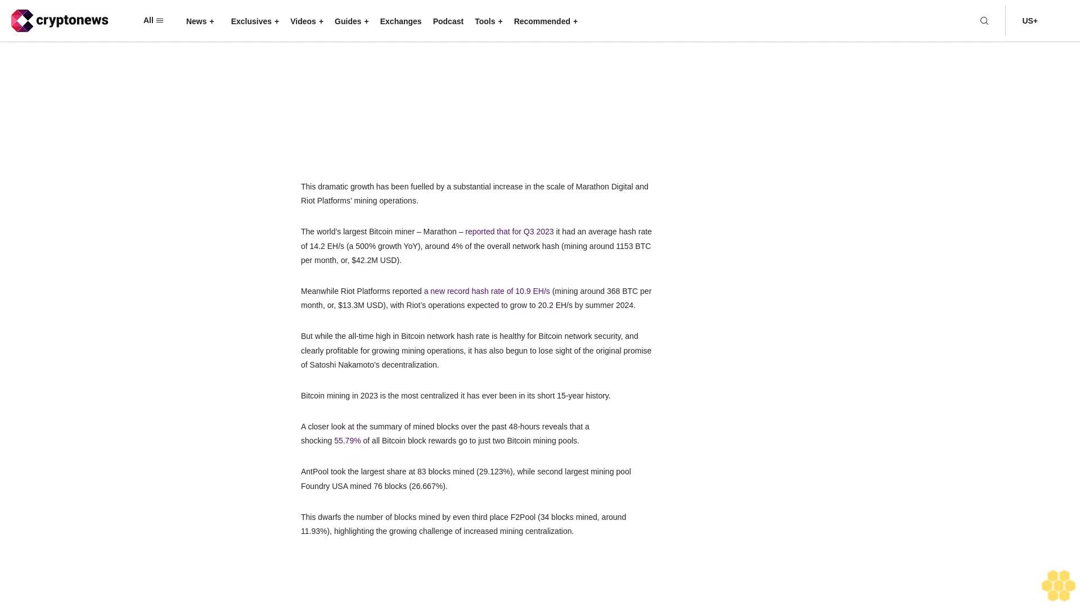
scroll(down, 3)
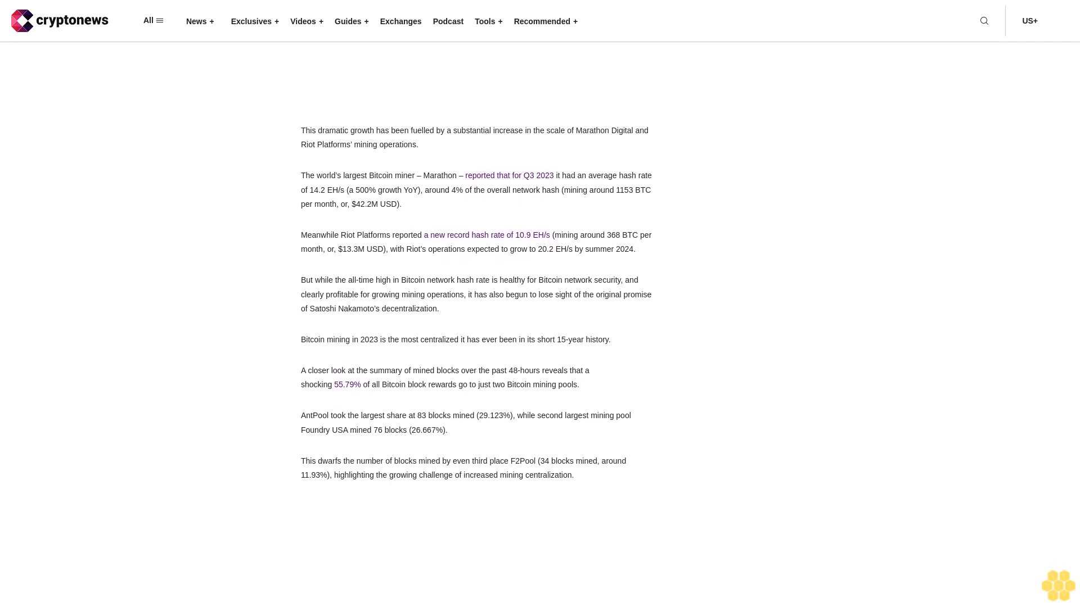
scroll(down, 3)
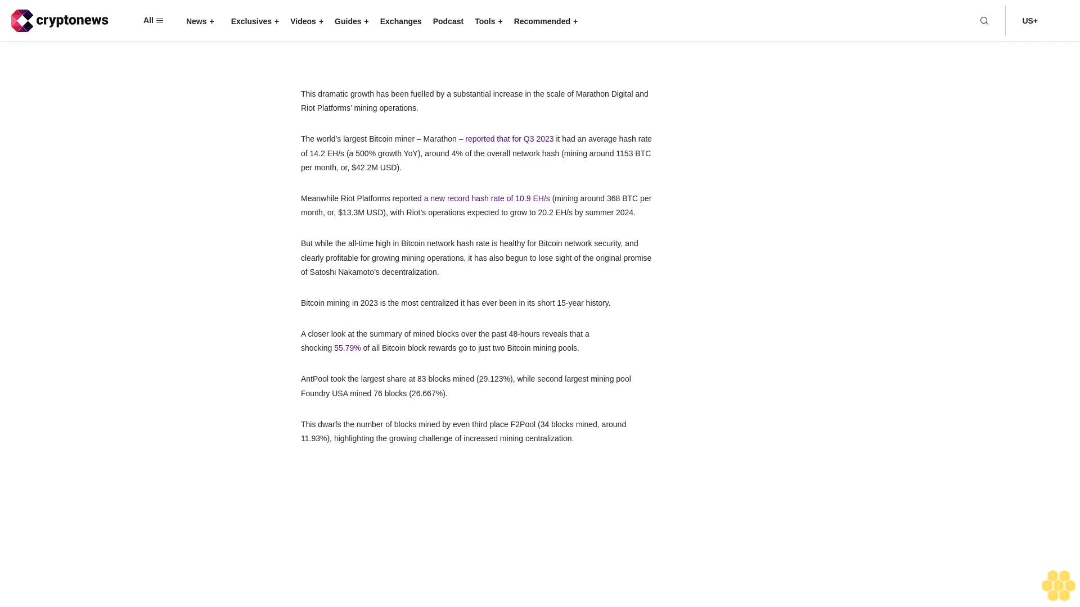
scroll(down, 3)
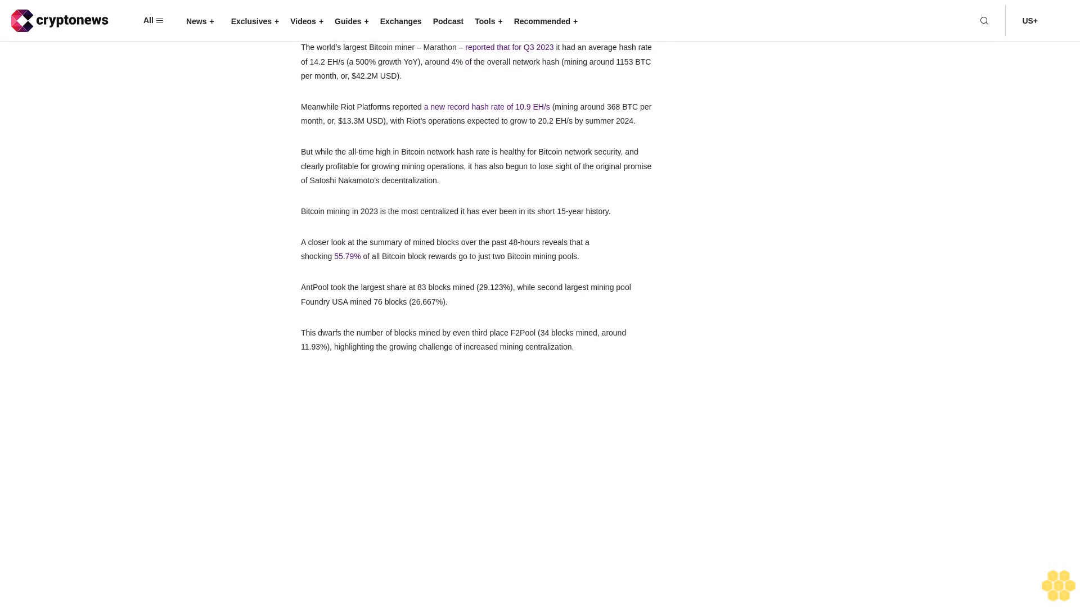
scroll(down, 3)
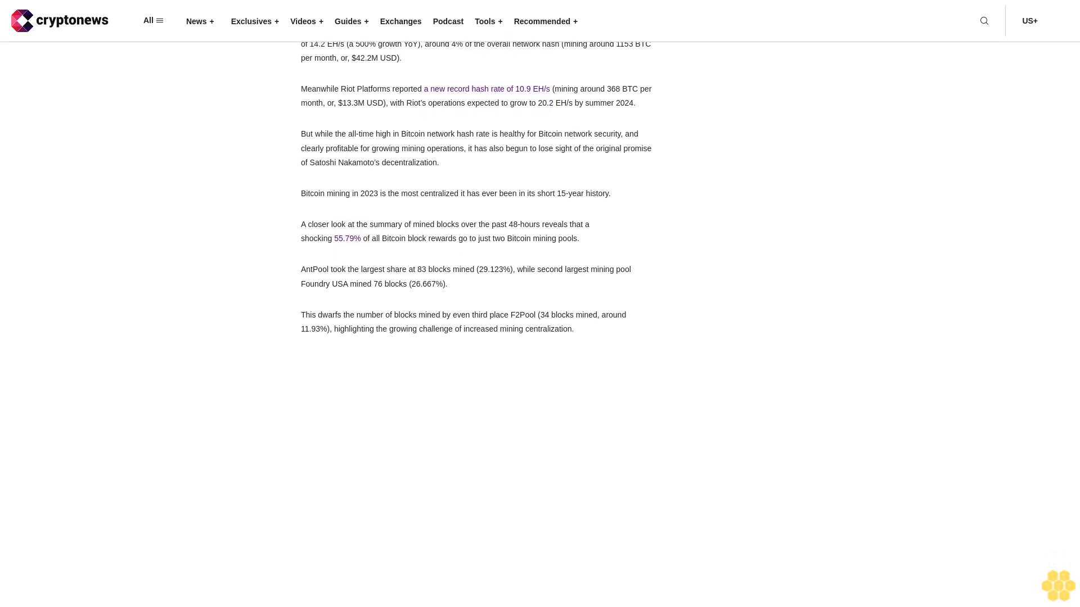
scroll(down, 3)
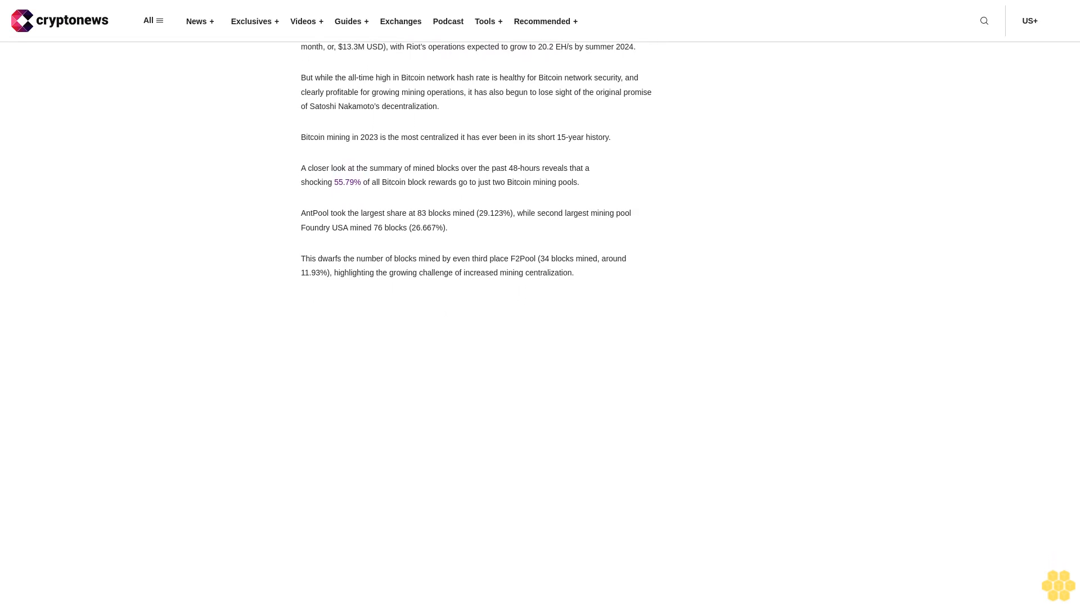
scroll(down, 3)
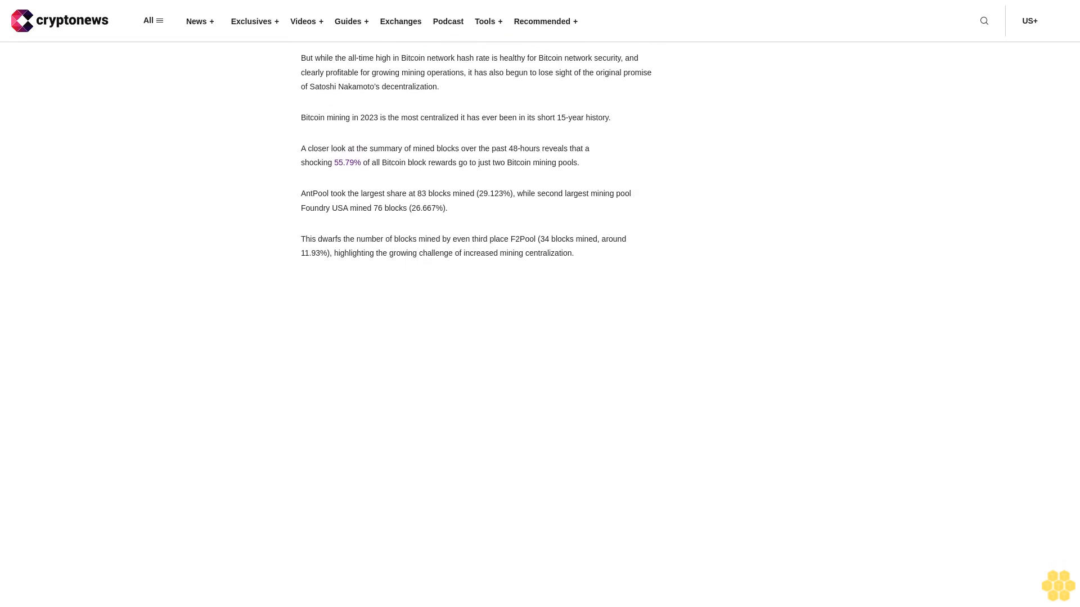
scroll(down, 3)
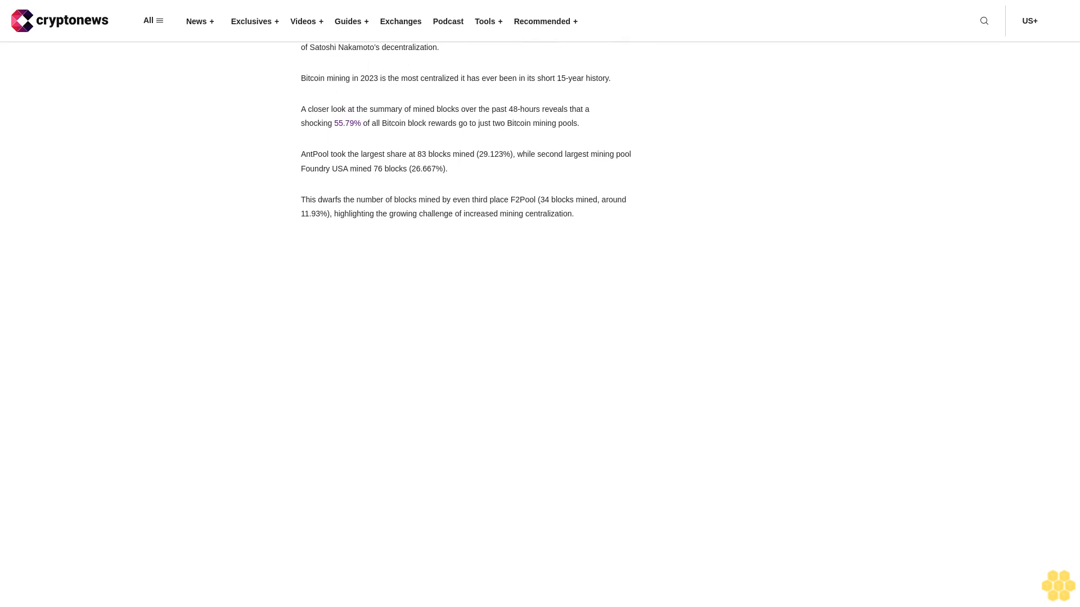
scroll(down, 3)
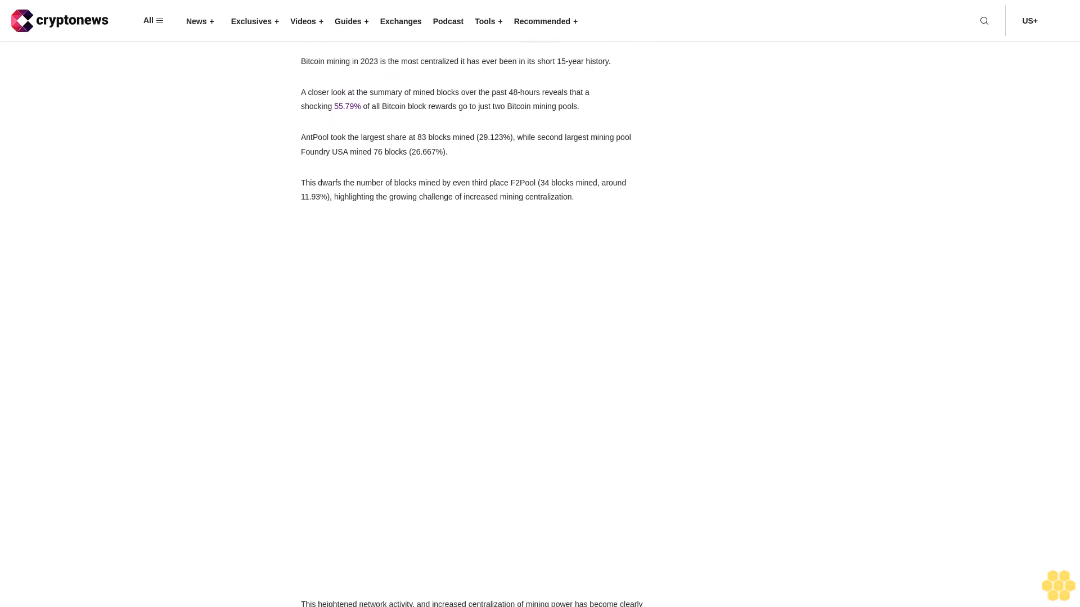
scroll(down, 3)
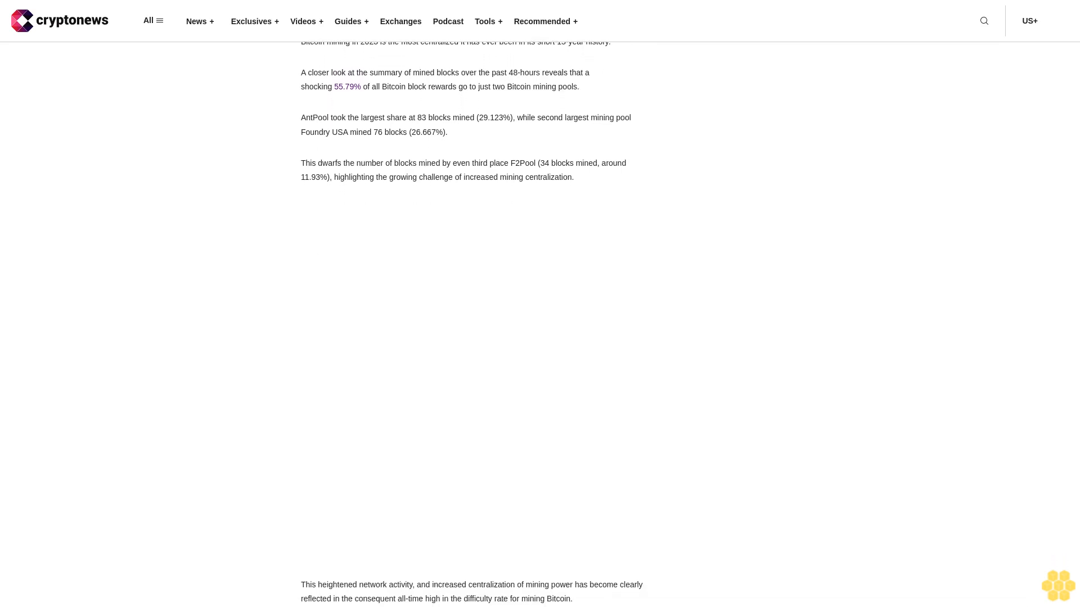
scroll(down, 3)
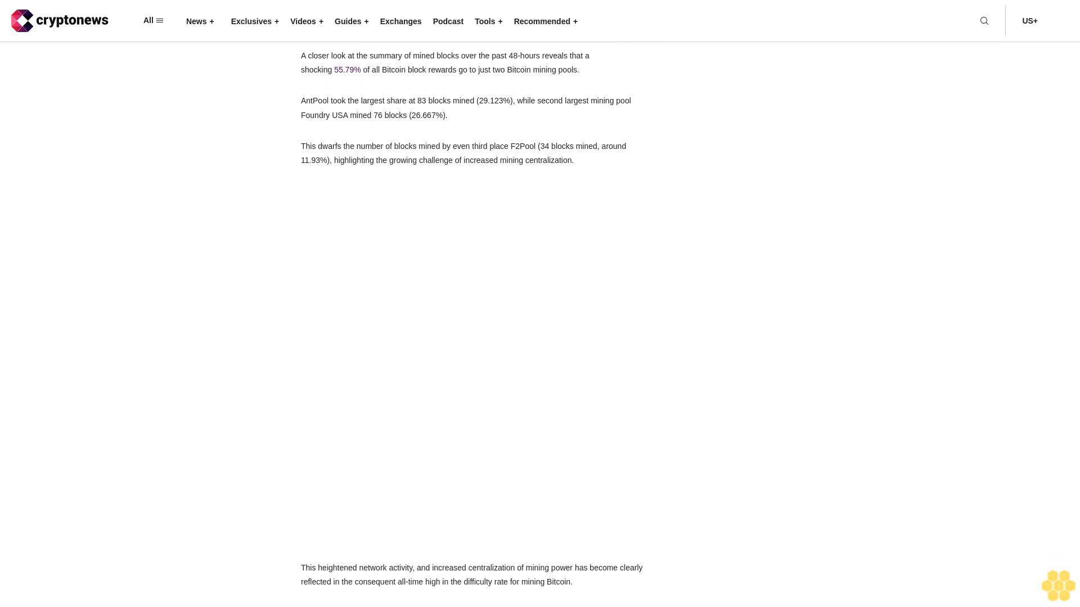
scroll(down, 3)
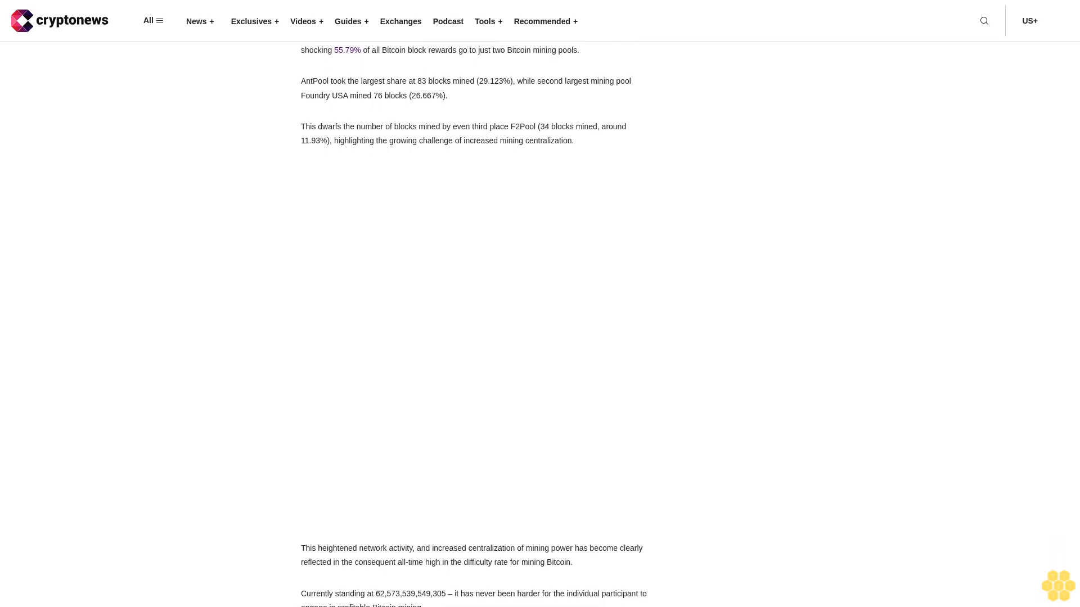
scroll(down, 3)
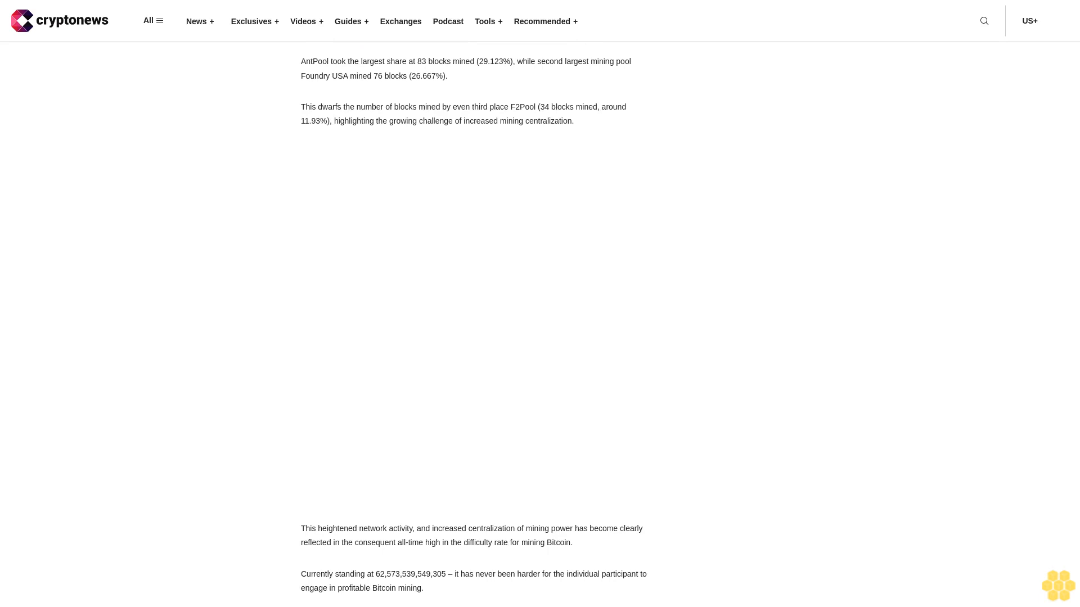
scroll(down, 3)
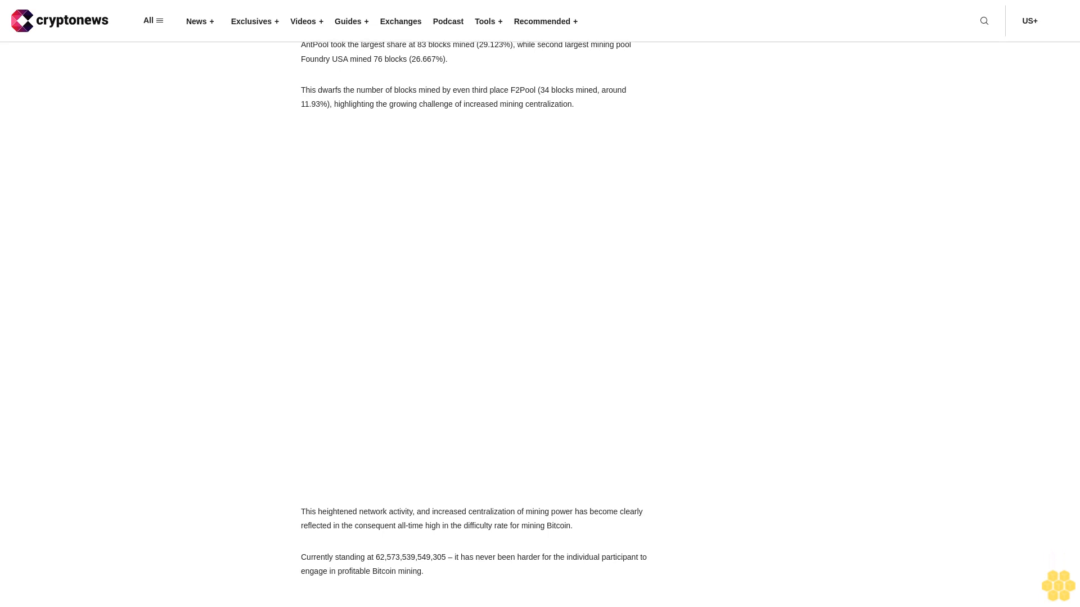
scroll(down, 3)
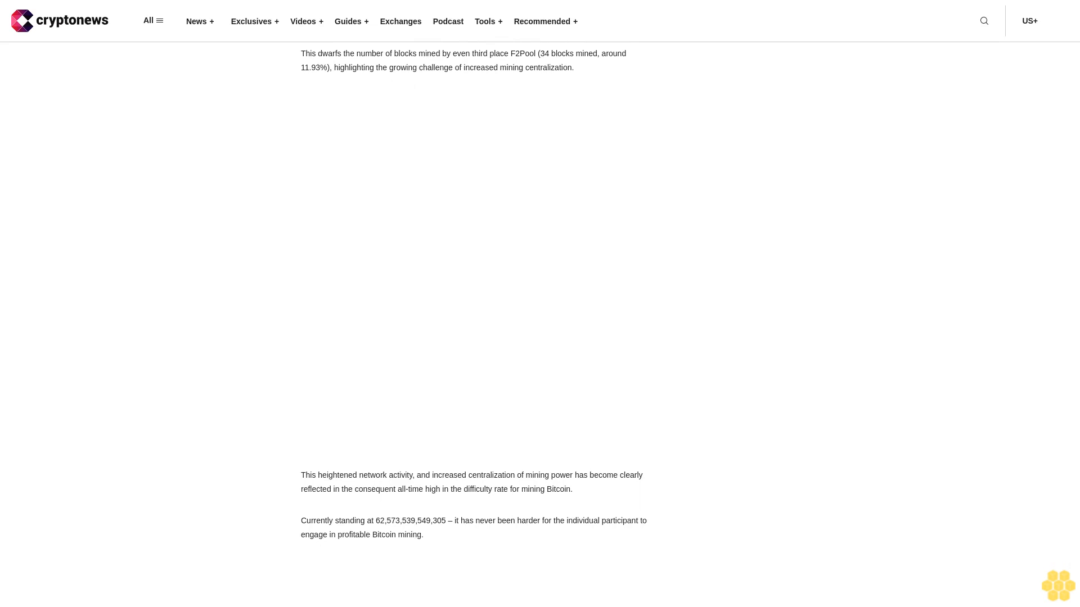
scroll(down, 3)
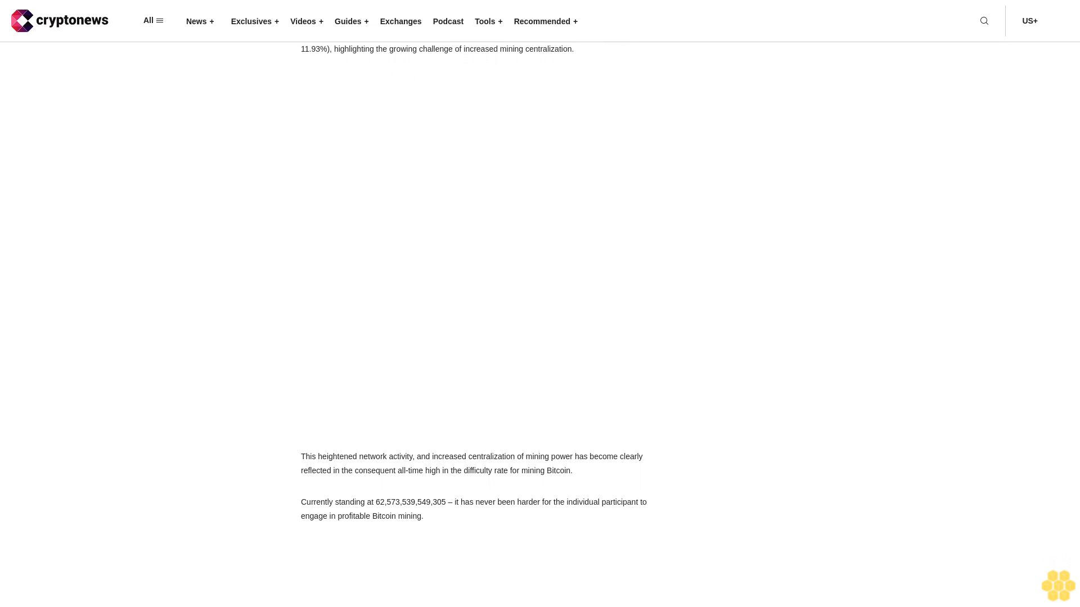
scroll(down, 3)
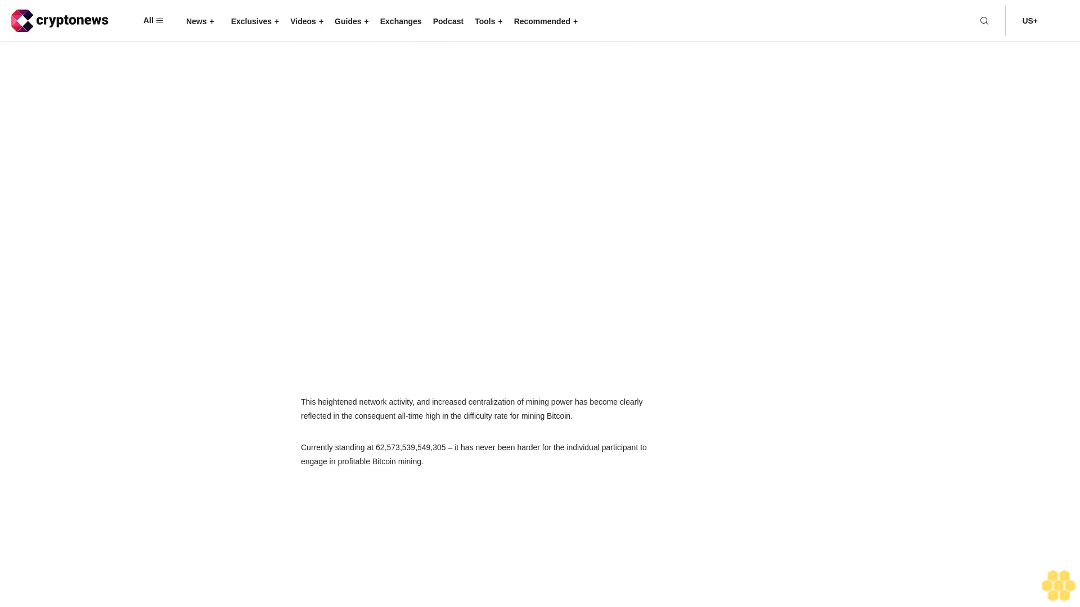
scroll(down, 3)
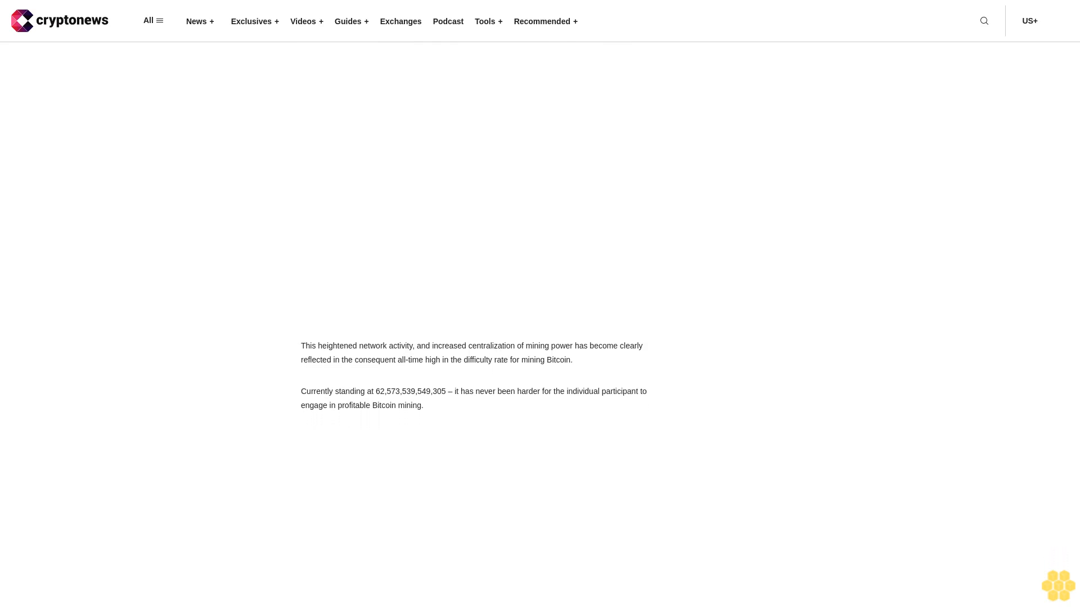
scroll(down, 3)
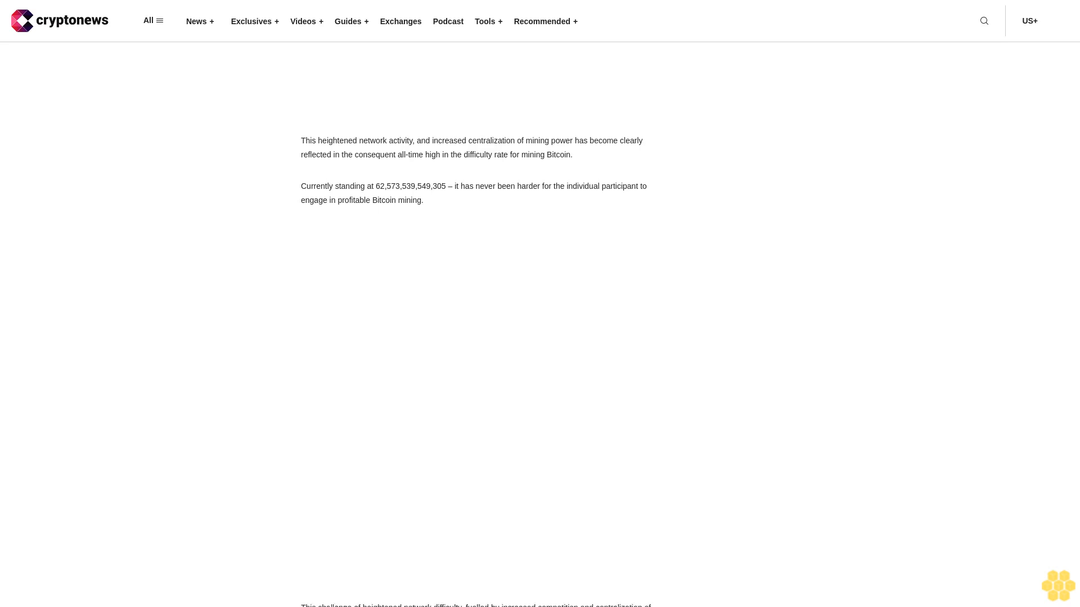
scroll(down, 3)
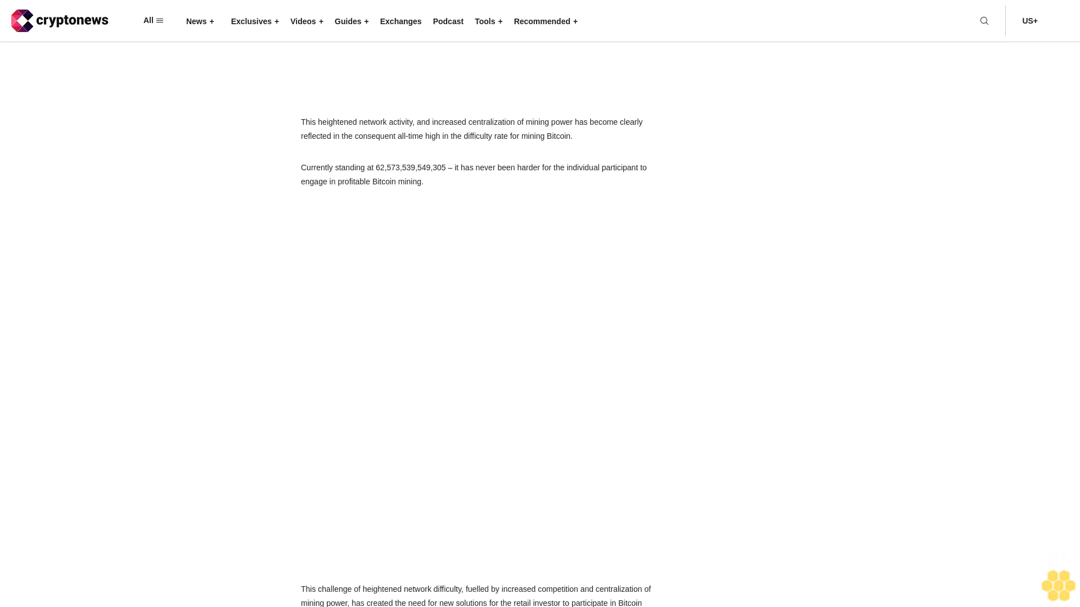
scroll(down, 3)
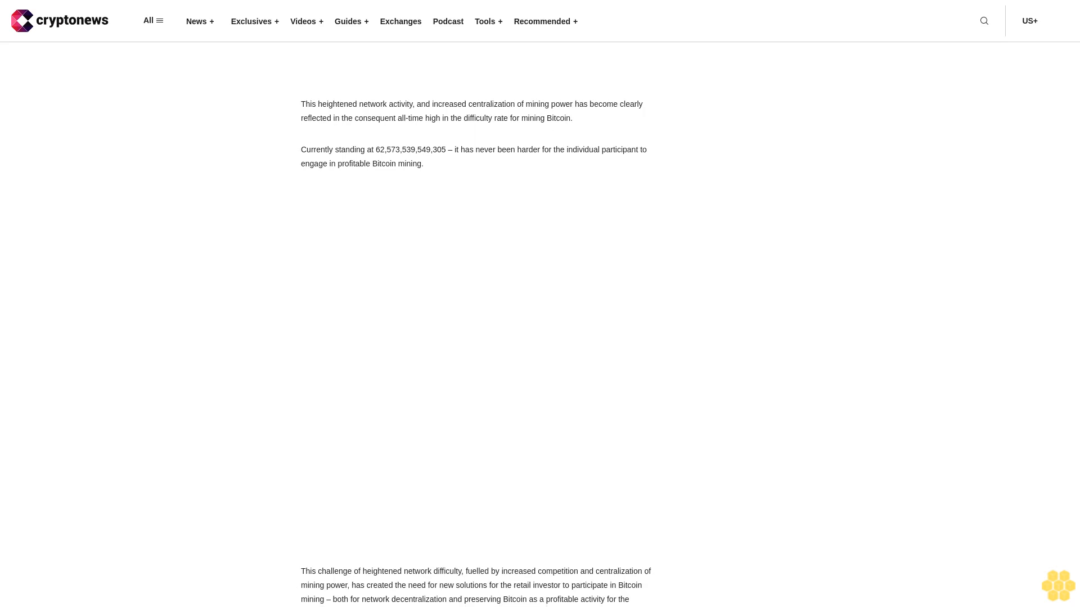
scroll(down, 3)
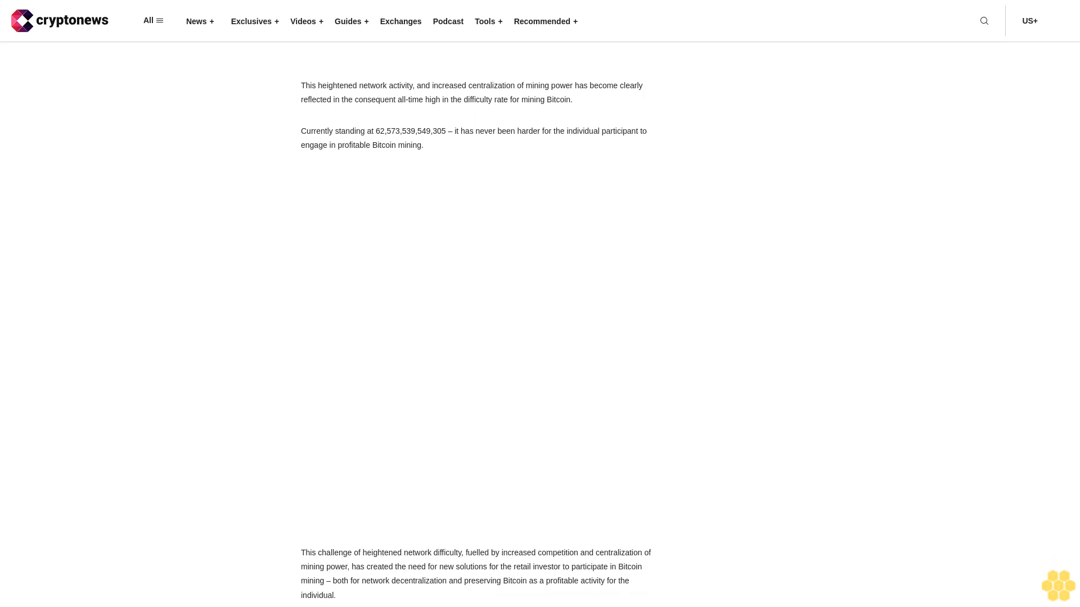
scroll(down, 3)
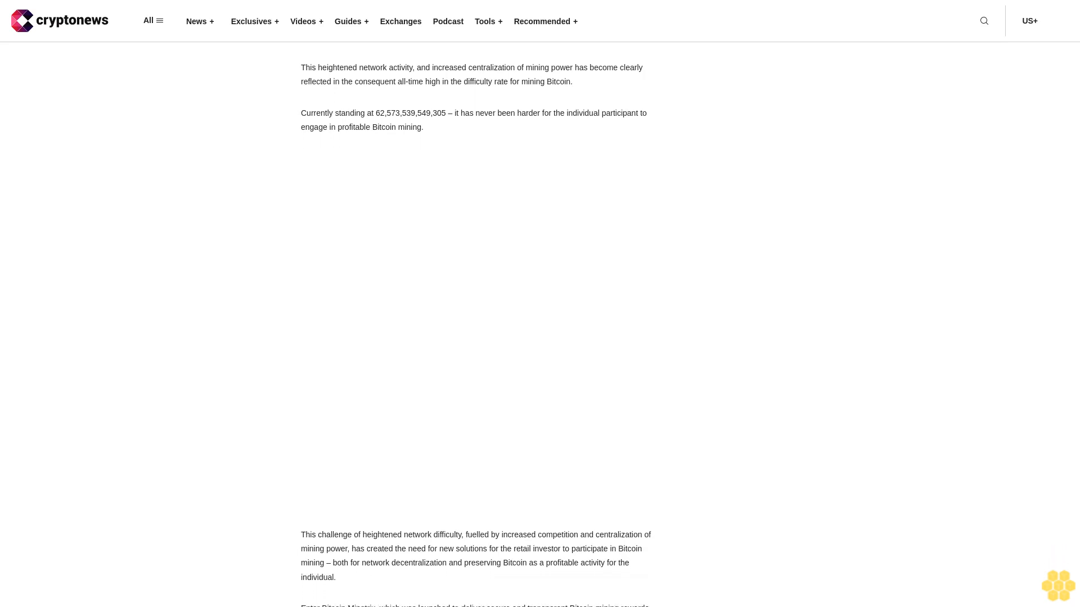
scroll(down, 3)
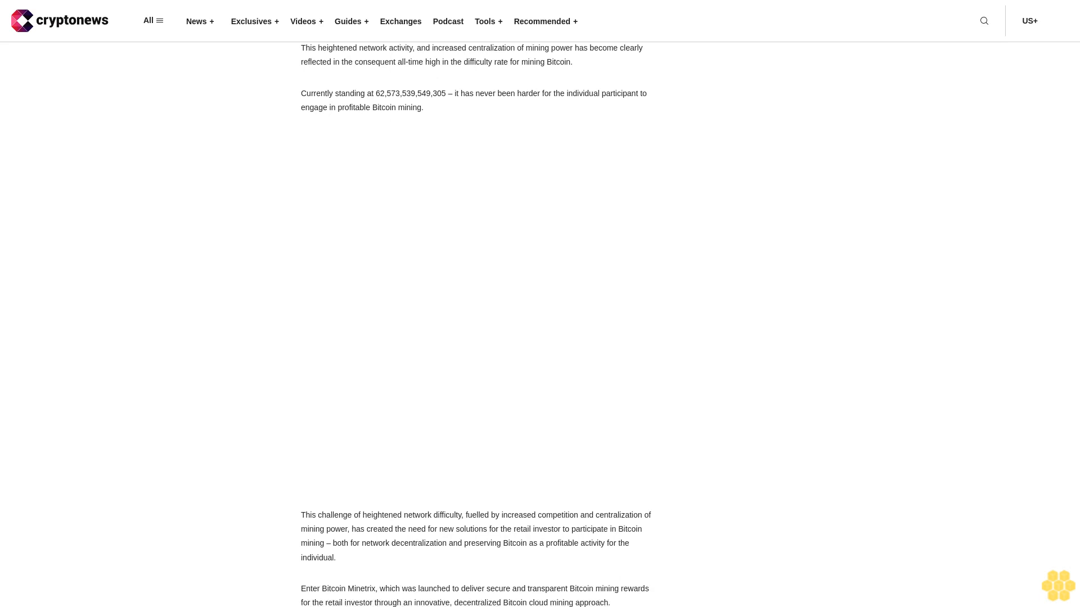
scroll(down, 3)
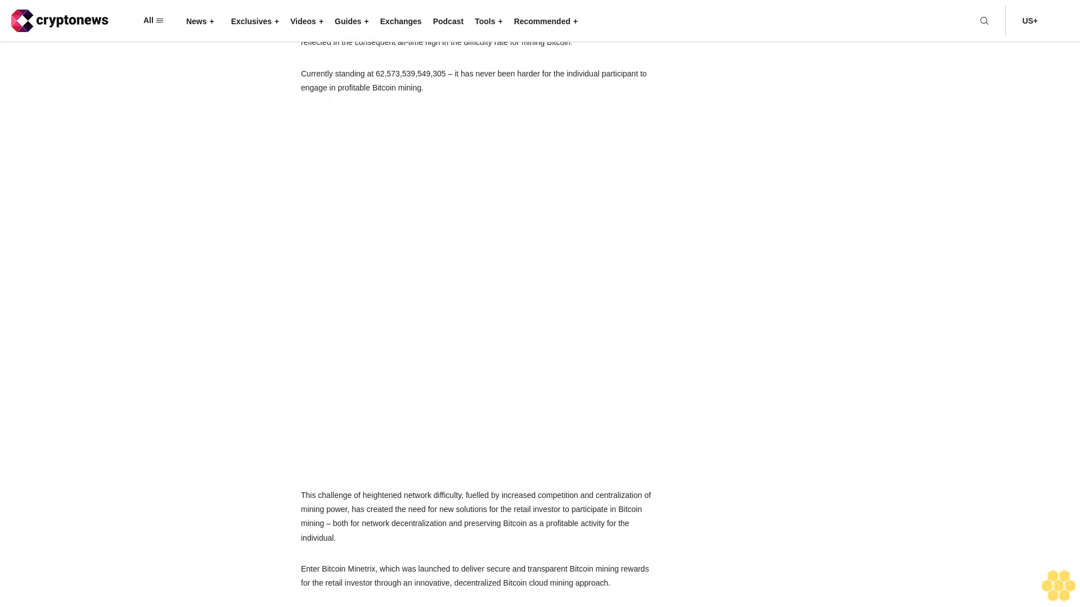
scroll(down, 3)
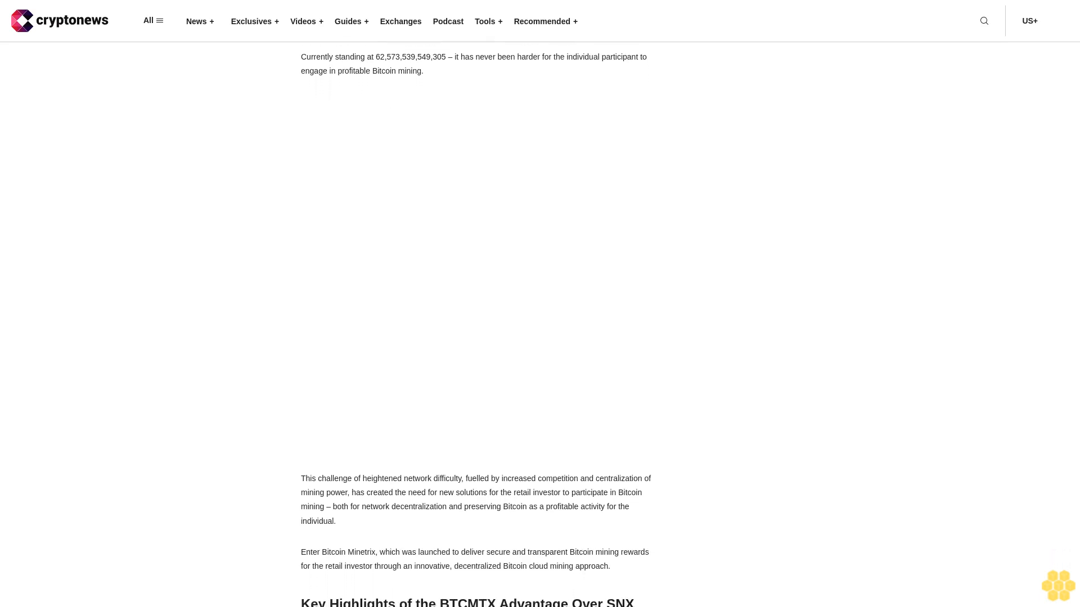
scroll(down, 3)
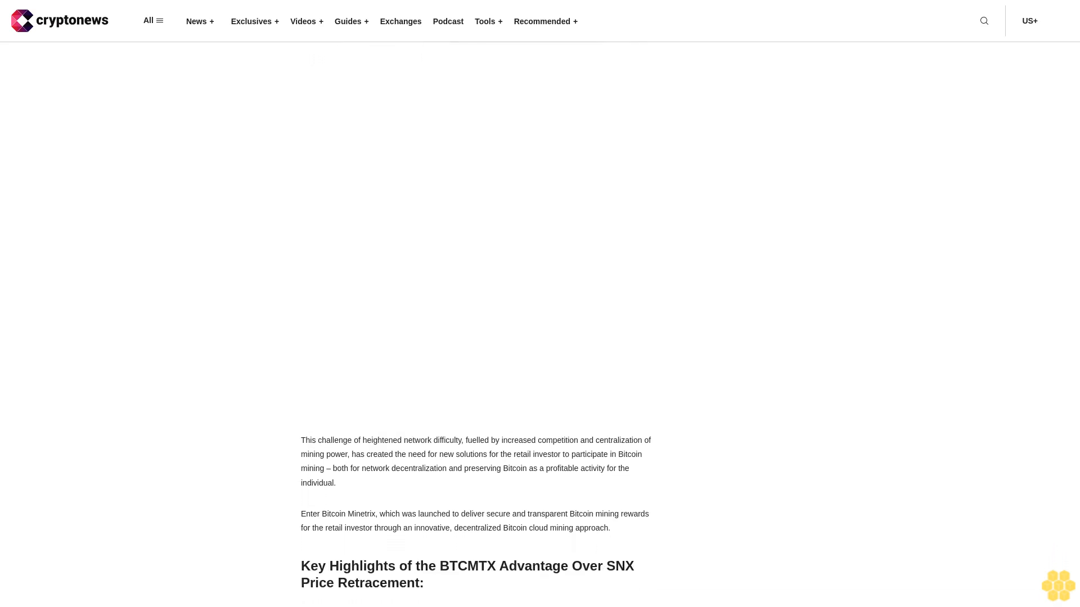
scroll(down, 3)
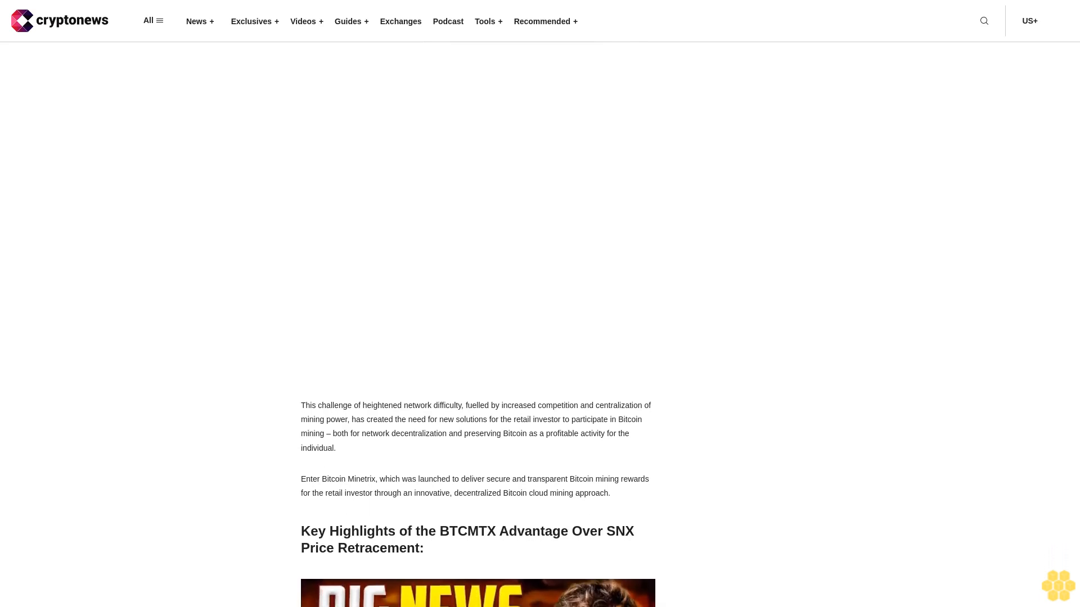
scroll(down, 3)
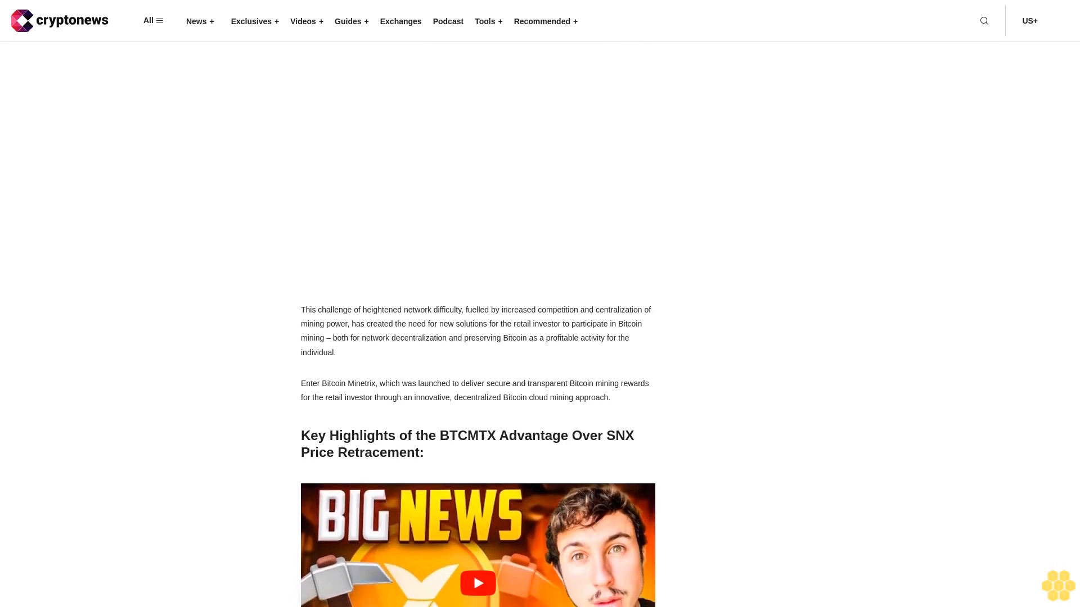
scroll(down, 3)
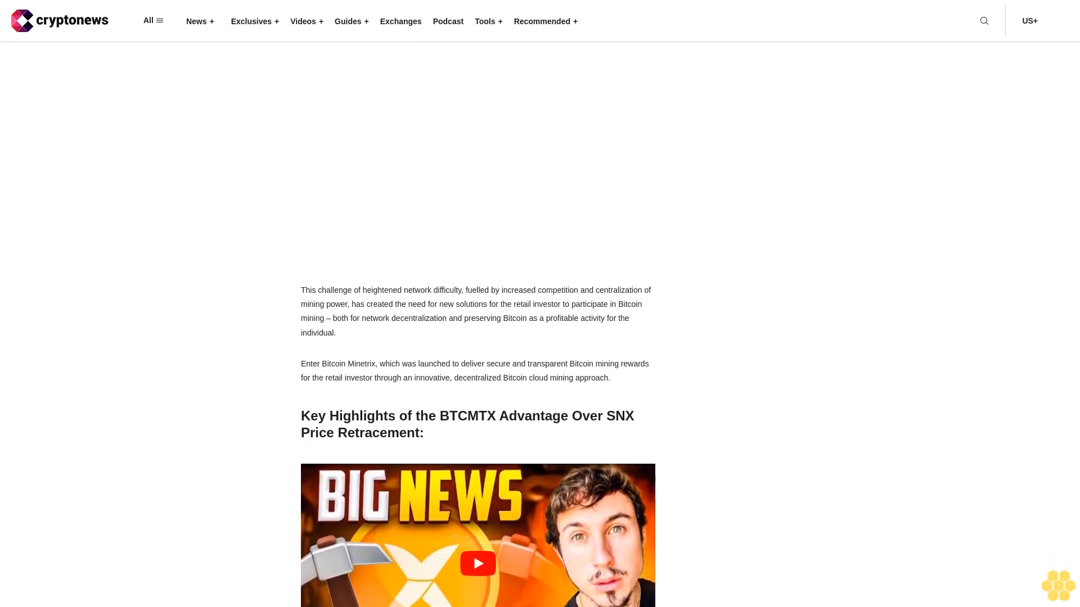
scroll(down, 3)
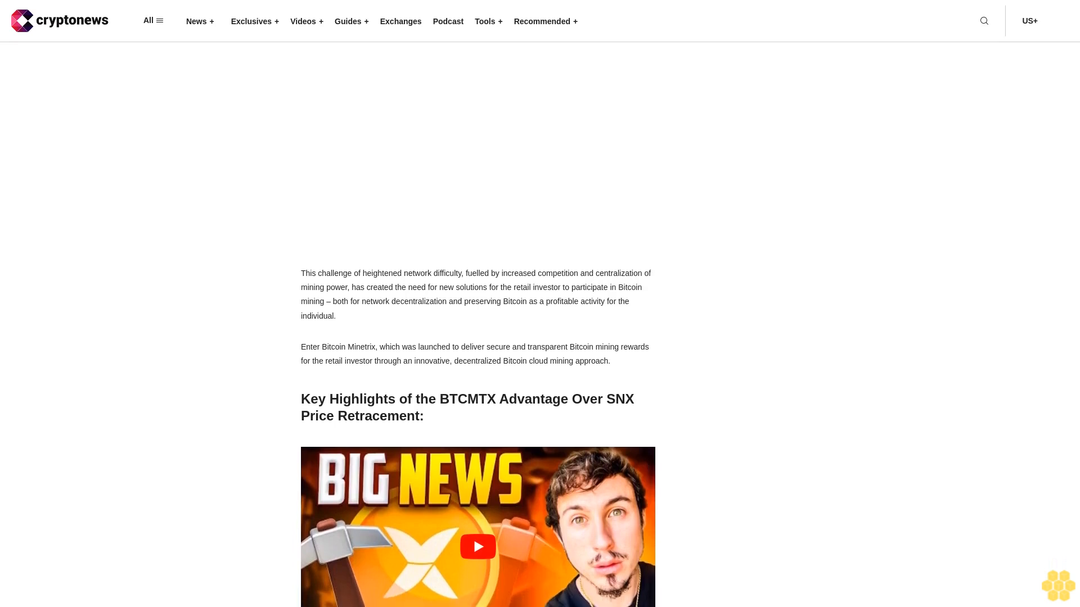
scroll(down, 3)
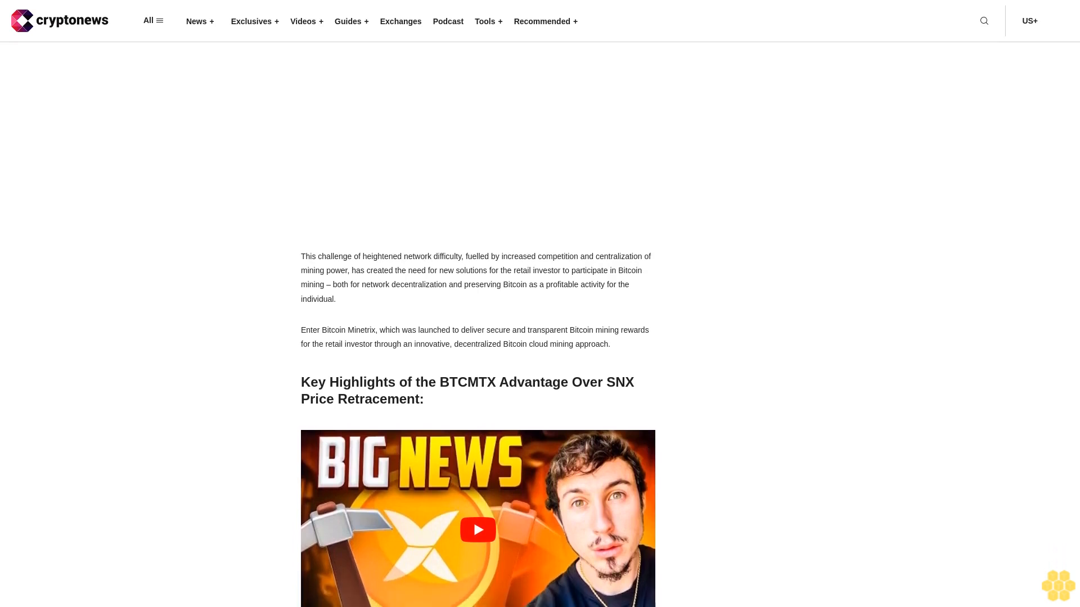
scroll(down, 3)
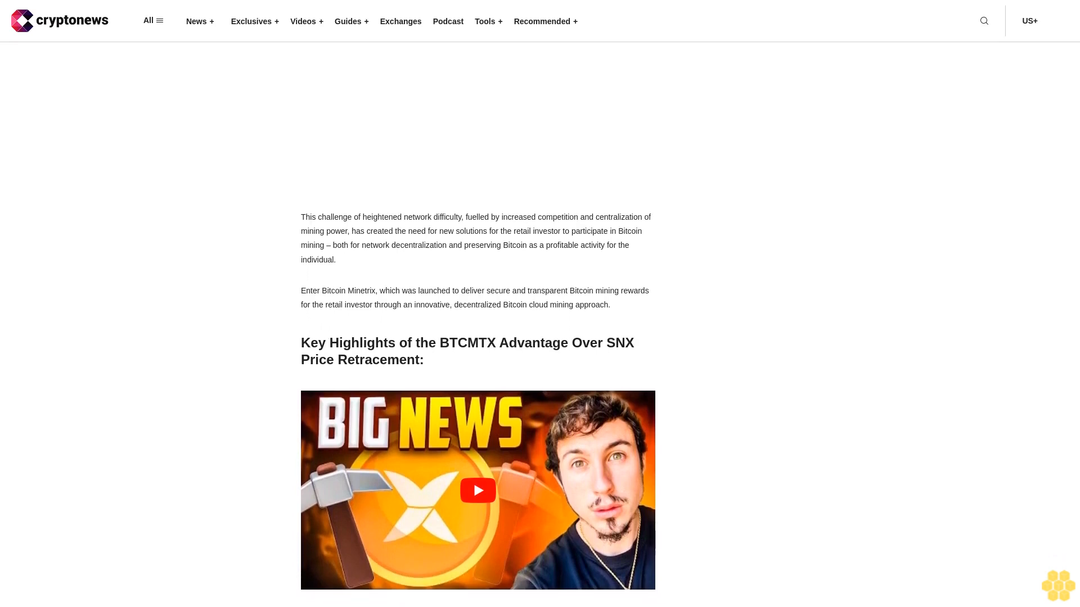
scroll(down, 3)
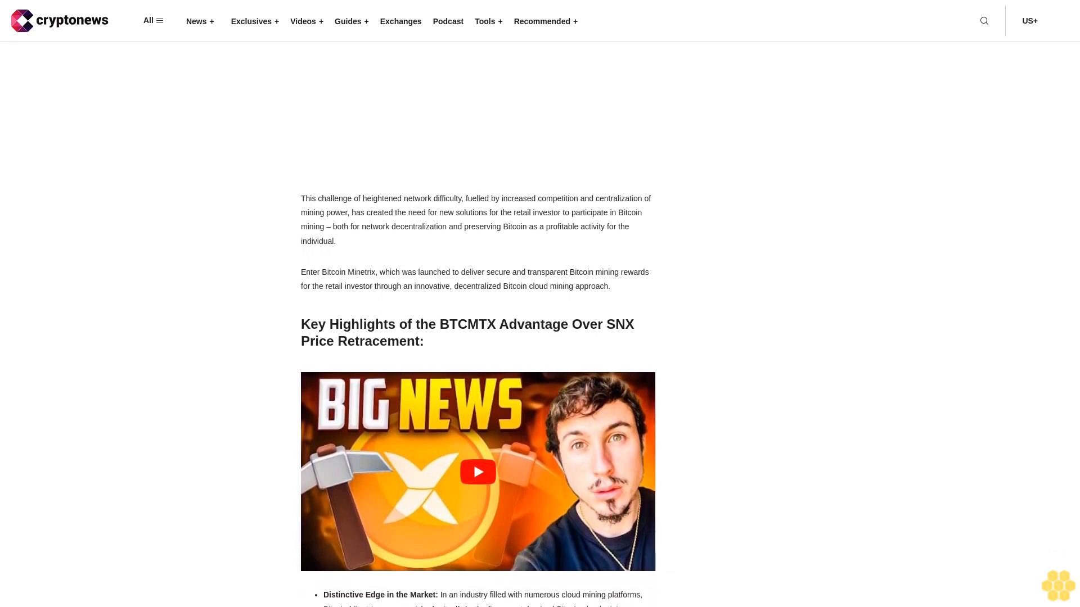
scroll(down, 3)
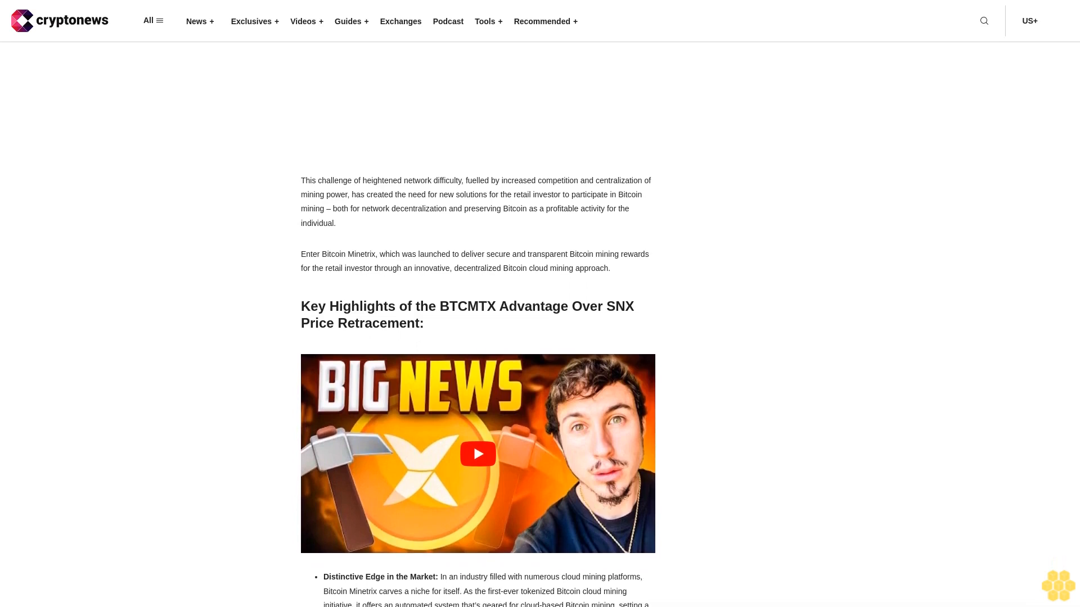
scroll(down, 3)
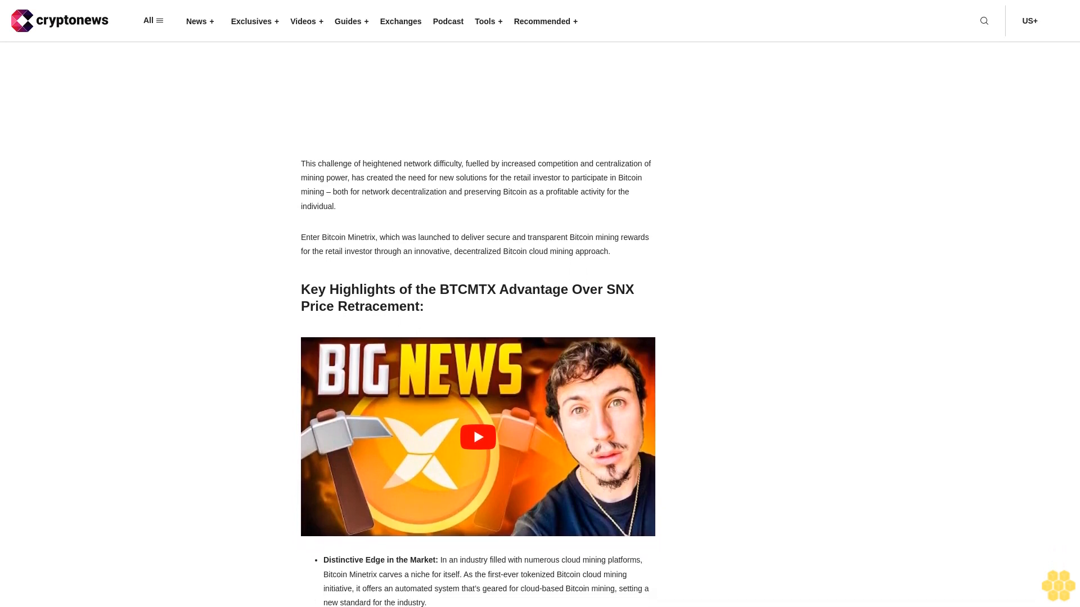
scroll(down, 3)
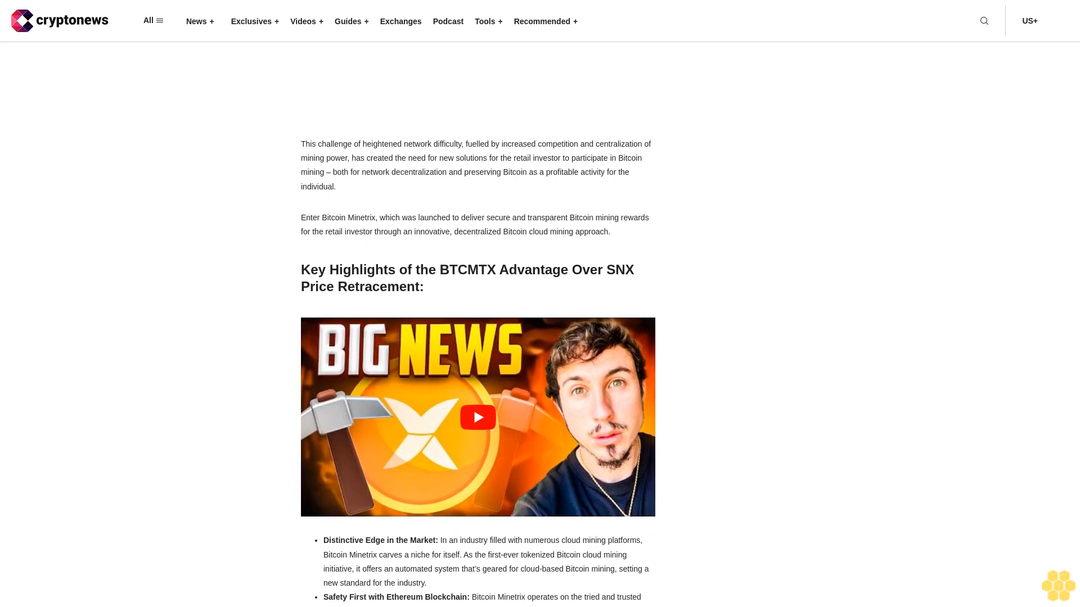
scroll(down, 3)
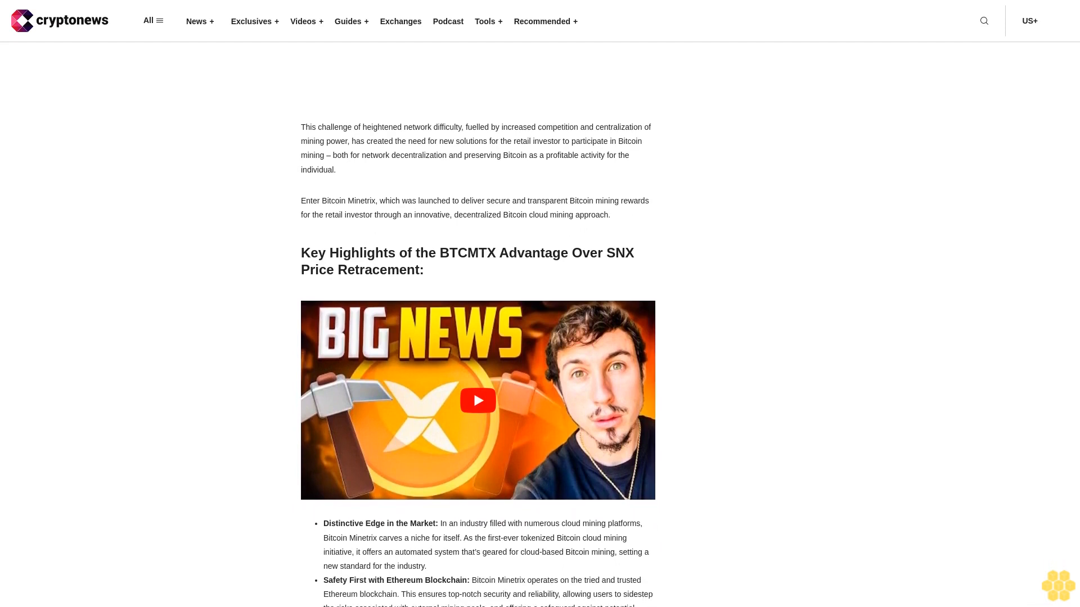
scroll(down, 3)
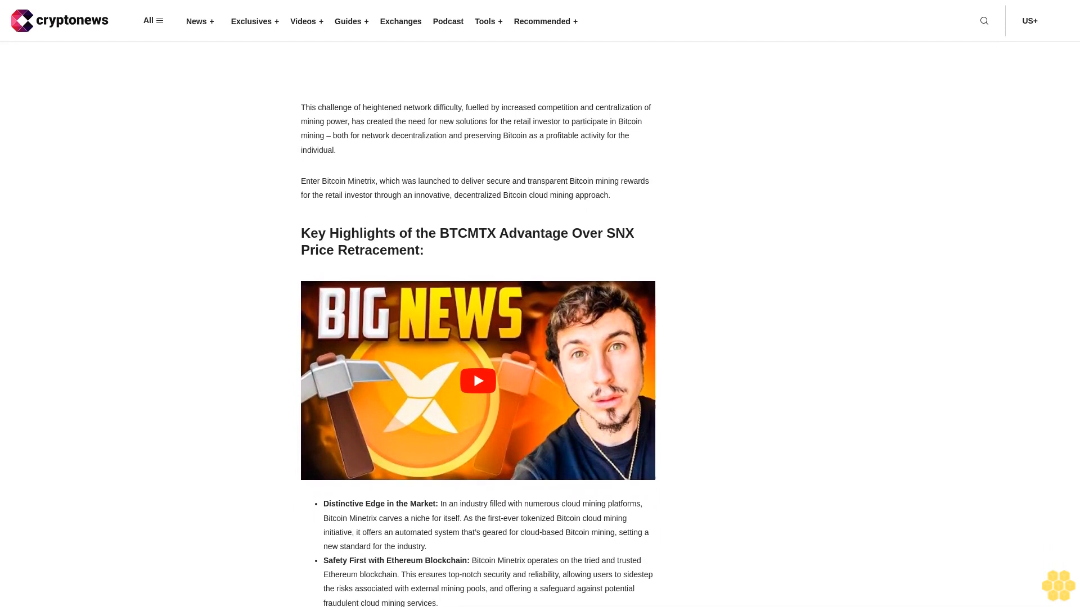
scroll(down, 3)
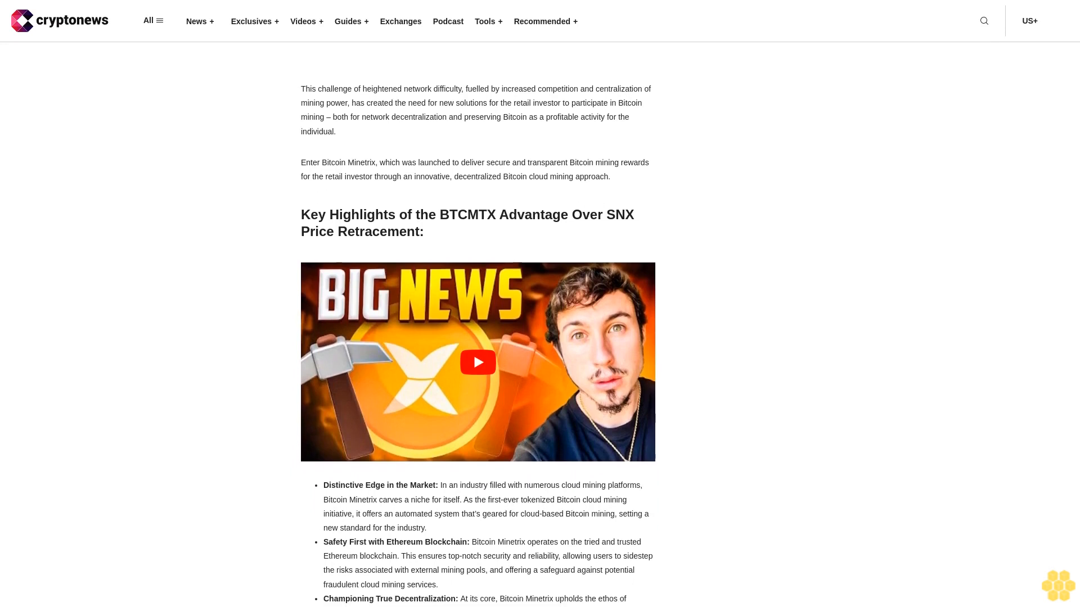
scroll(down, 3)
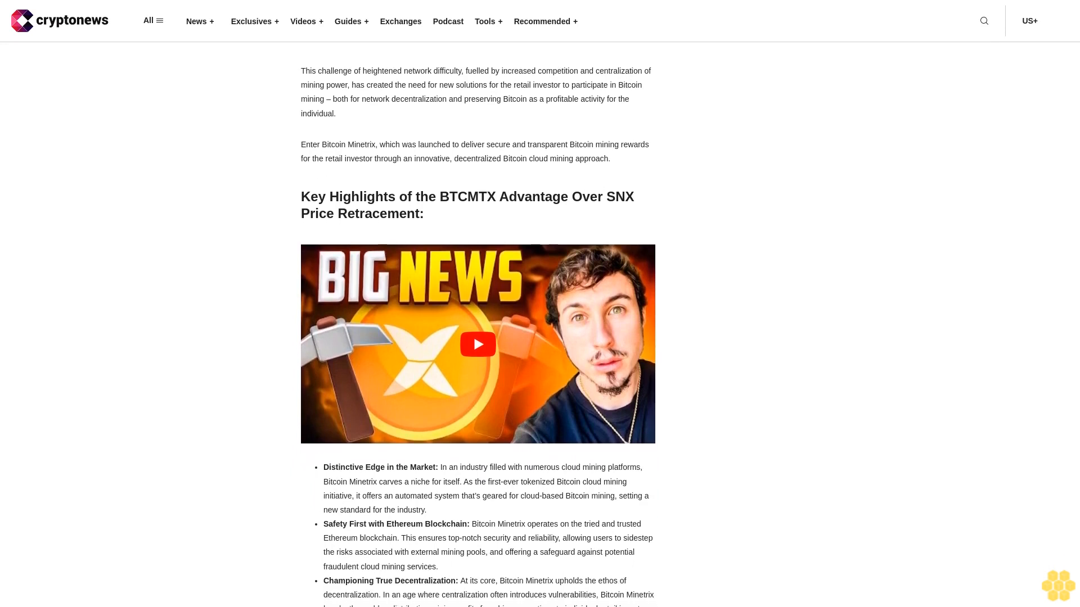
scroll(down, 3)
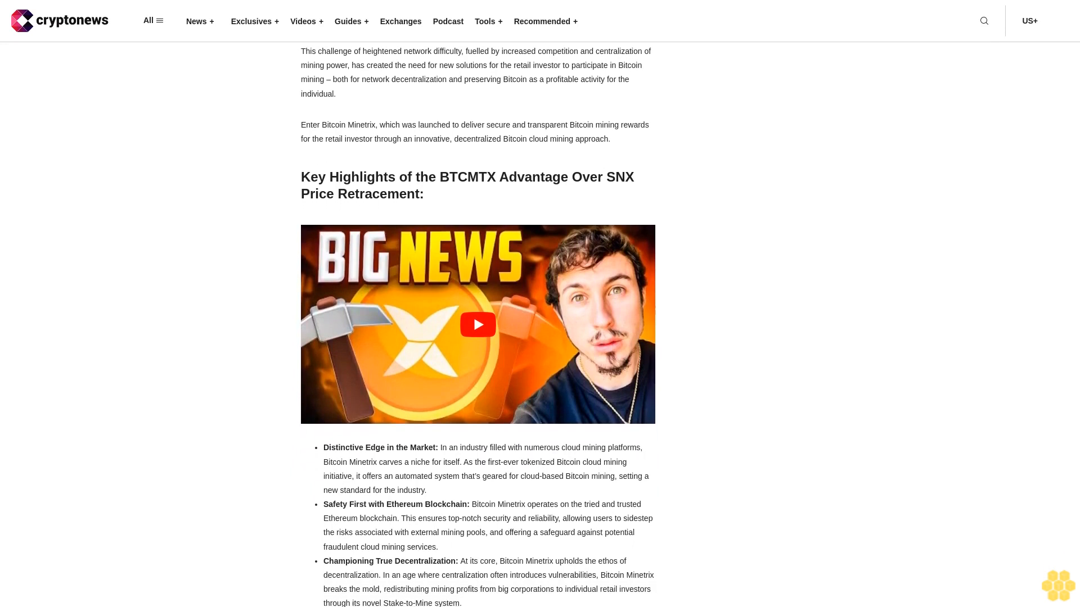
scroll(down, 3)
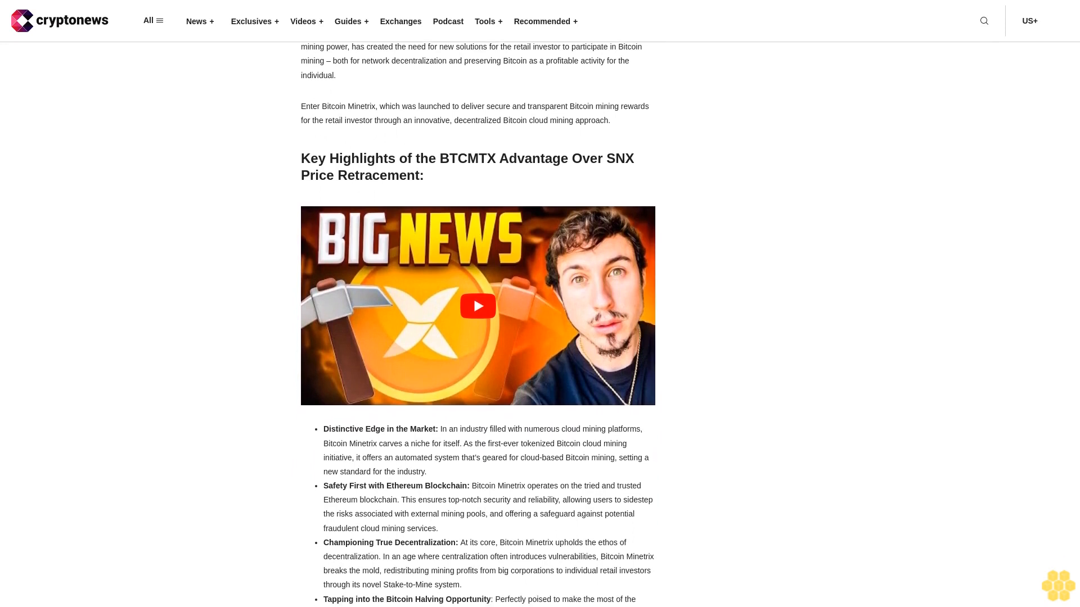
scroll(down, 3)
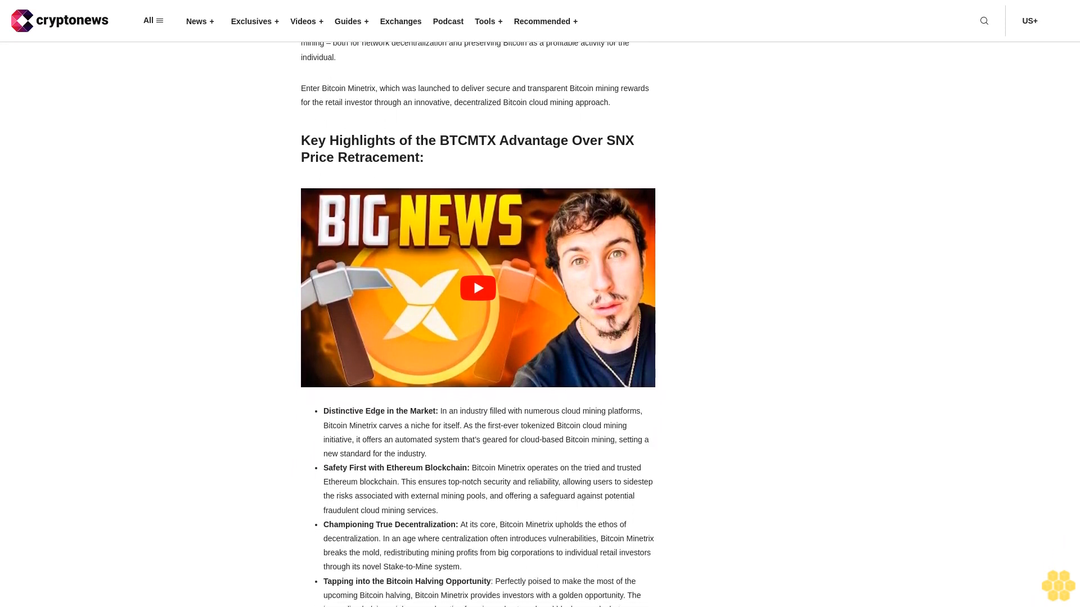
scroll(down, 3)
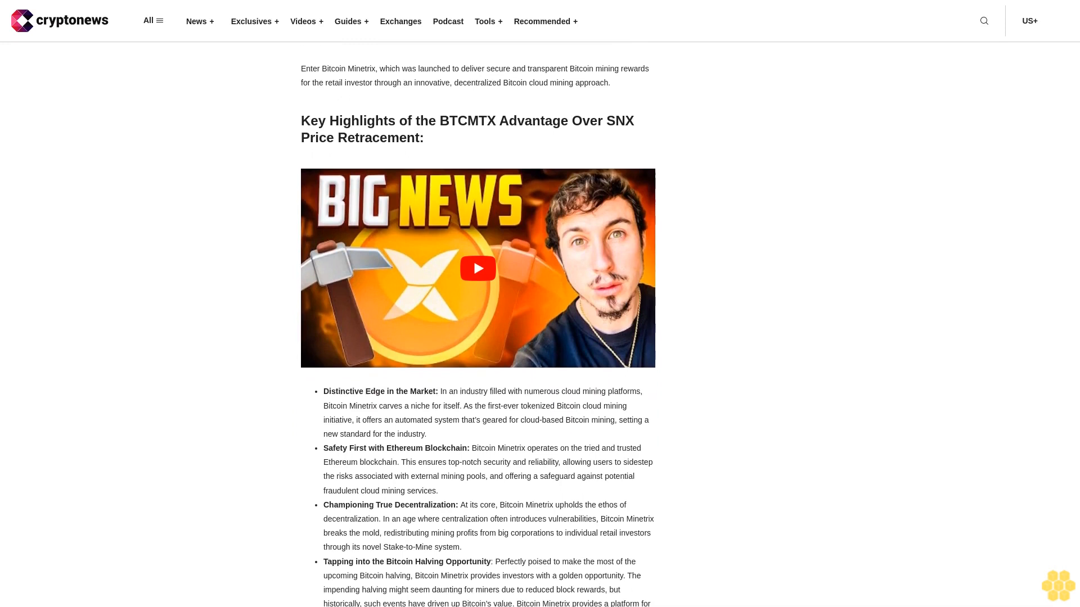
scroll(down, 3)
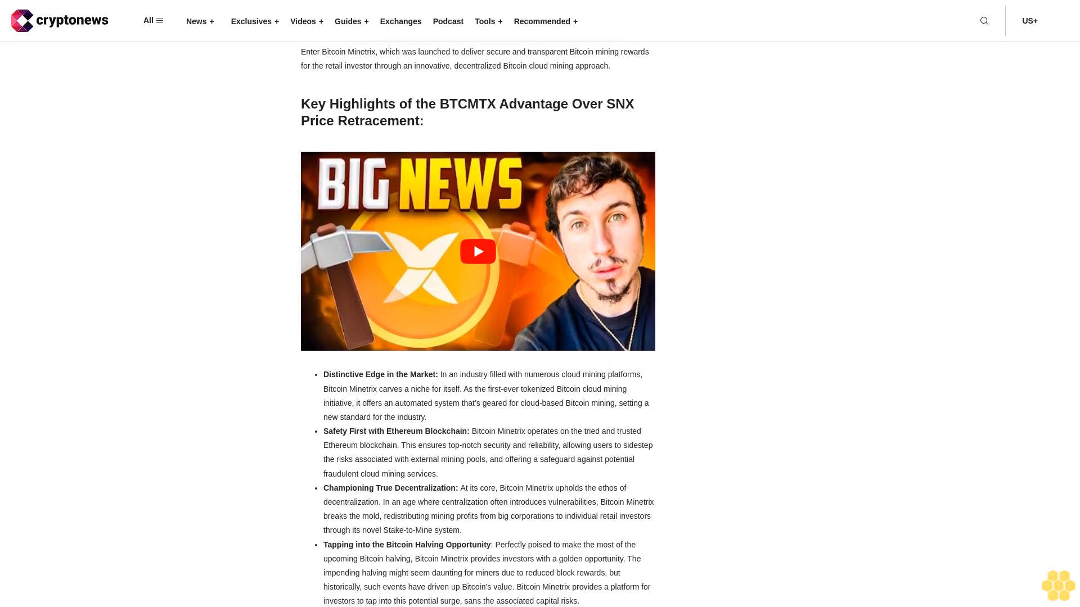
scroll(down, 3)
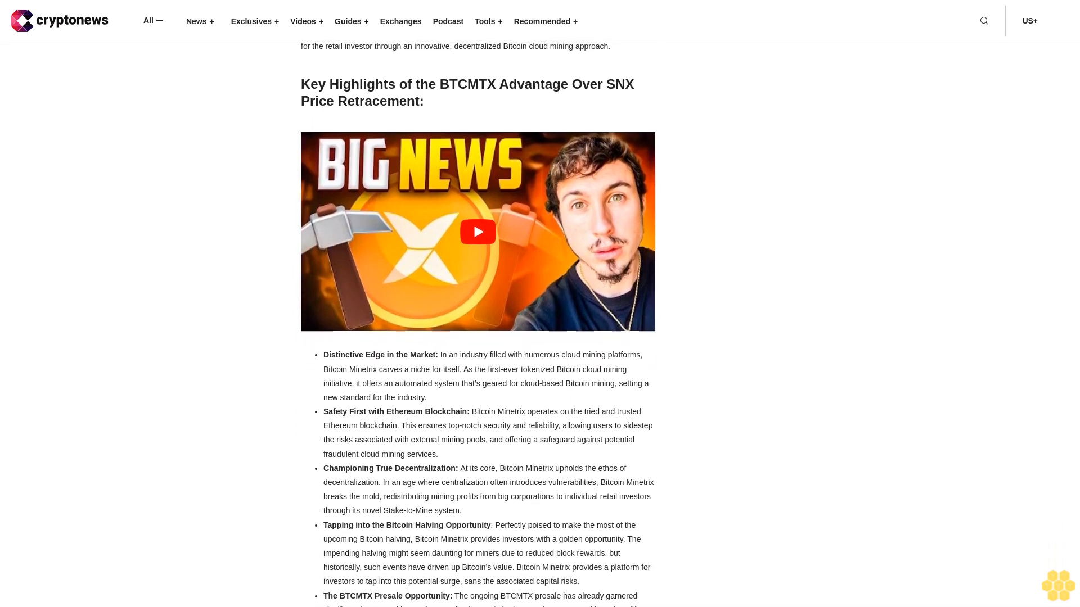
scroll(down, 3)
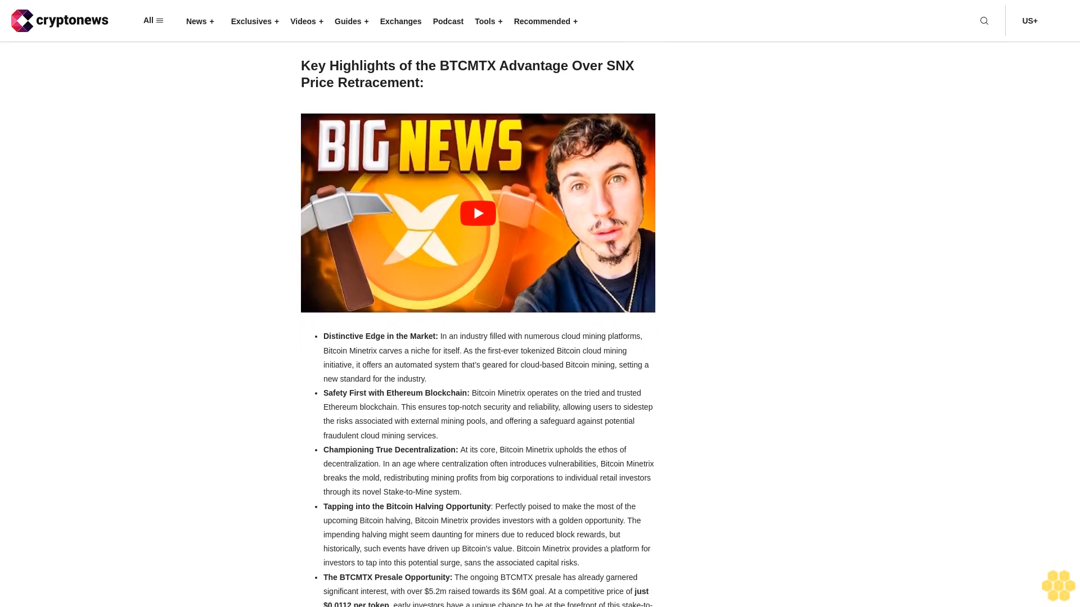
scroll(down, 3)
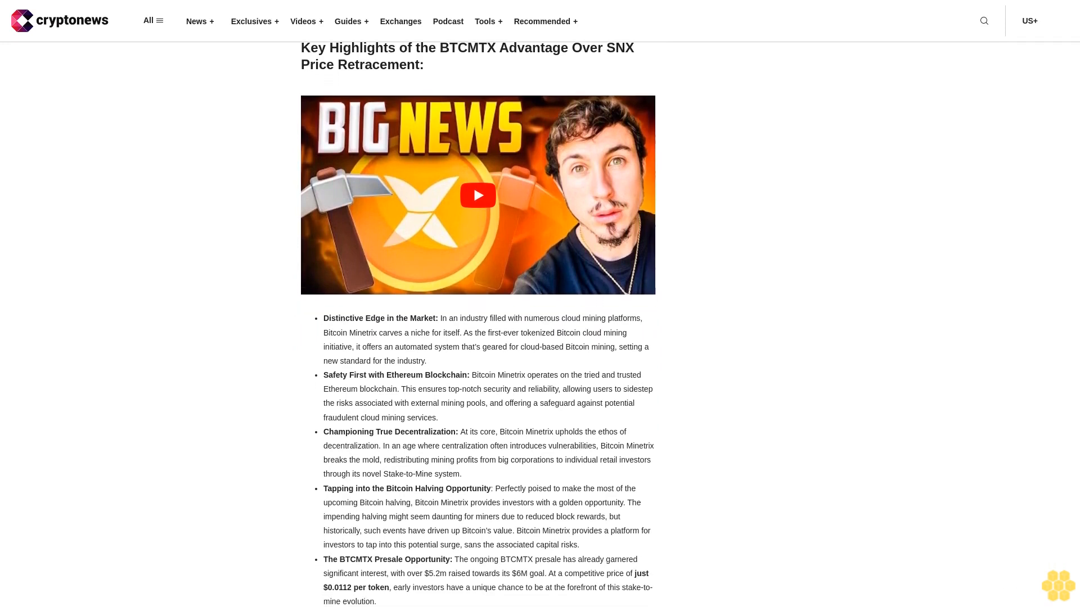
scroll(down, 3)
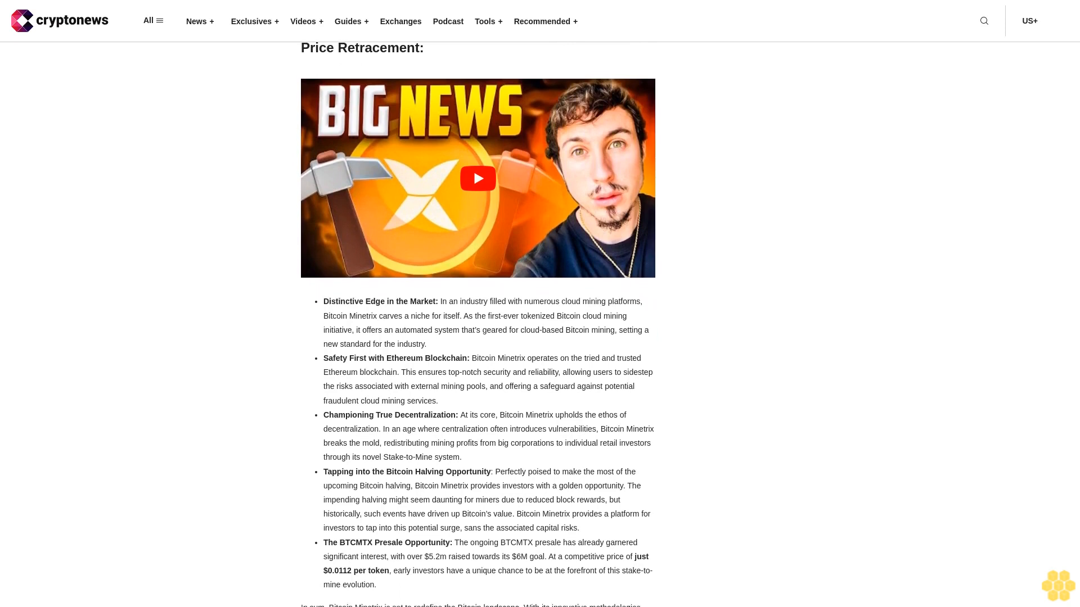
scroll(down, 3)
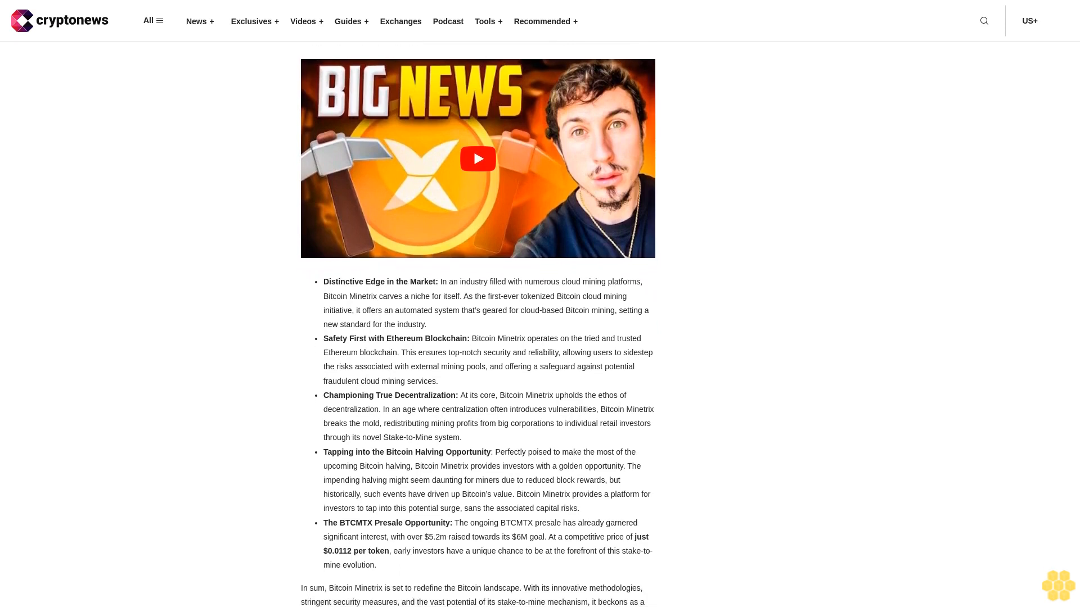
scroll(down, 3)
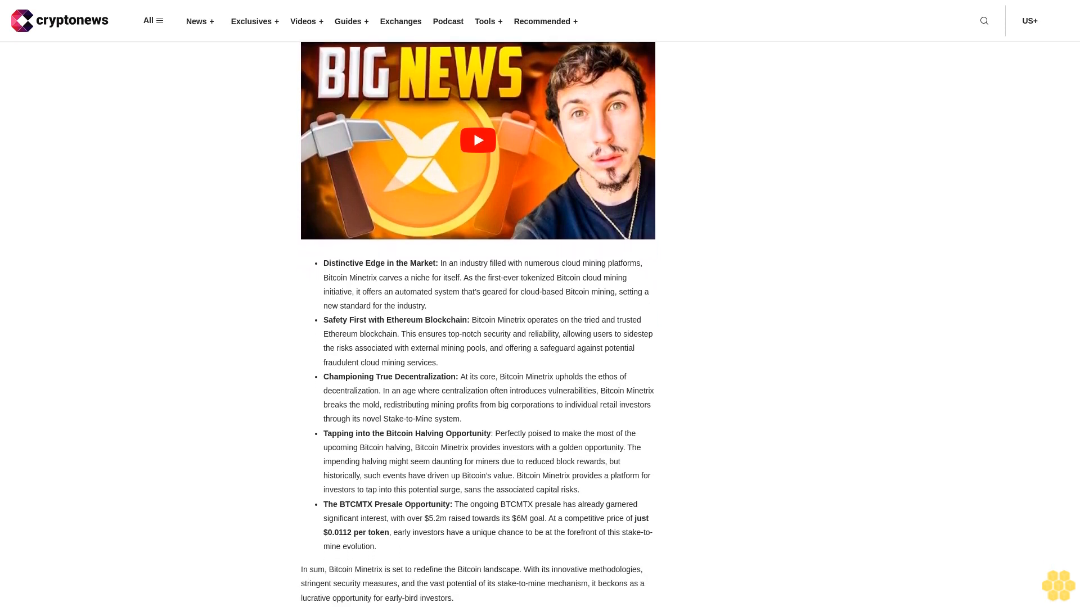
scroll(down, 3)
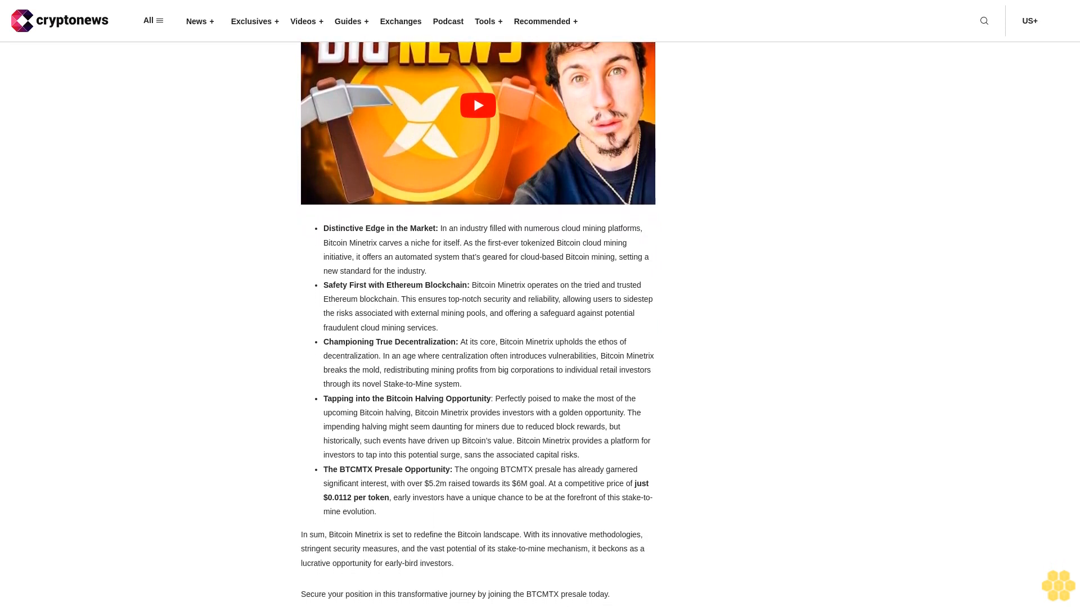
scroll(down, 3)
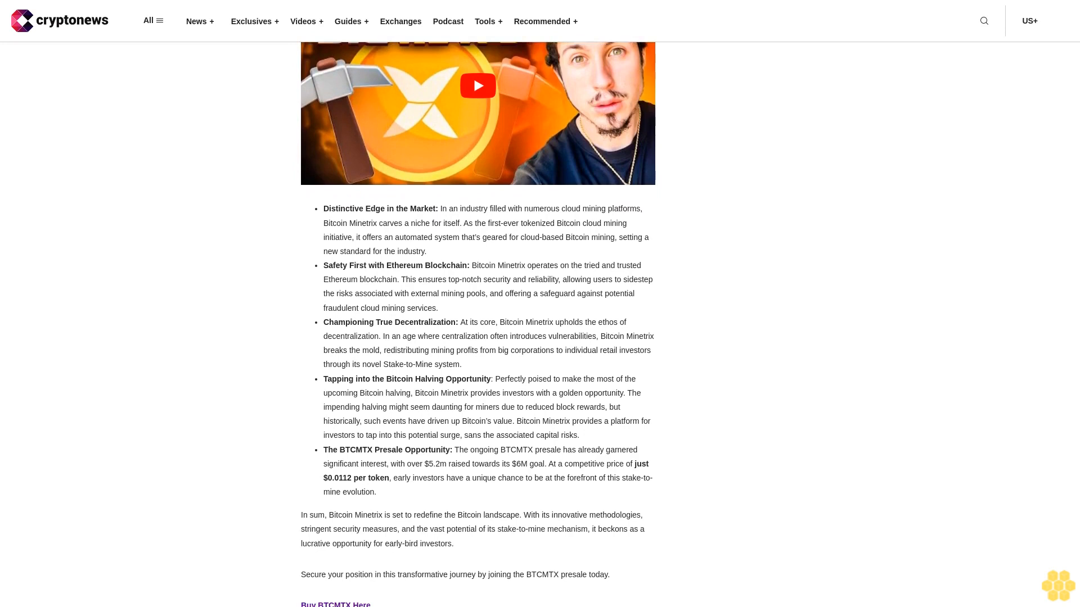
scroll(down, 3)
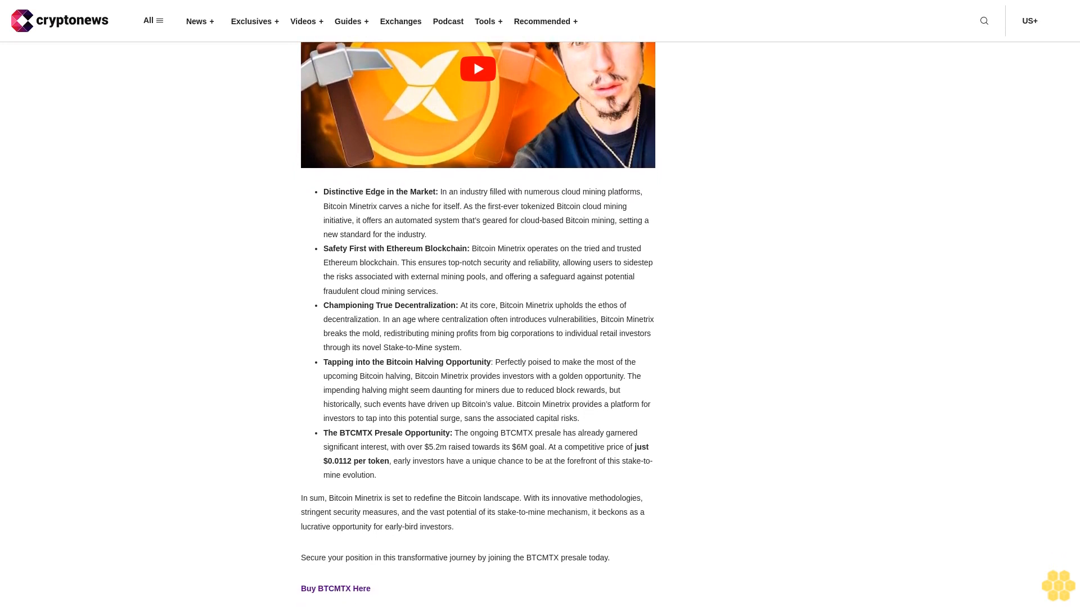
scroll(down, 3)
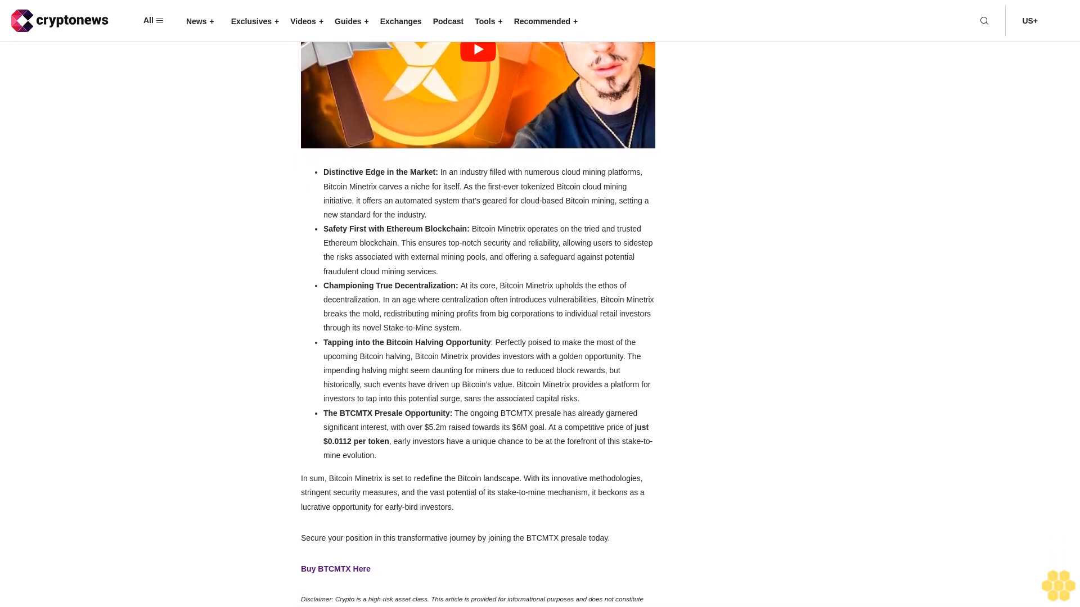
scroll(down, 3)
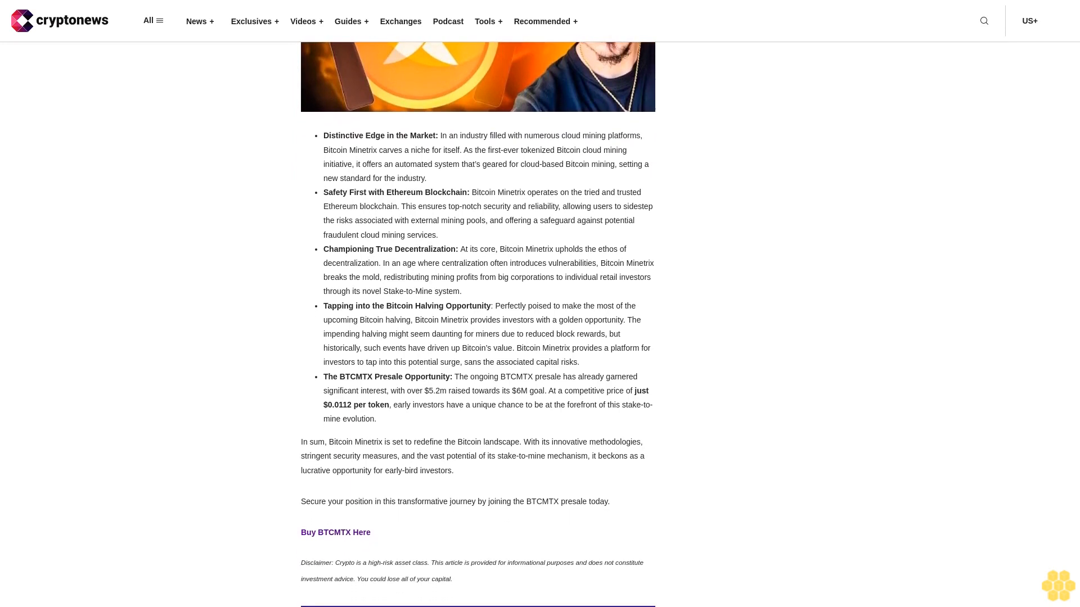
scroll(down, 3)
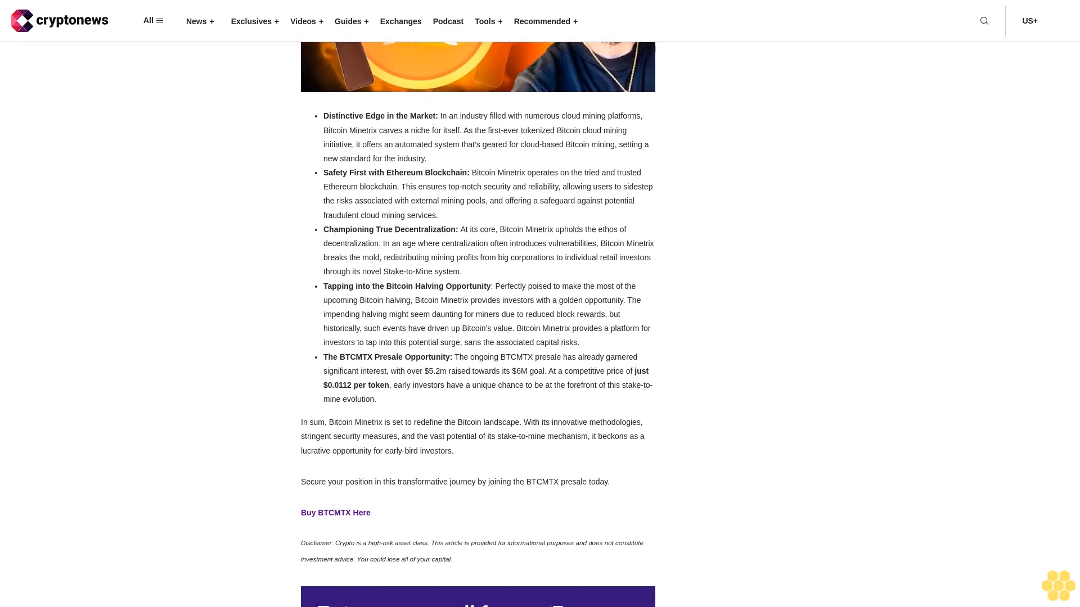
scroll(down, 3)
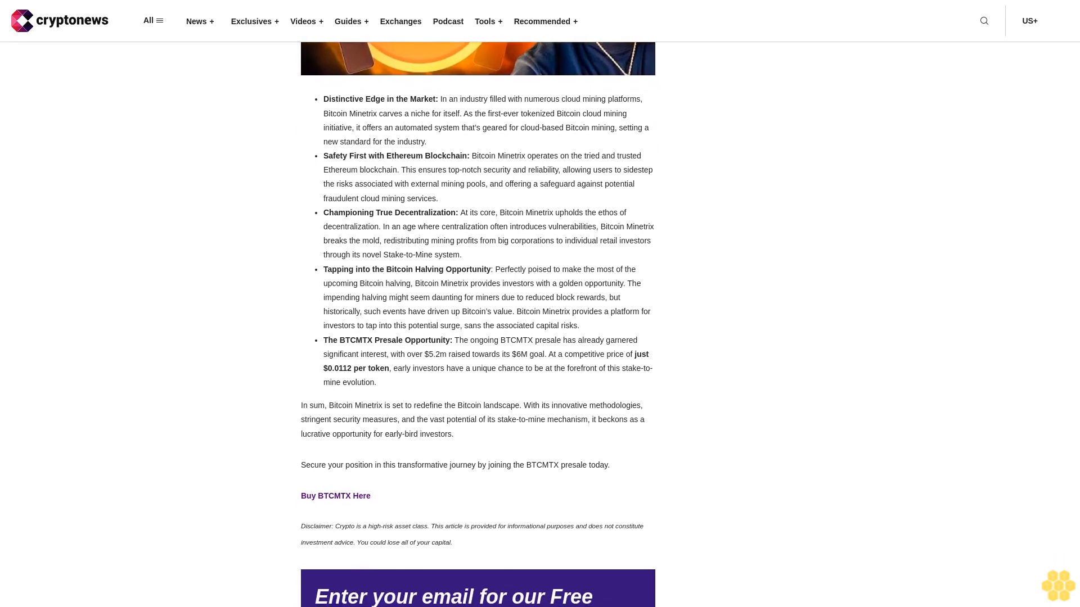
scroll(down, 3)
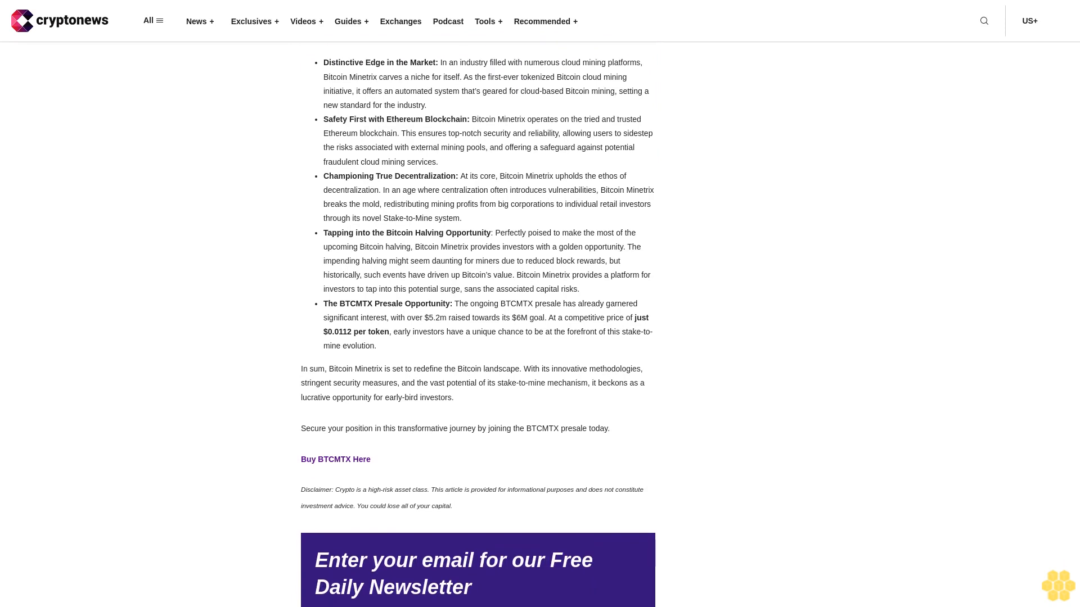
scroll(down, 3)
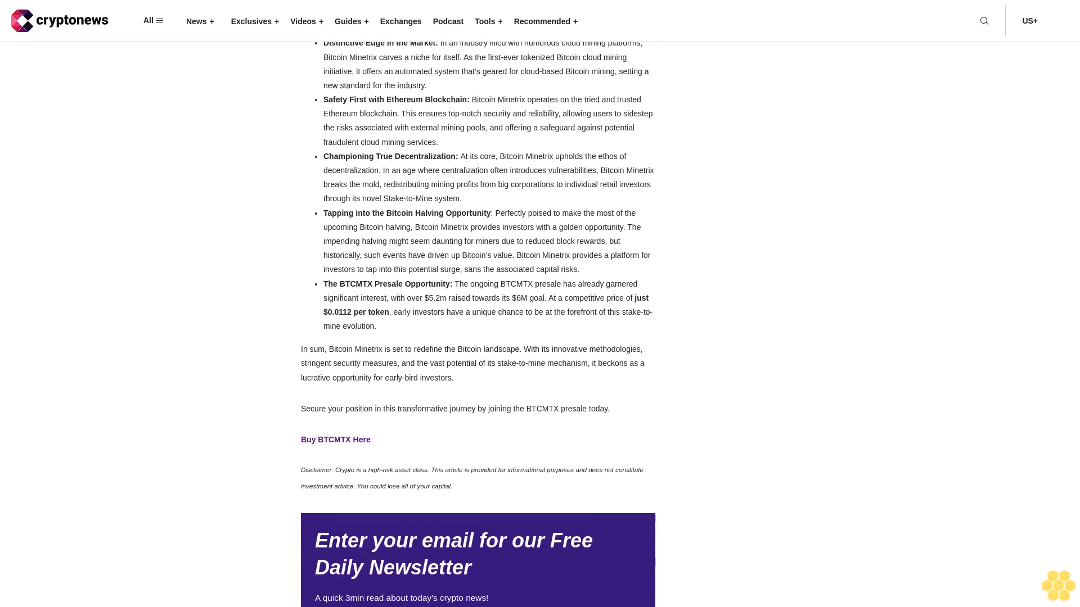
scroll(down, 3)
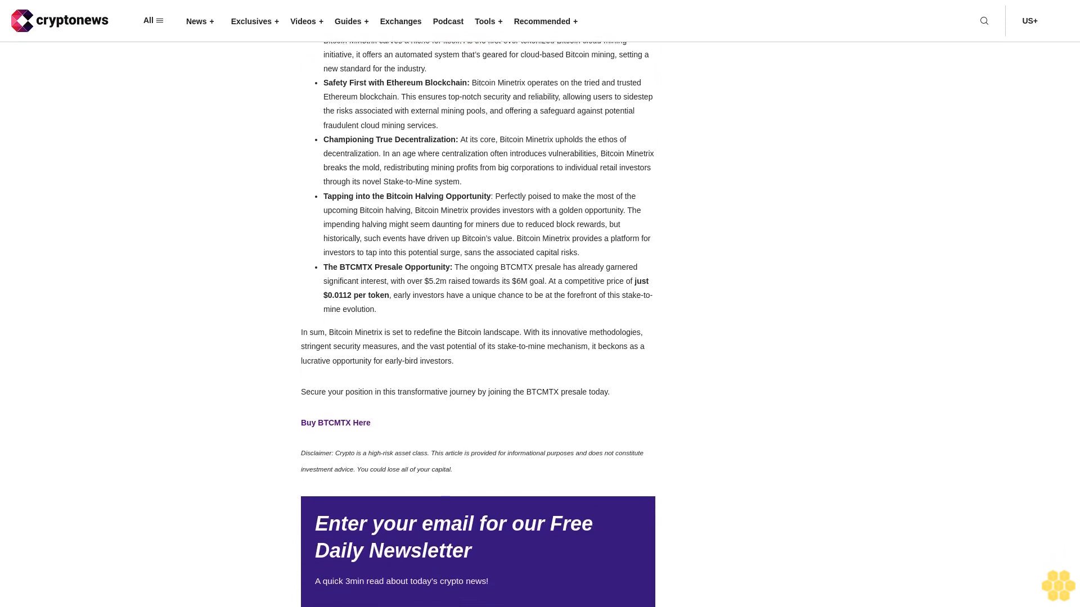
scroll(down, 3)
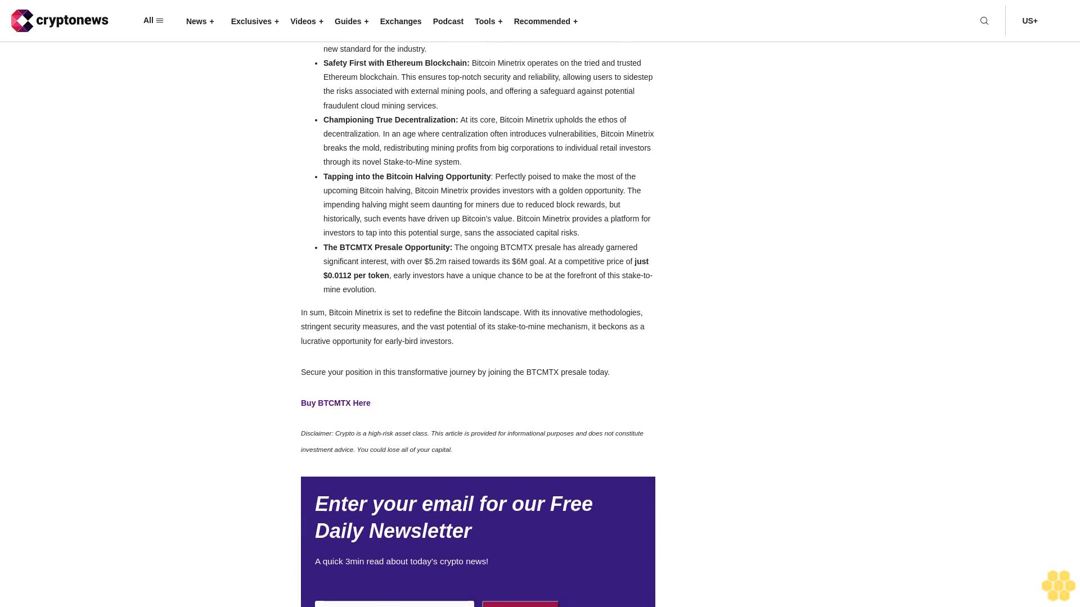
scroll(down, 3)
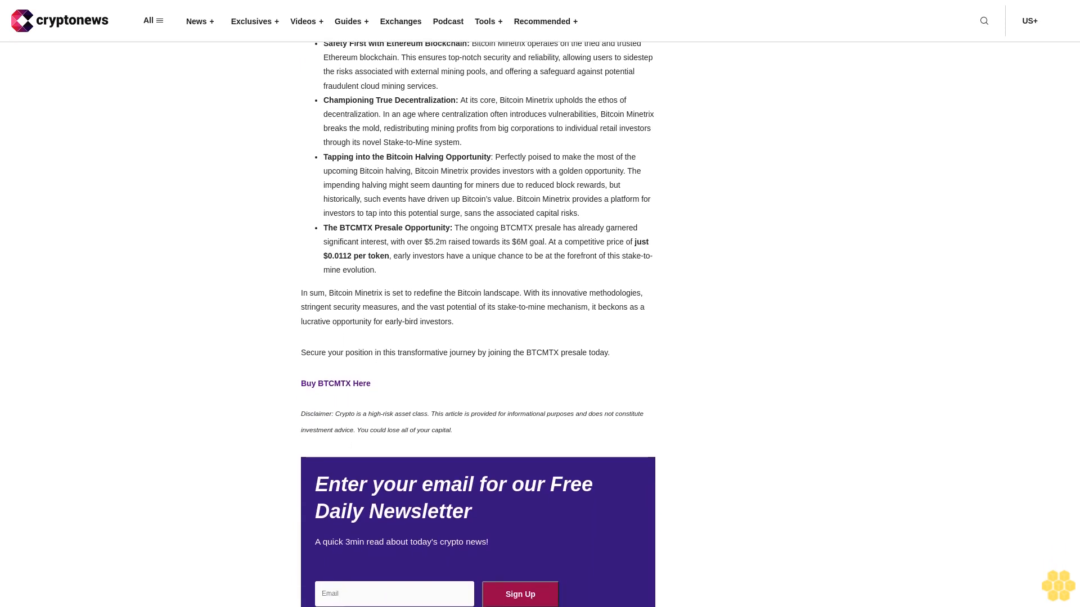
scroll(down, 3)
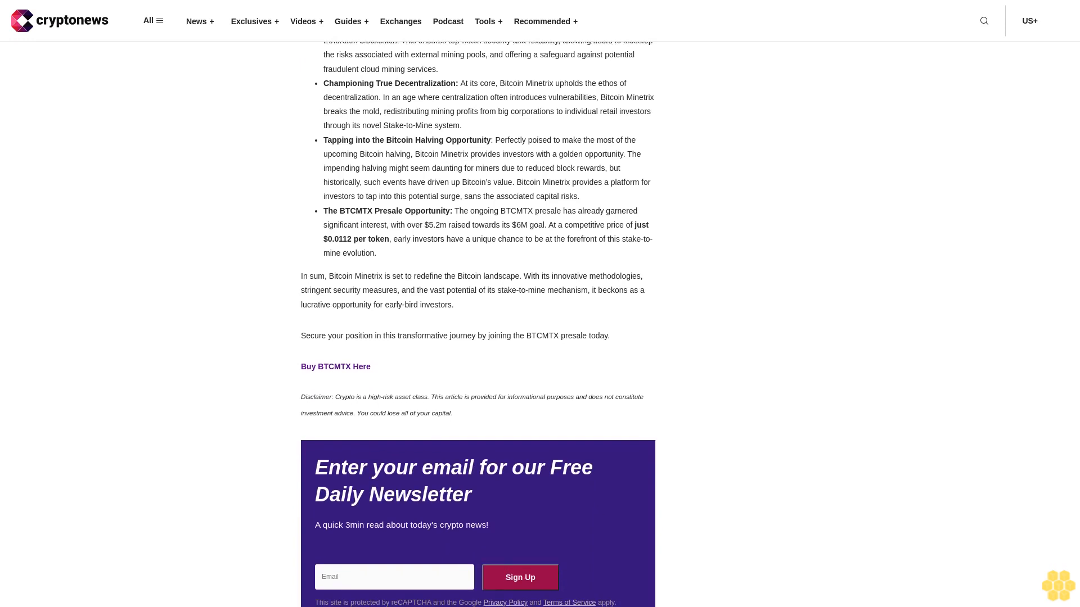
scroll(down, 3)
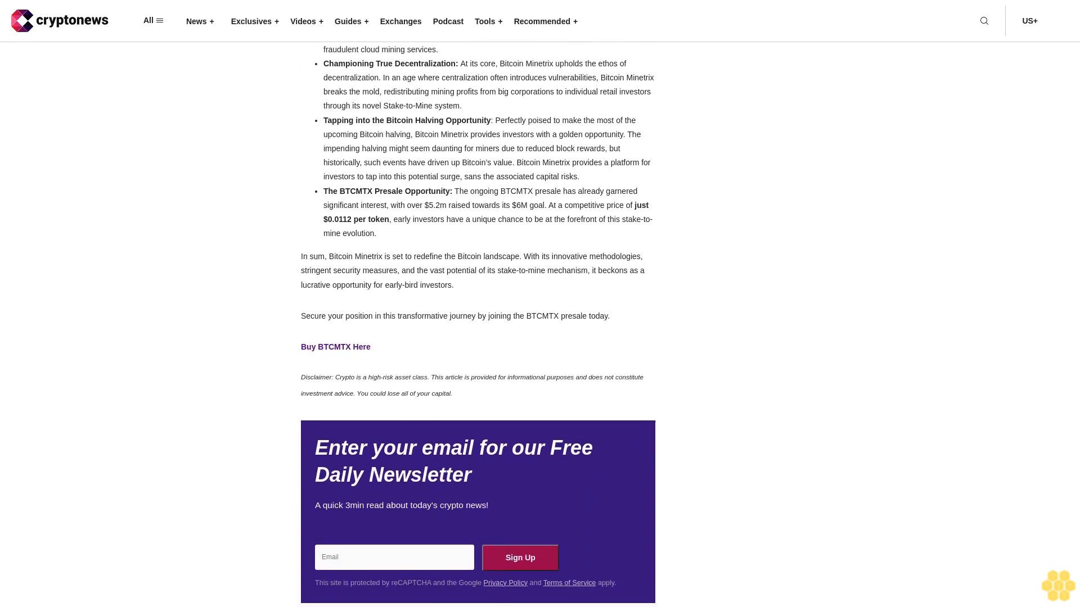